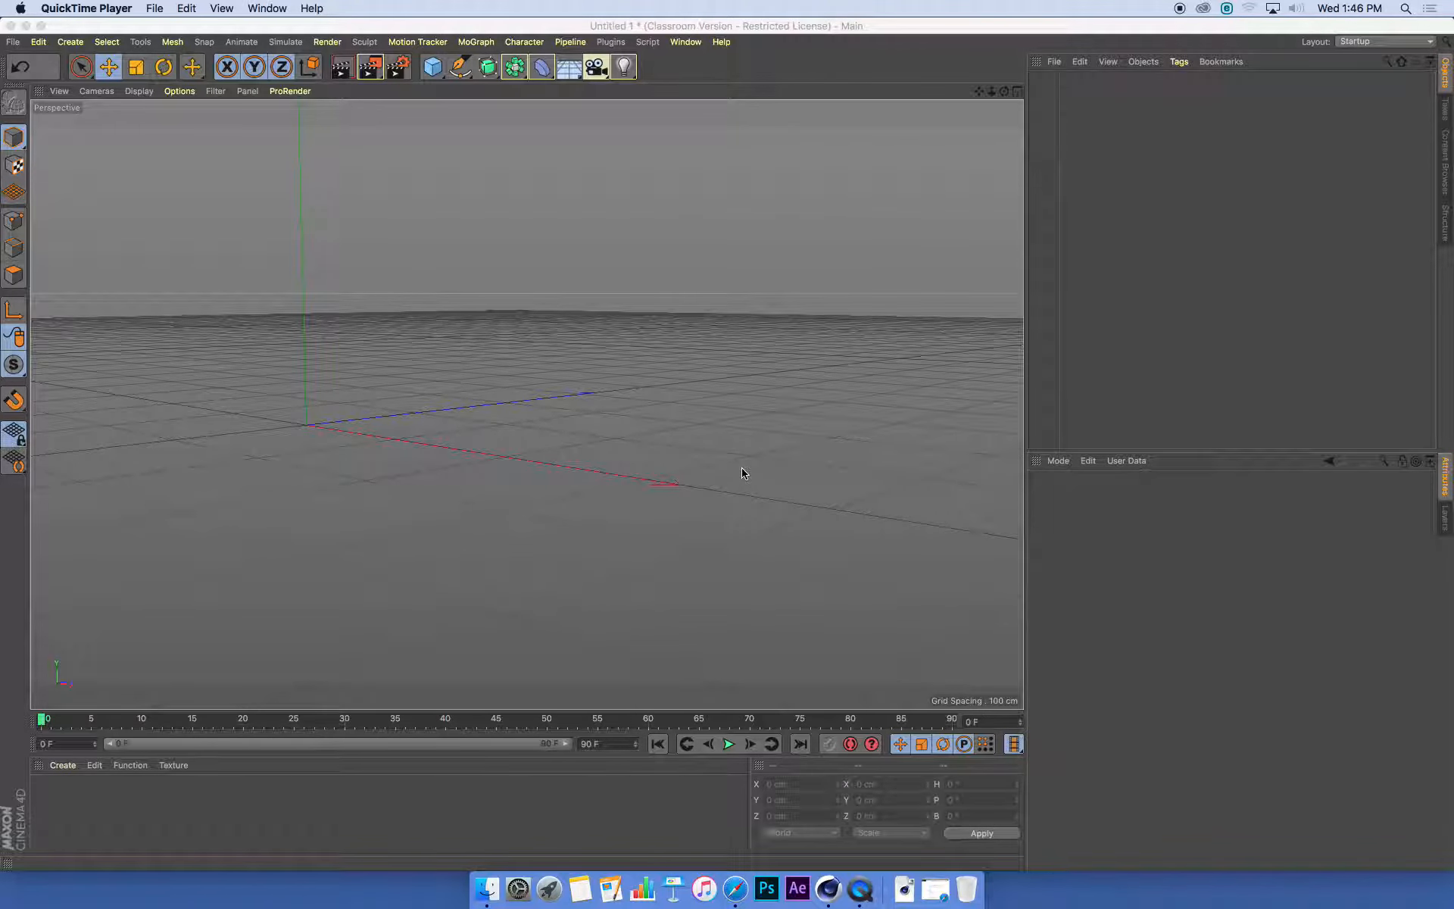
mouse_move(489, 228)
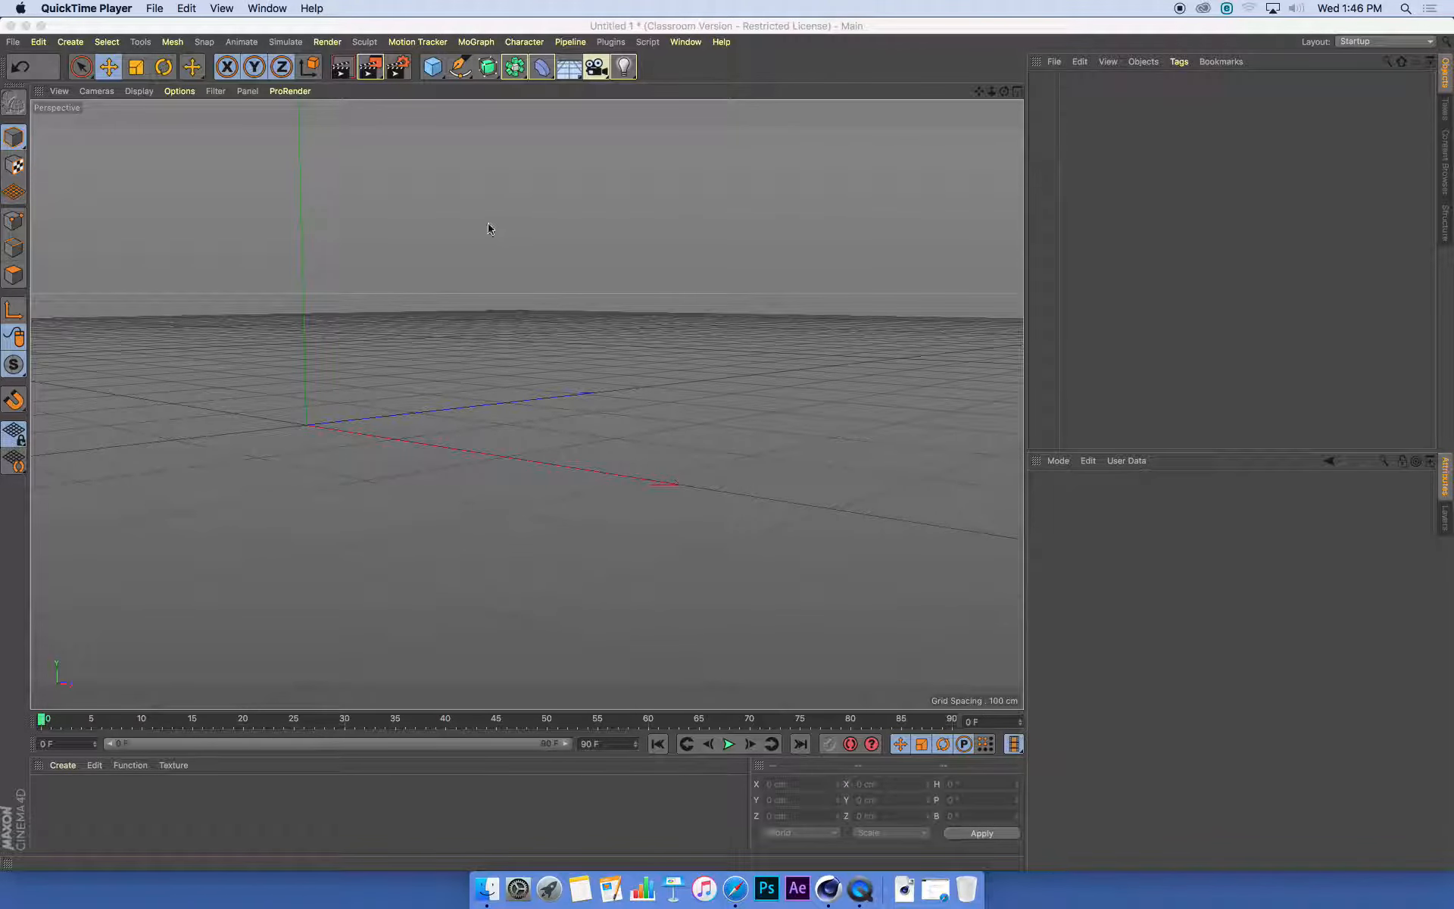
Browse the MoGraph menu, then the Create menu's spline primitives
left_click(476, 42)
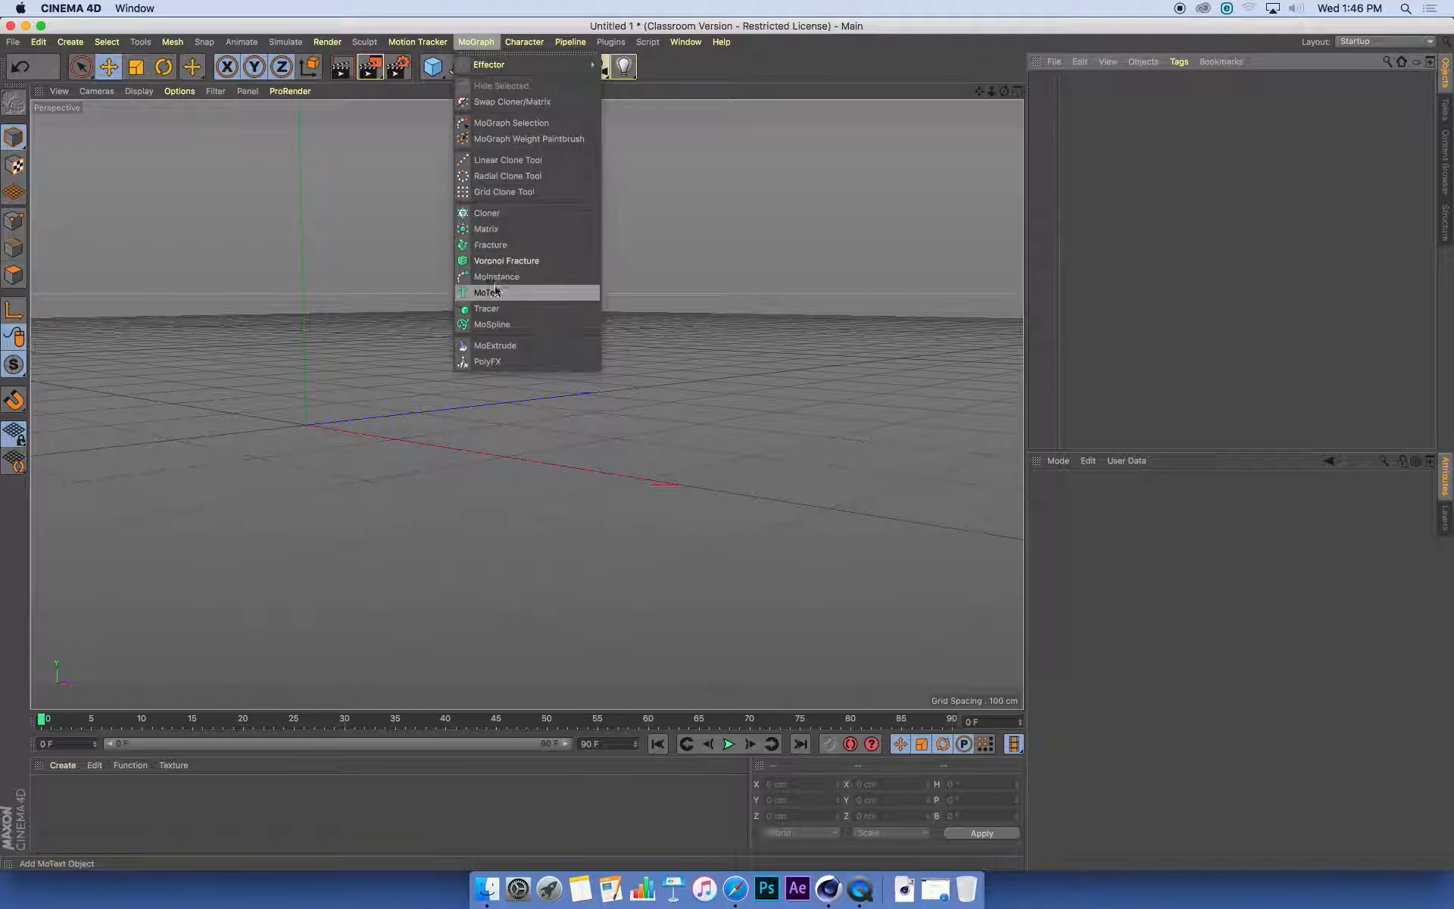
mouse_move(489, 292)
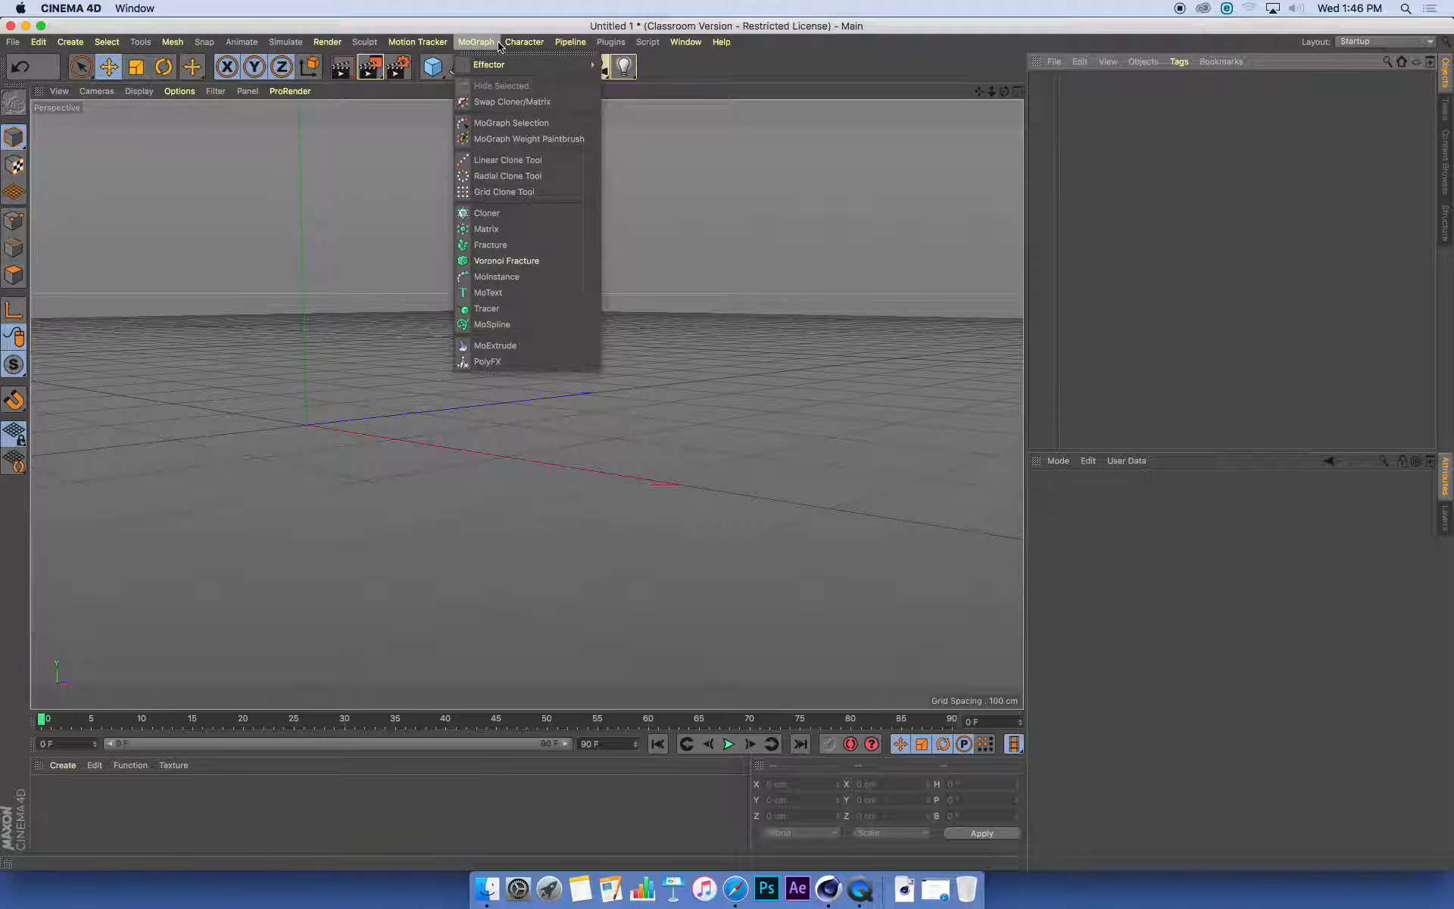
mouse_move(496, 276)
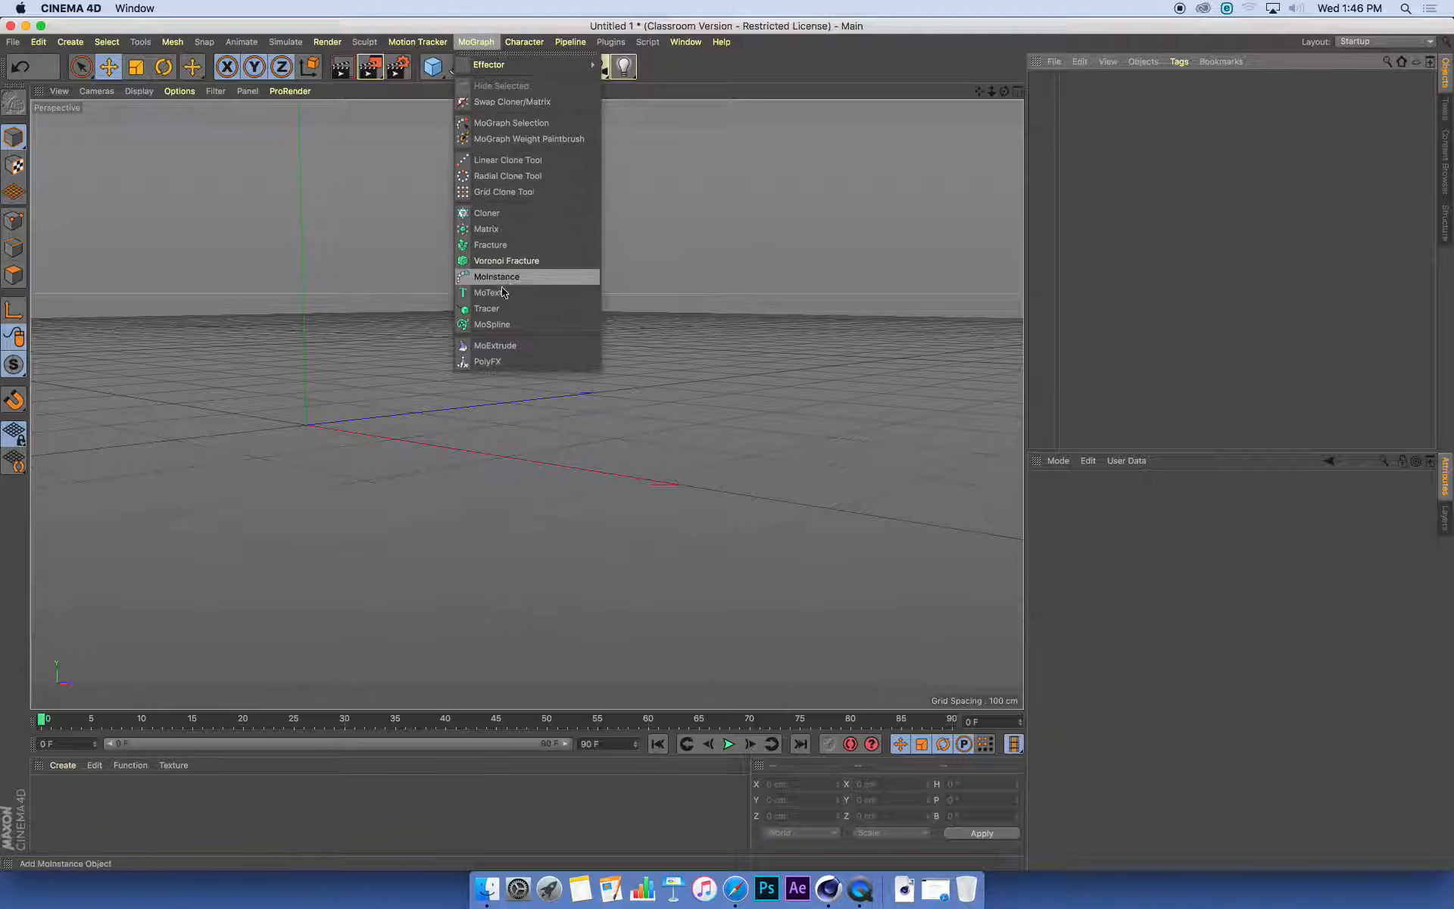
left_click(70, 42)
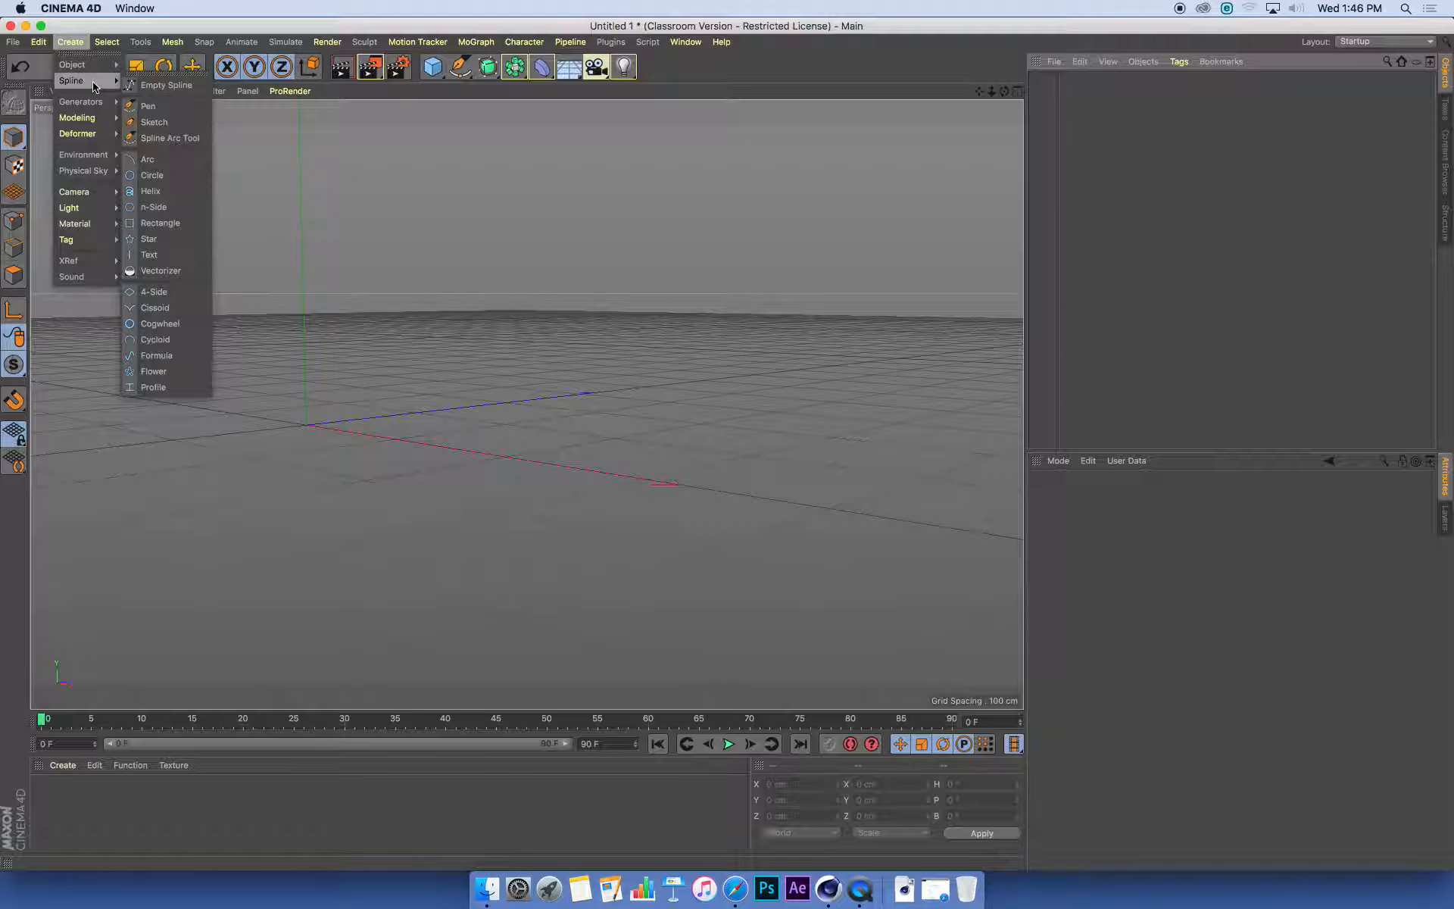
mouse_move(149, 255)
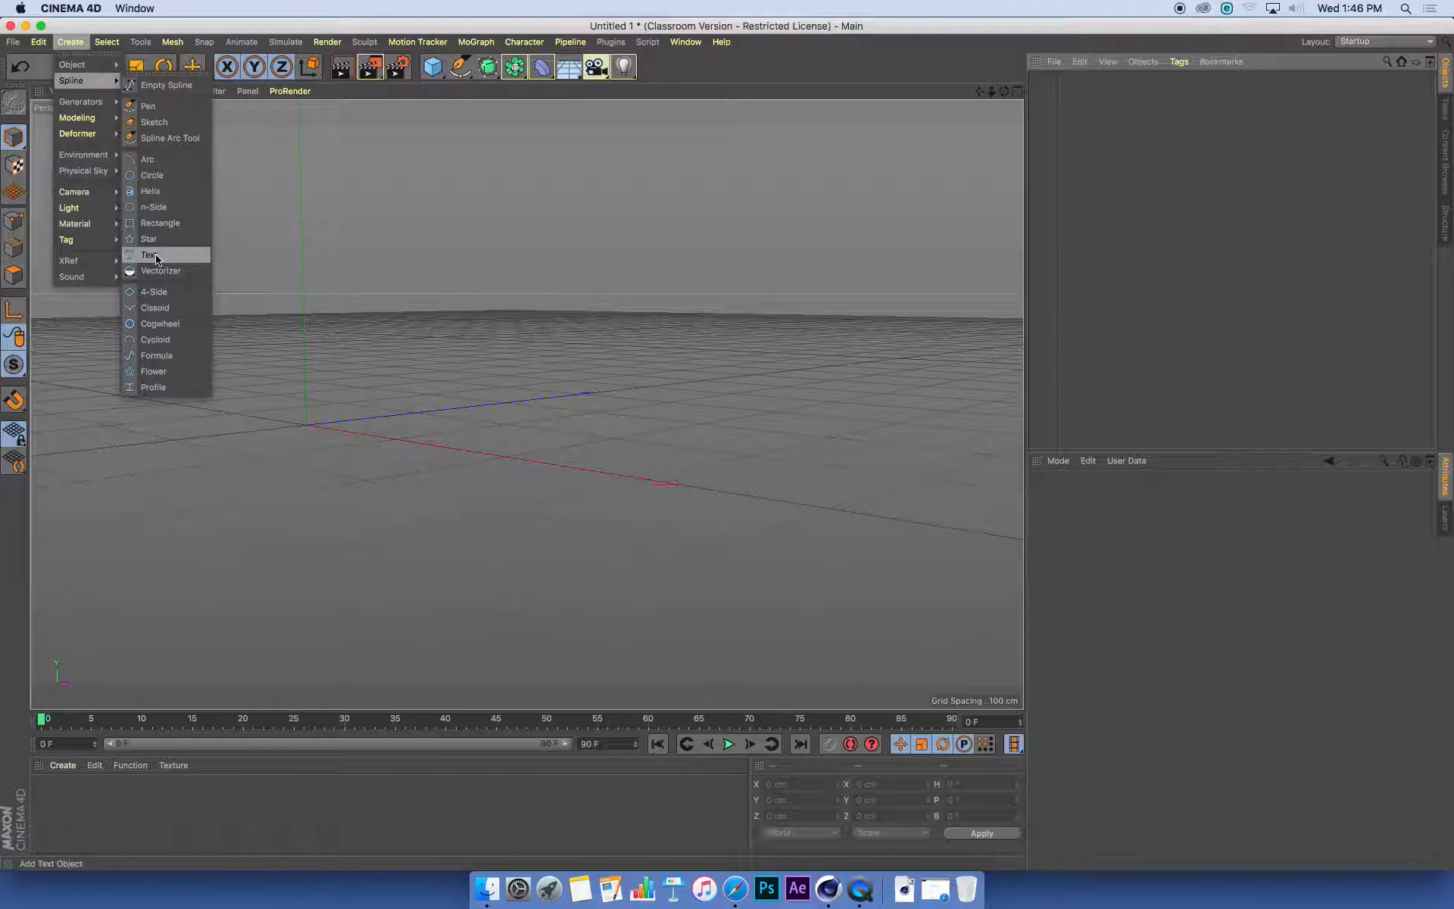
Add a Text spline and enter 'MoGraph' as its text
left_click(149, 255)
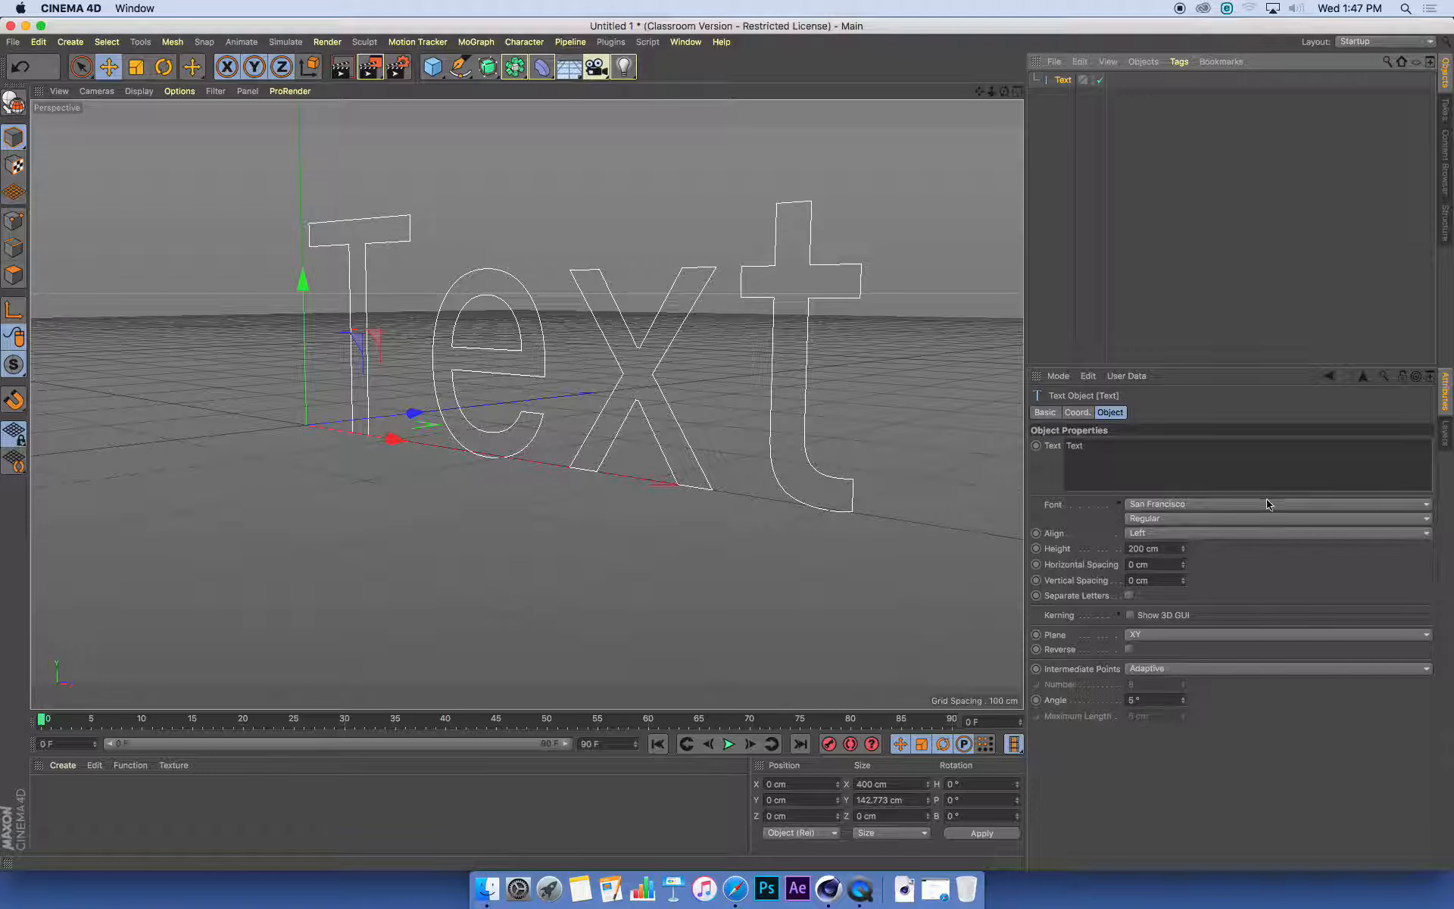
mouse_move(1225, 499)
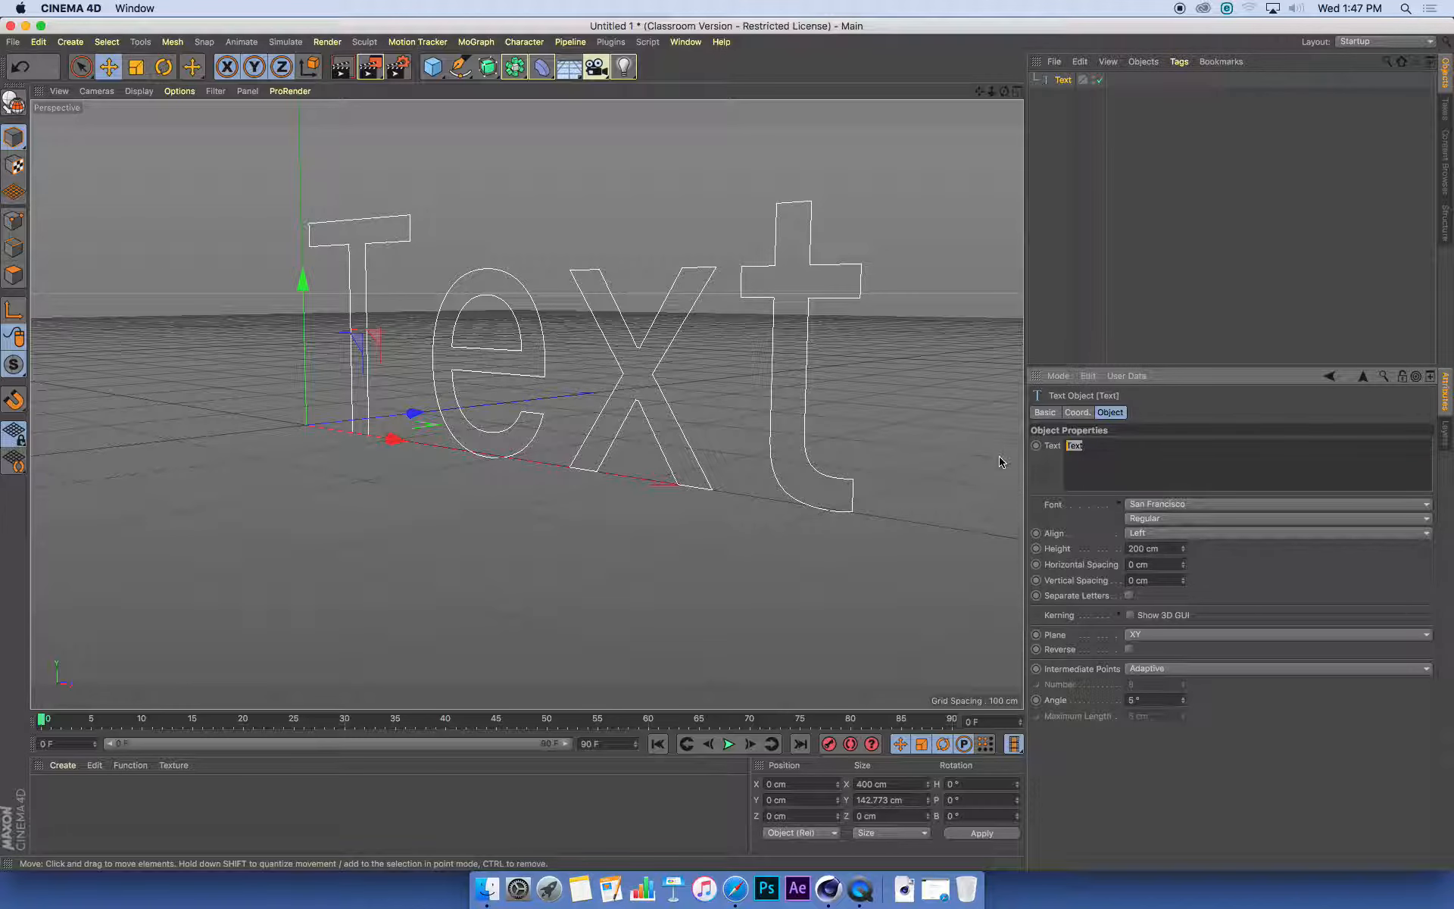
type("MoC")
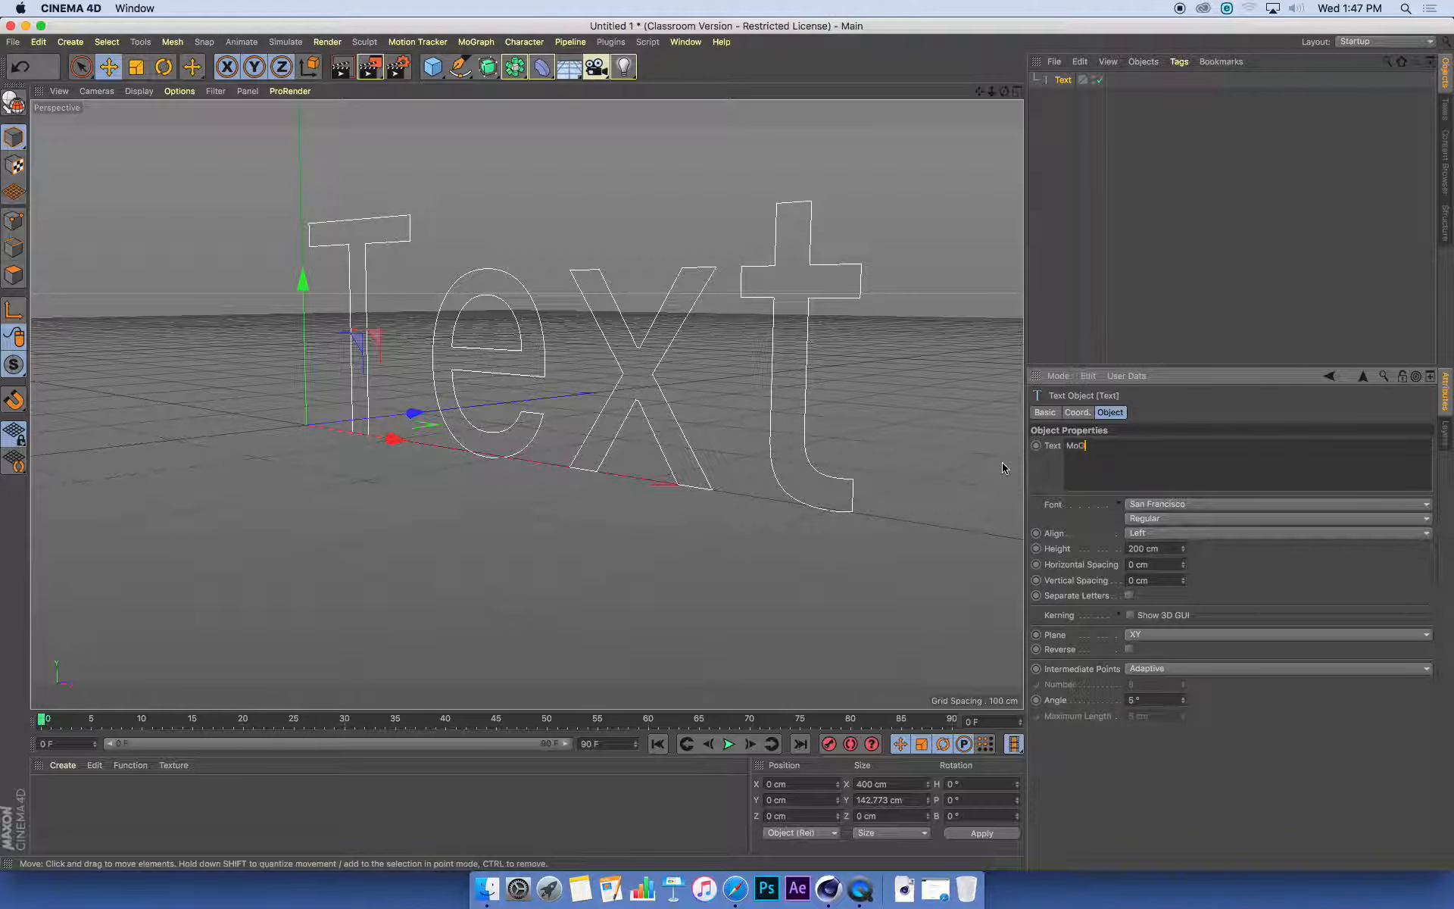
type("raph")
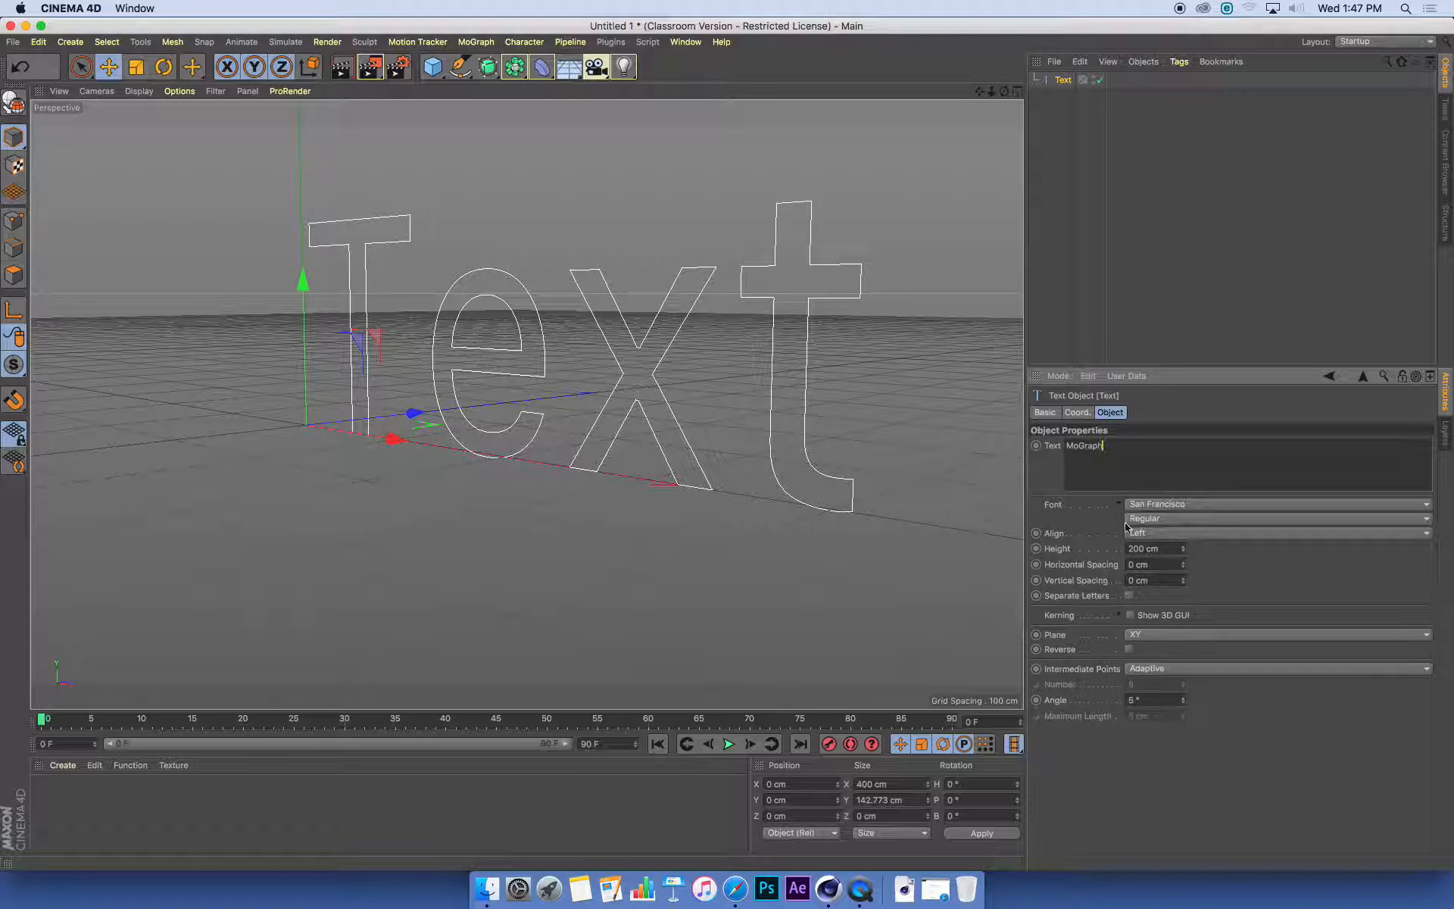
Set the Text spline's Align to Middle and reframe the view around the word
left_click(1275, 533)
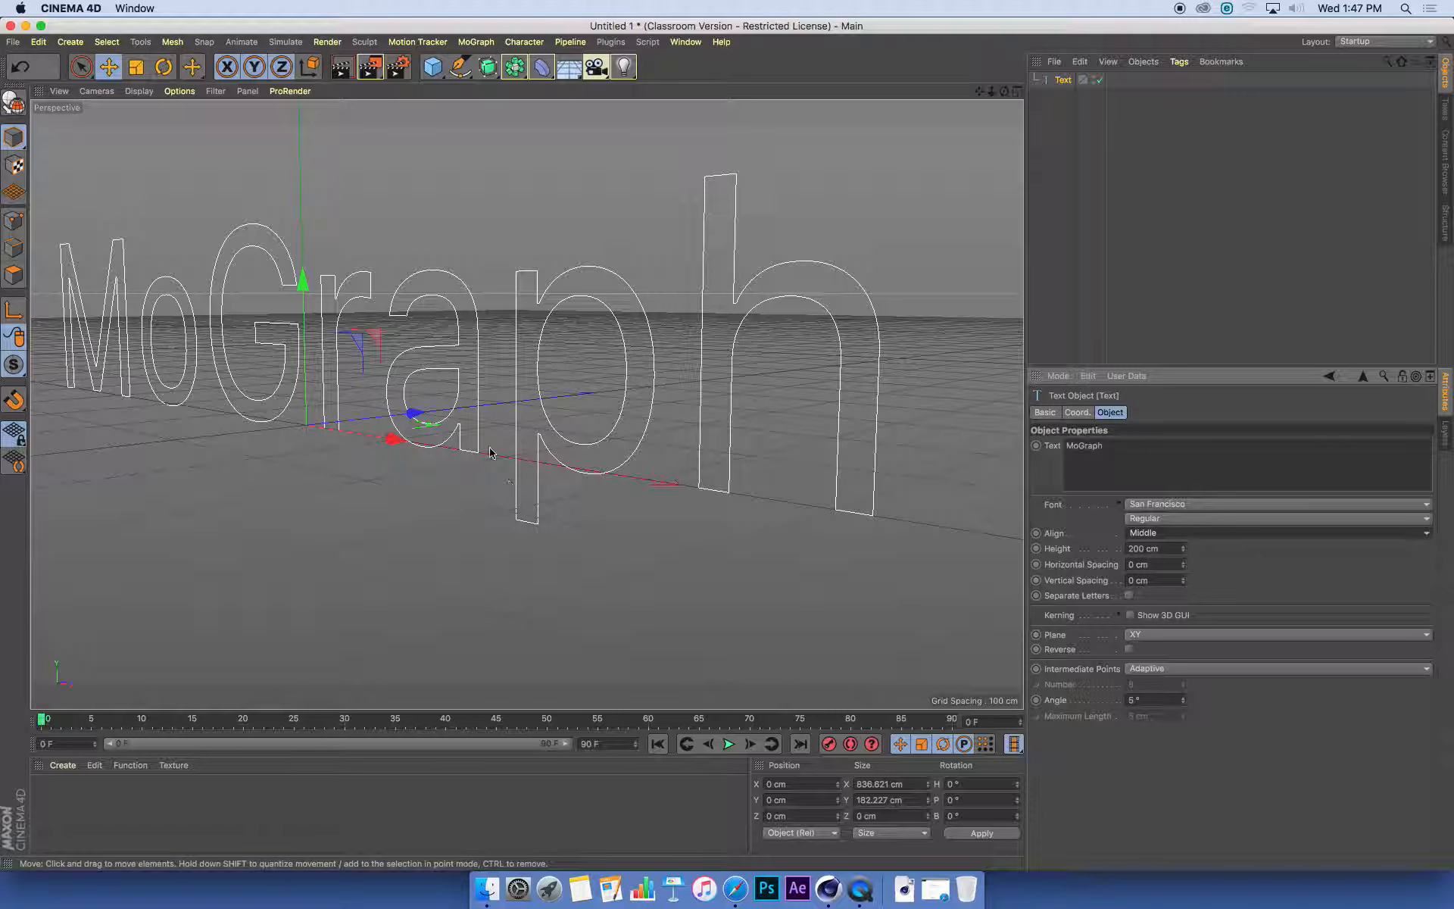
left_click_drag(492, 454, 520, 408)
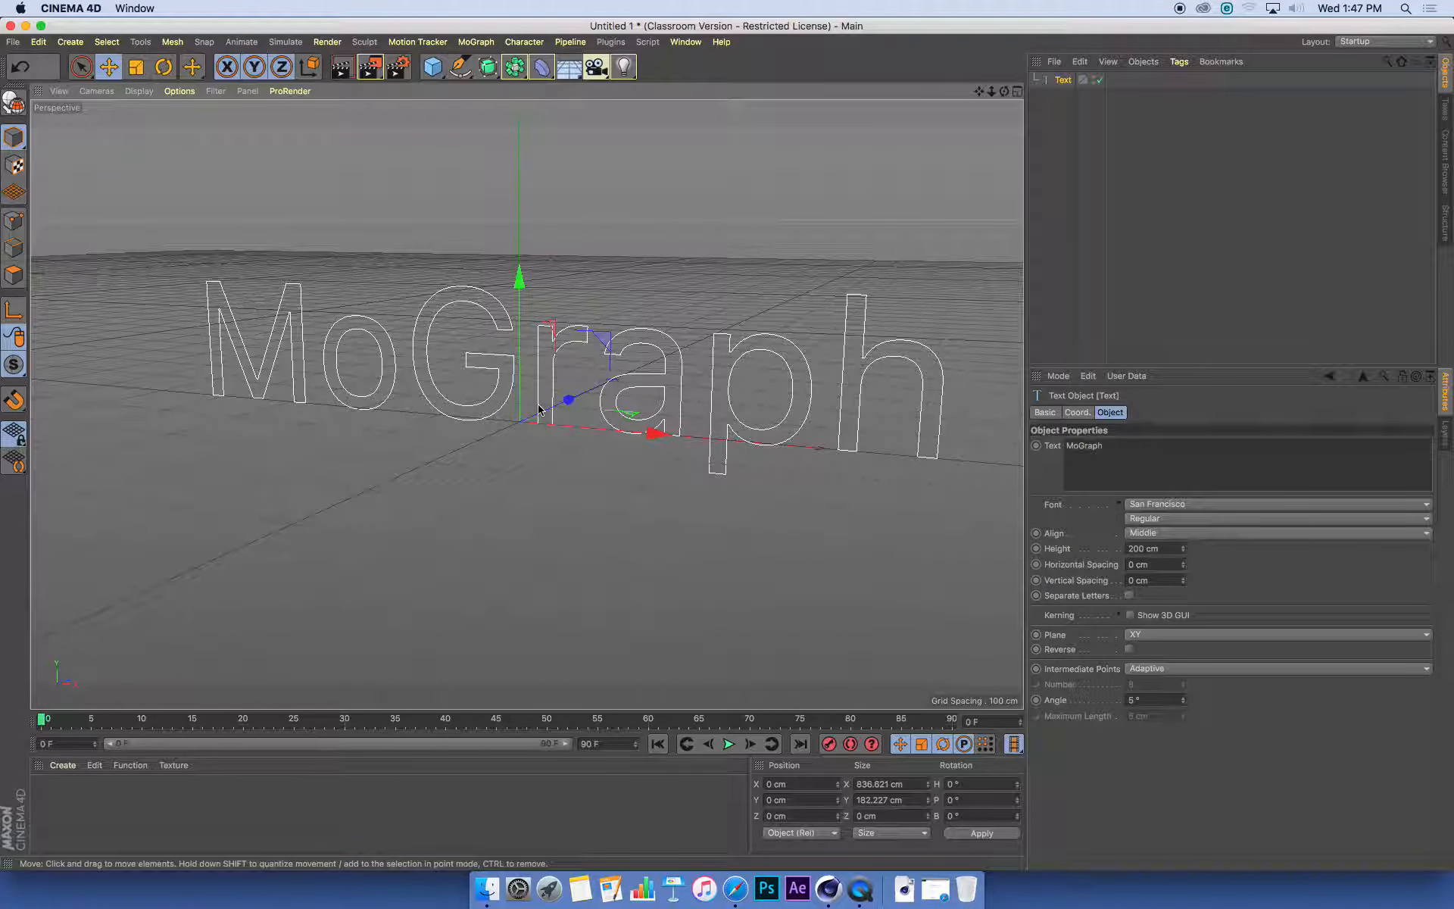
mouse_move(536, 489)
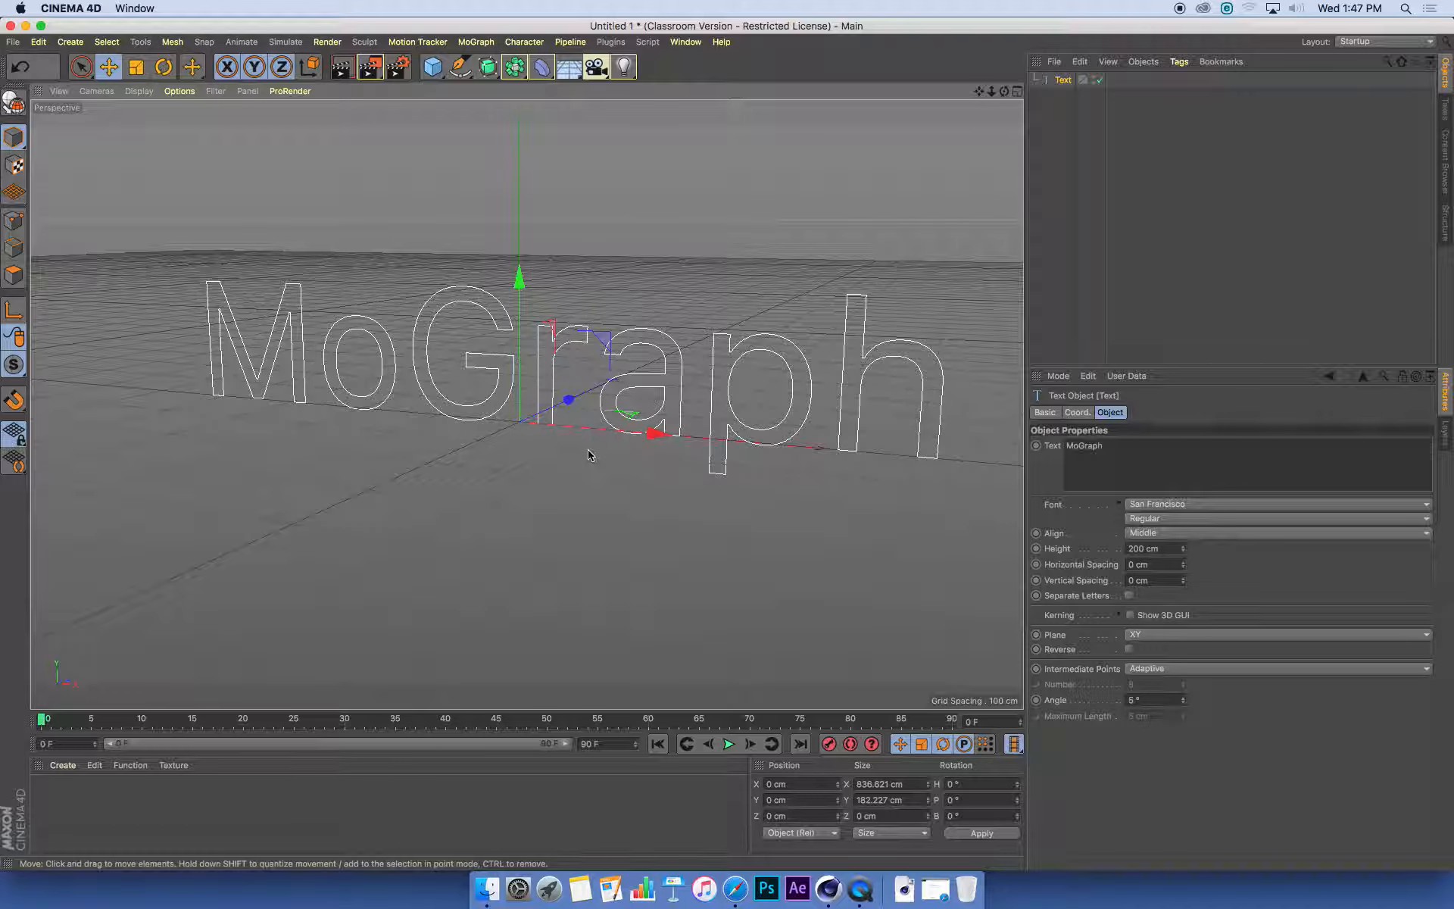
mouse_move(549, 384)
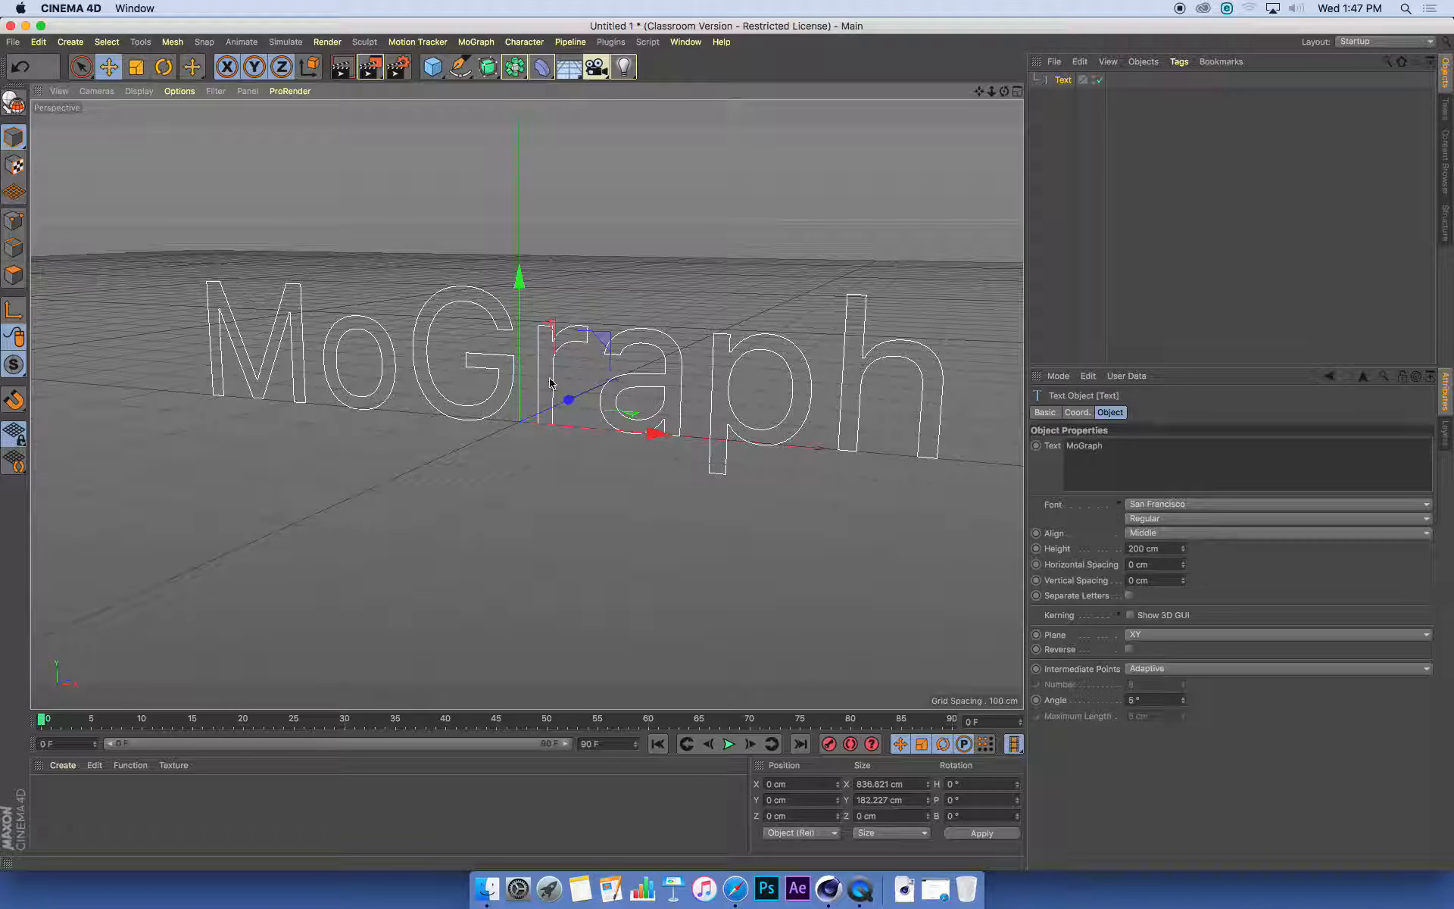
mouse_move(921, 471)
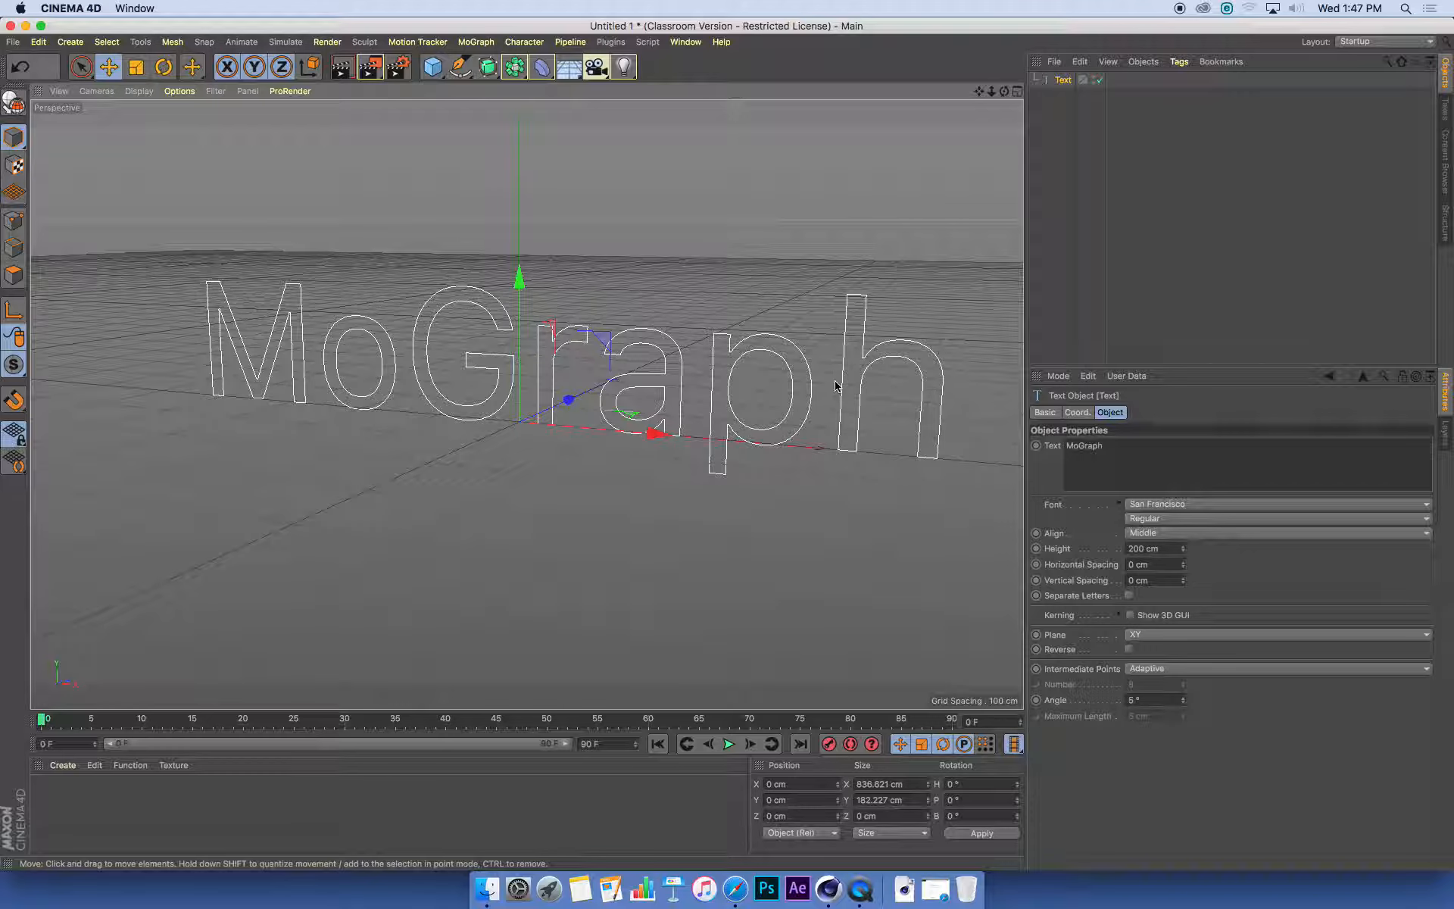
mouse_move(795, 371)
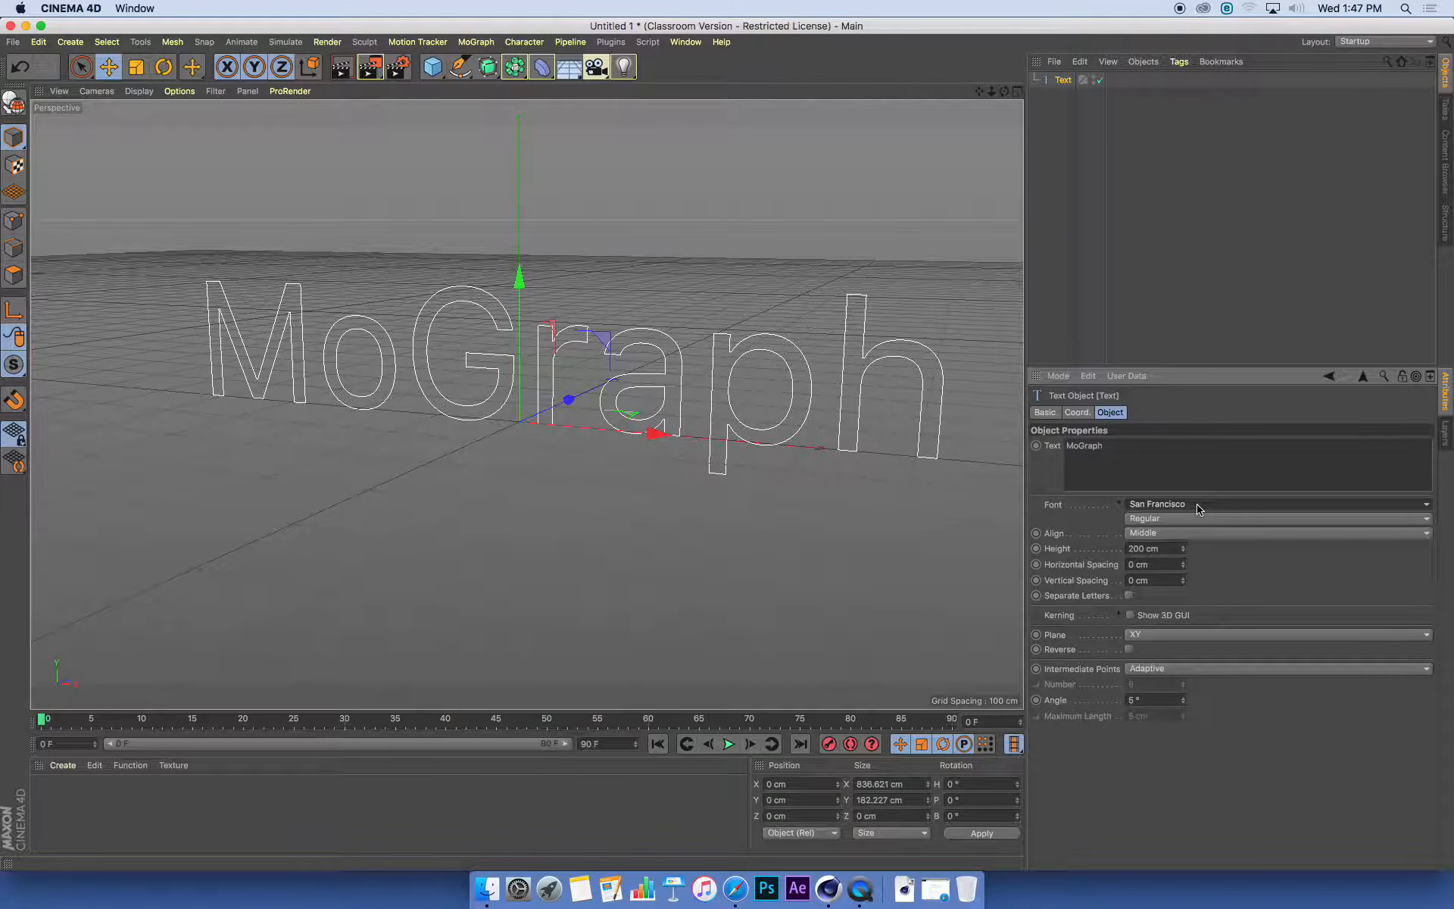
Switch the text font to Helvetica with the Bold style
left_click(1277, 503)
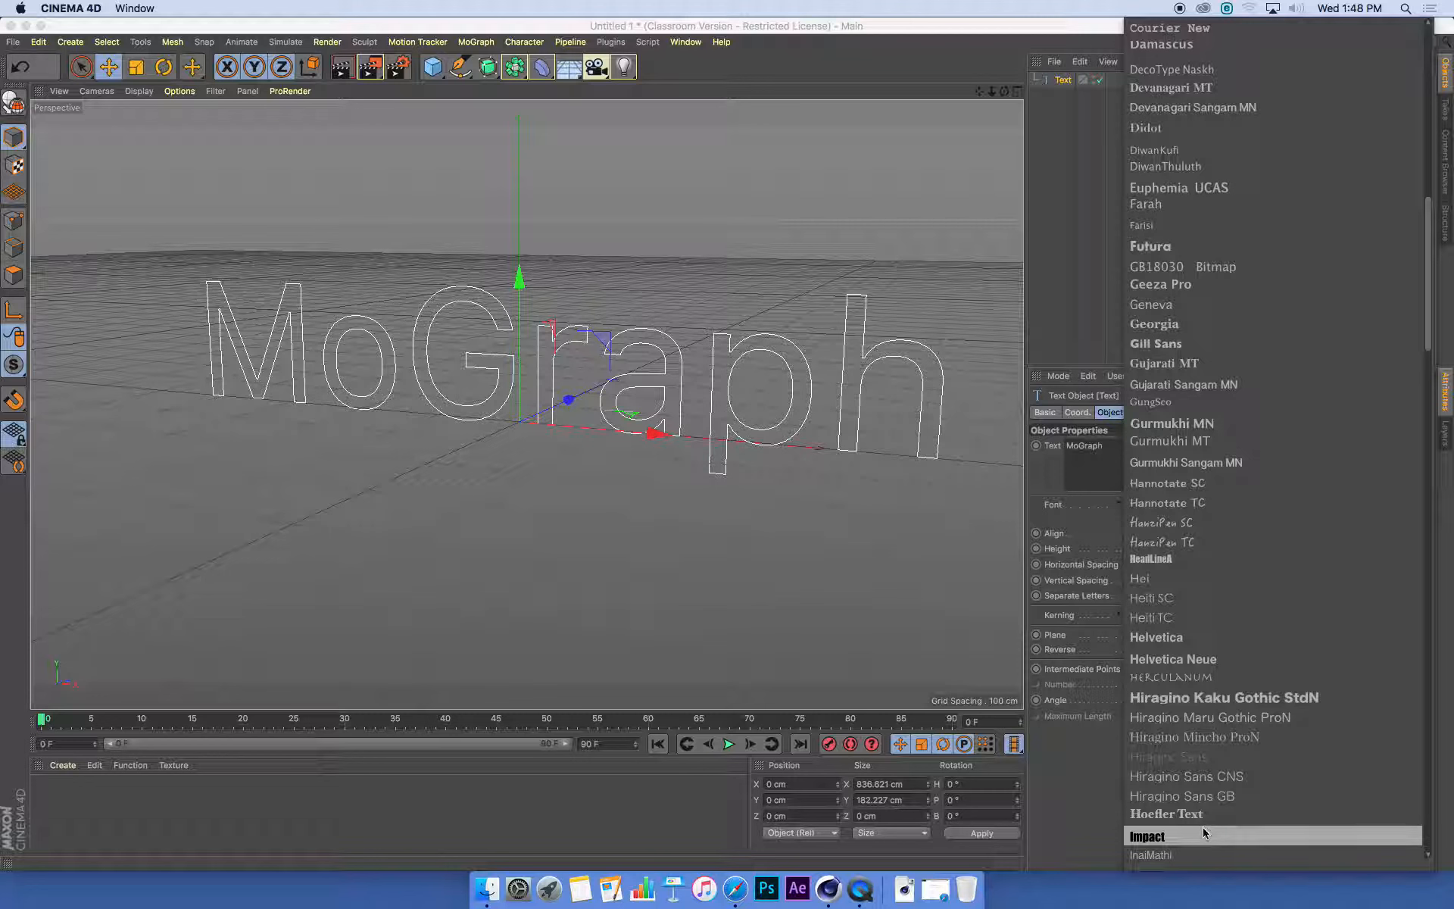
left_click(1156, 637)
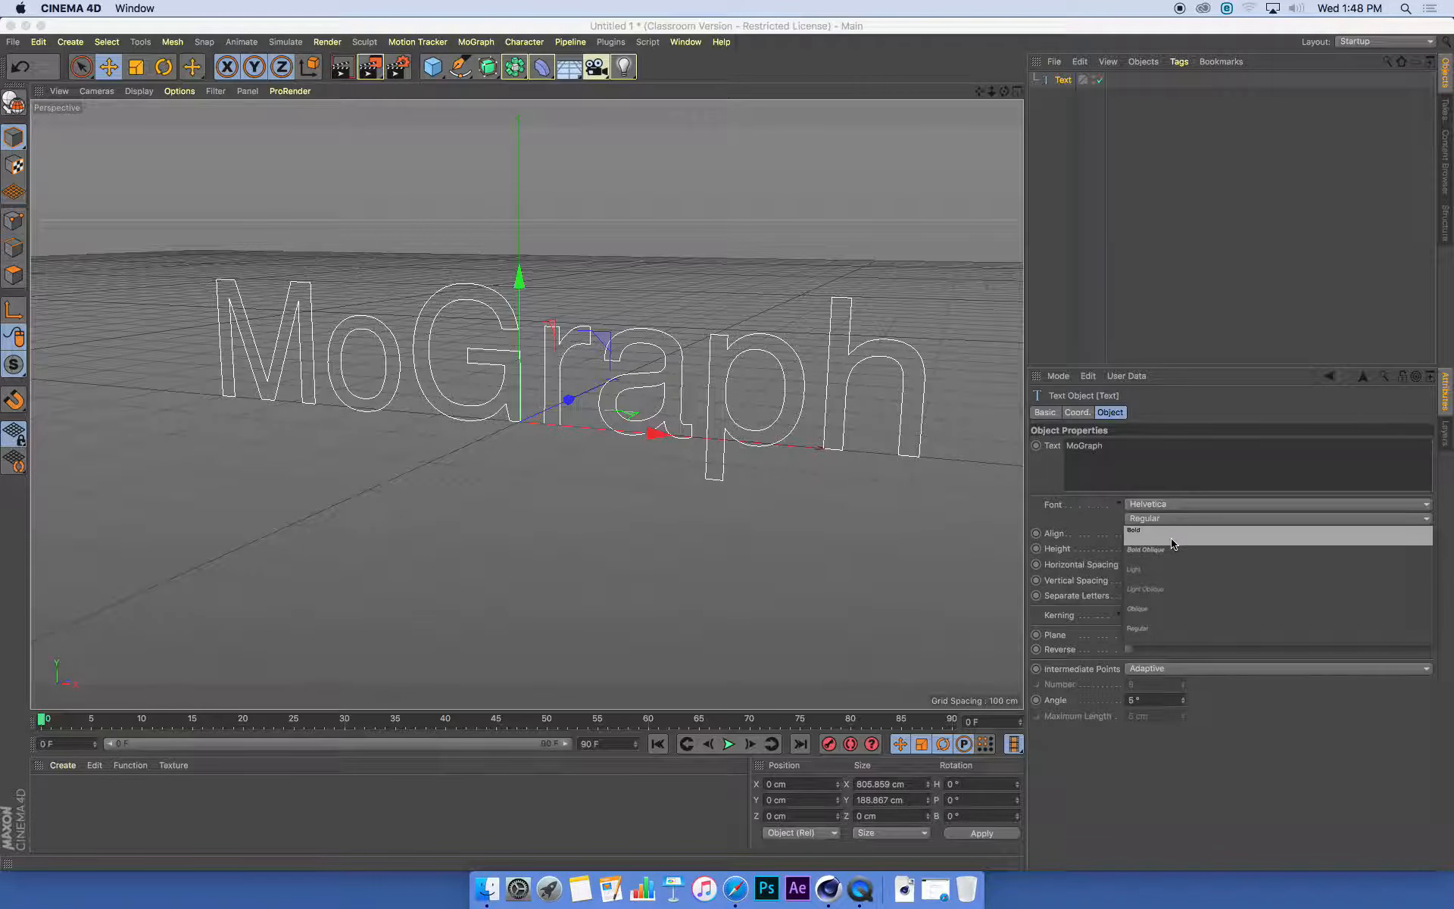
left_click(1133, 529)
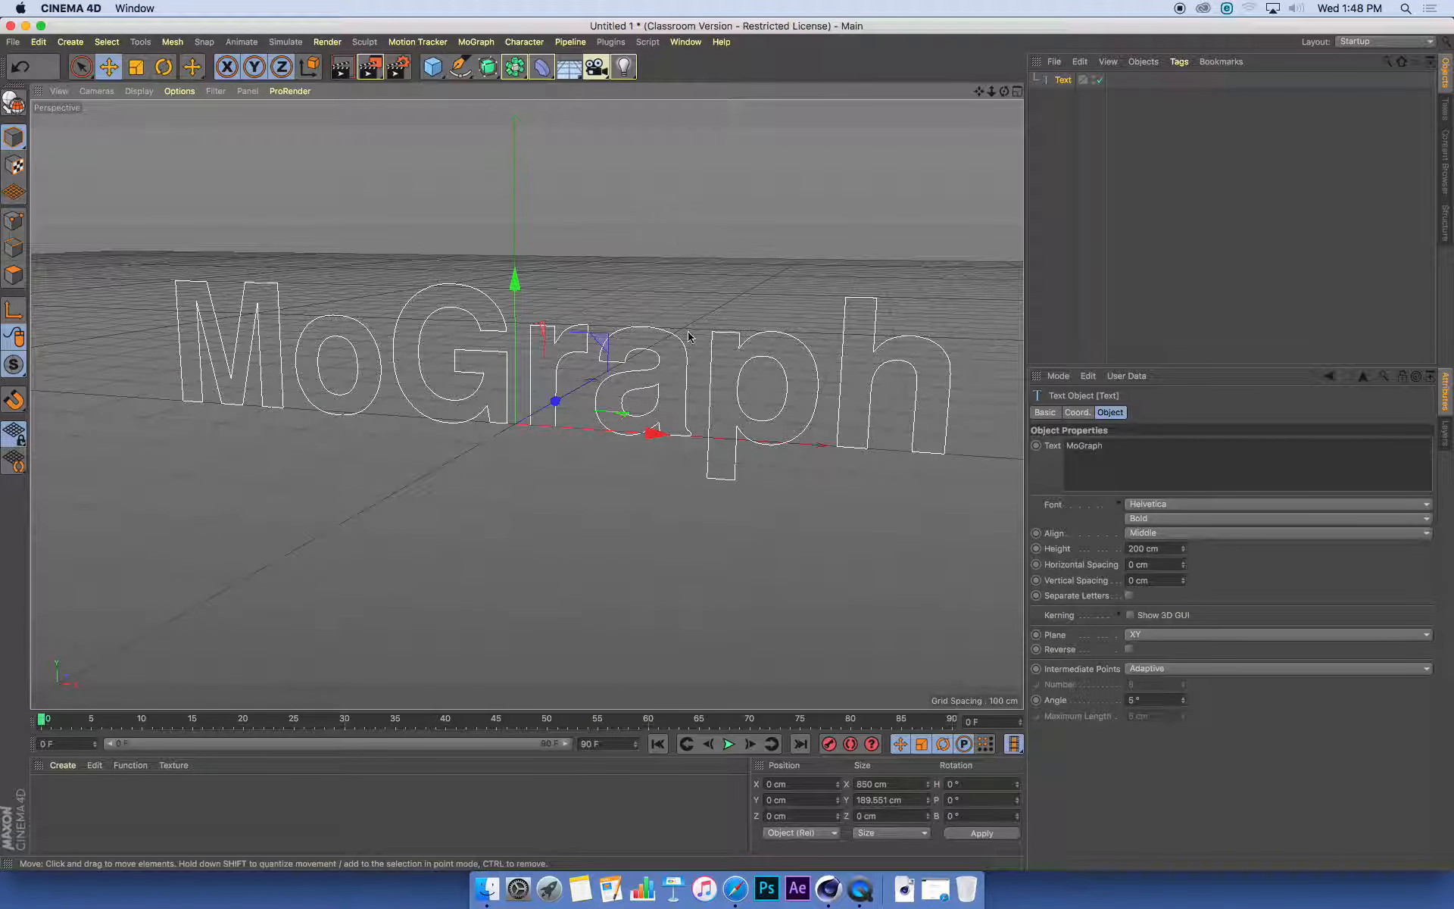
mouse_move(527, 327)
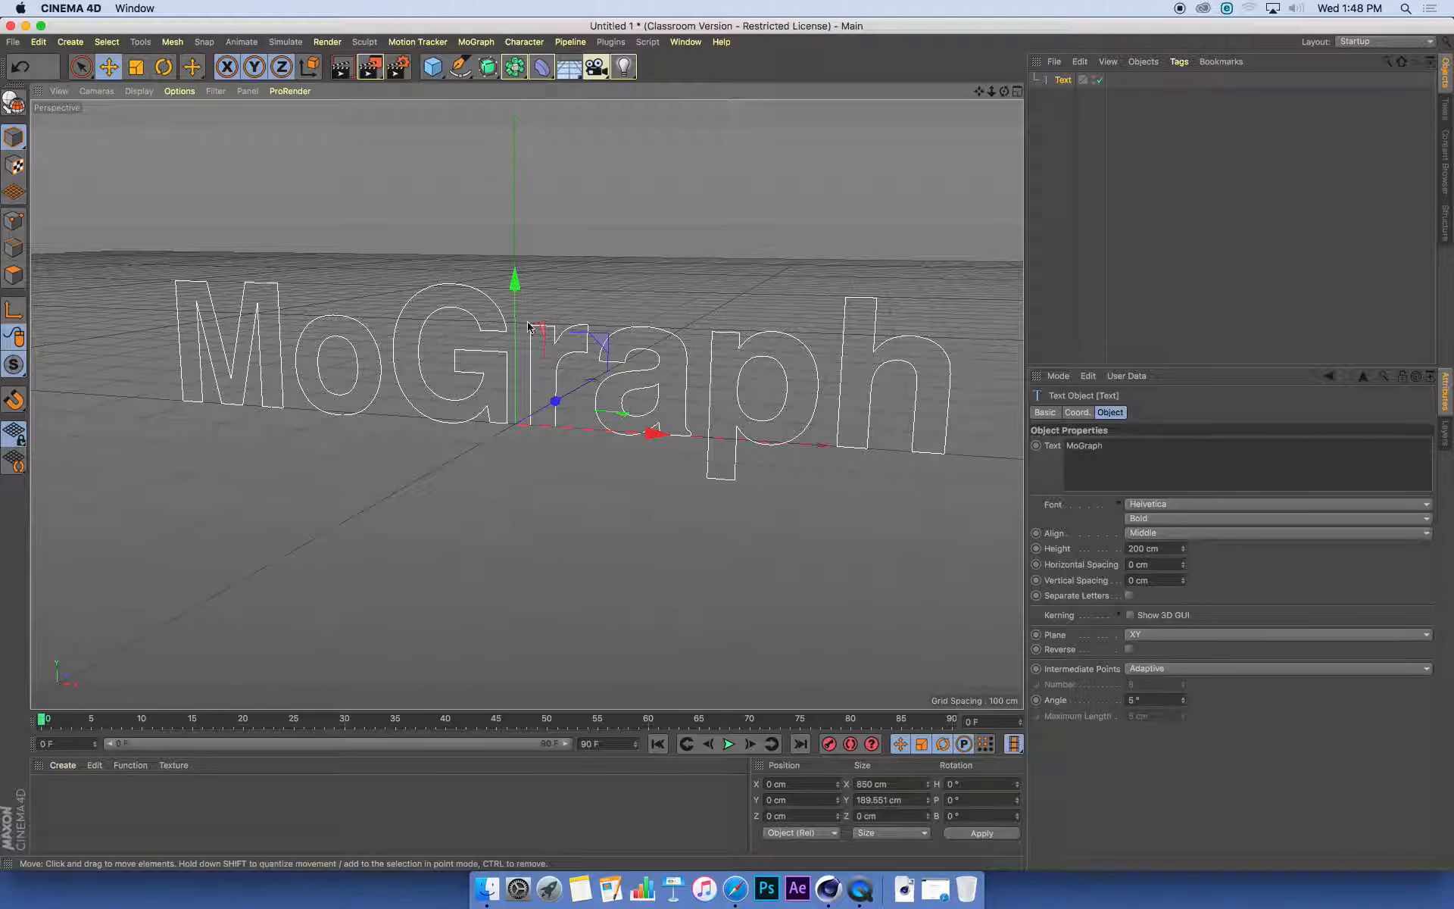
mouse_move(476, 42)
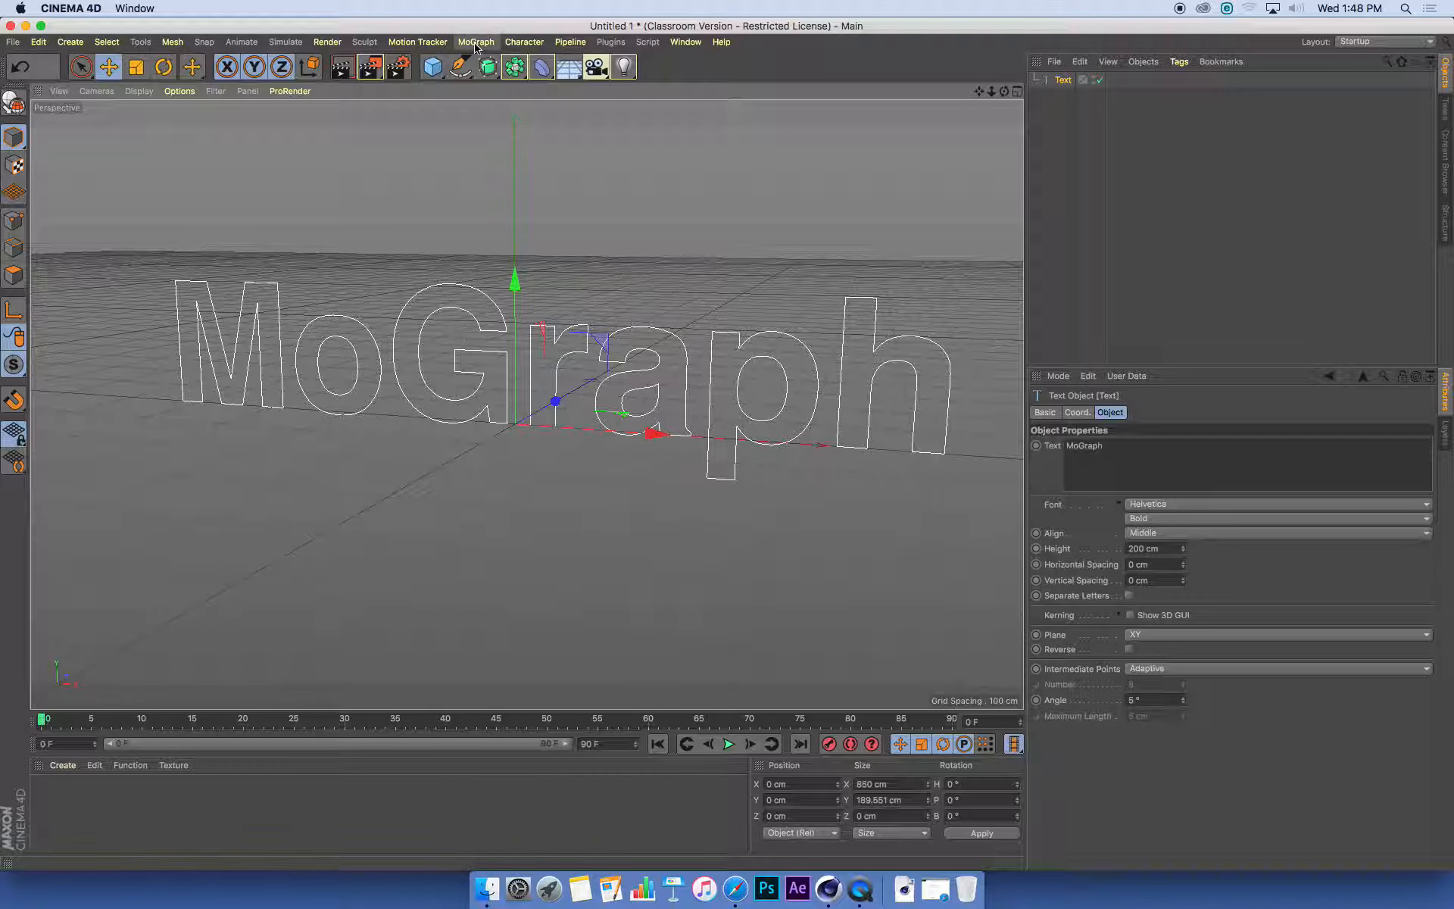
Create a Cloner object from the MoGraph menu
left_click(476, 42)
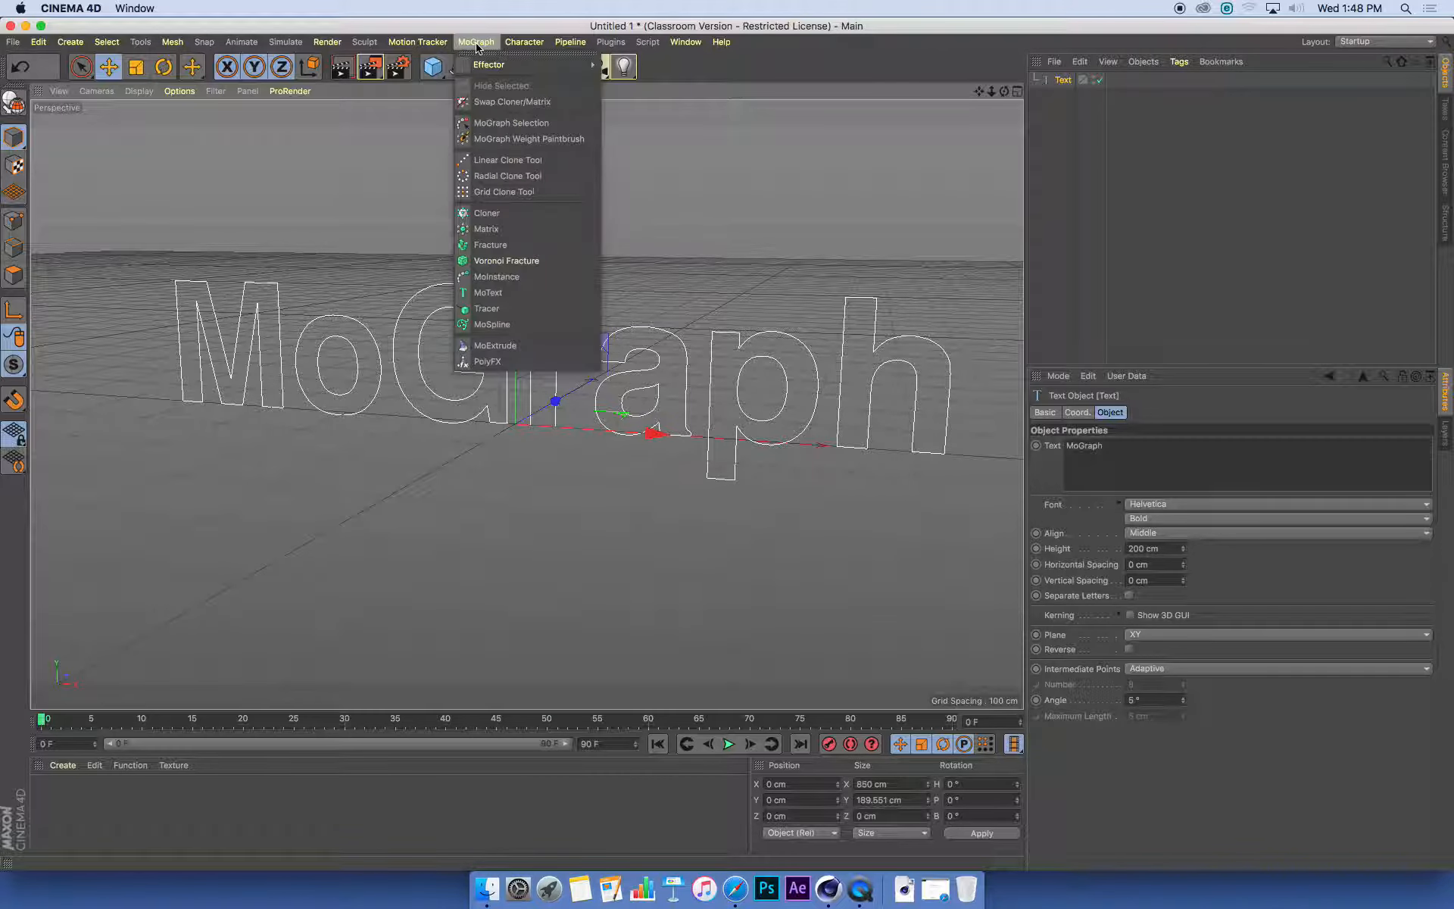
mouse_move(487, 212)
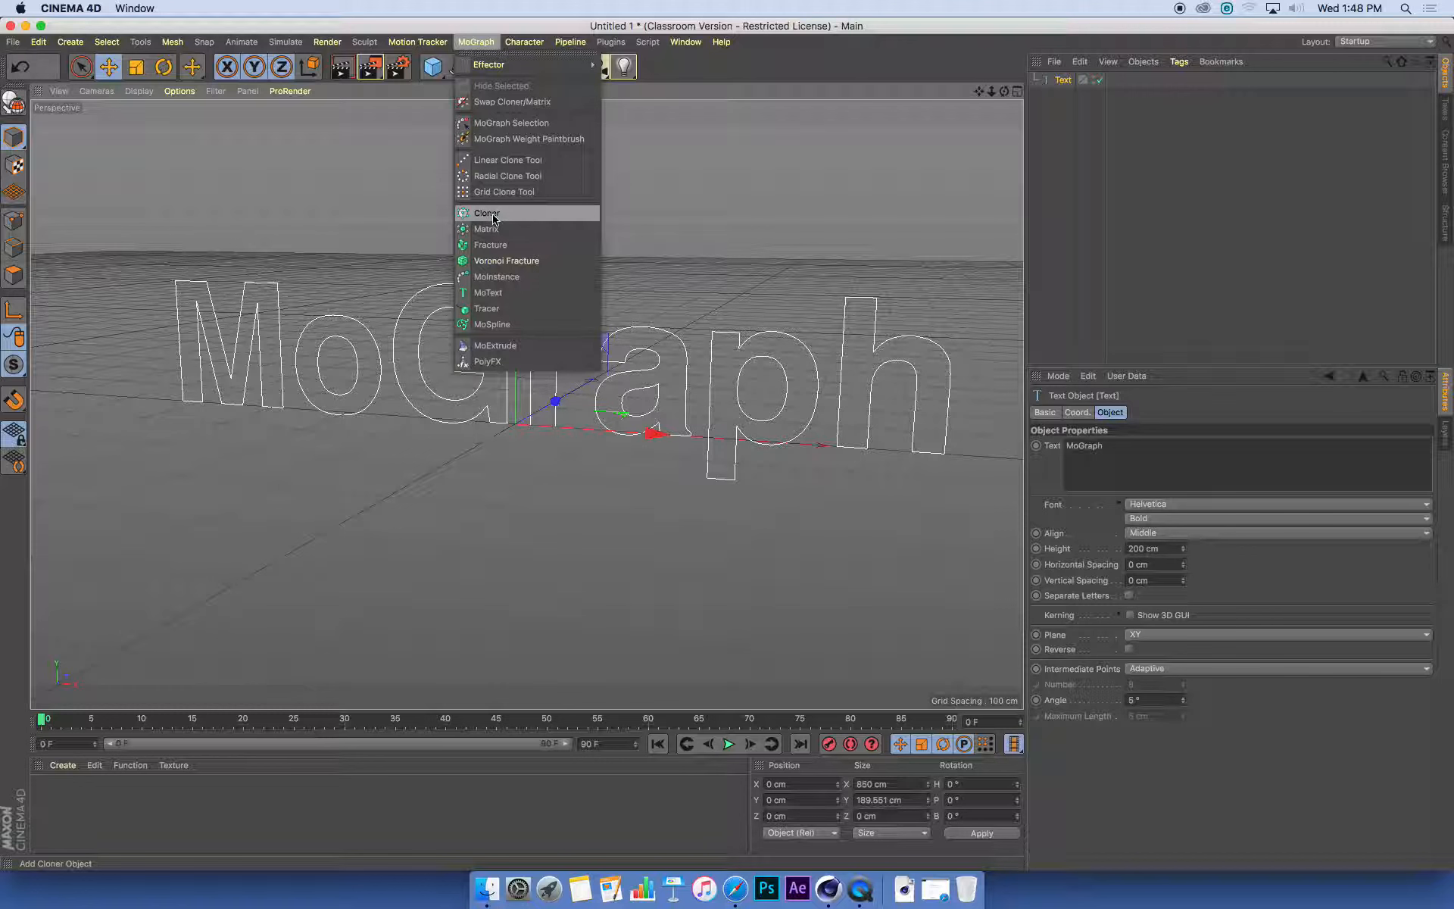
left_click(486, 213)
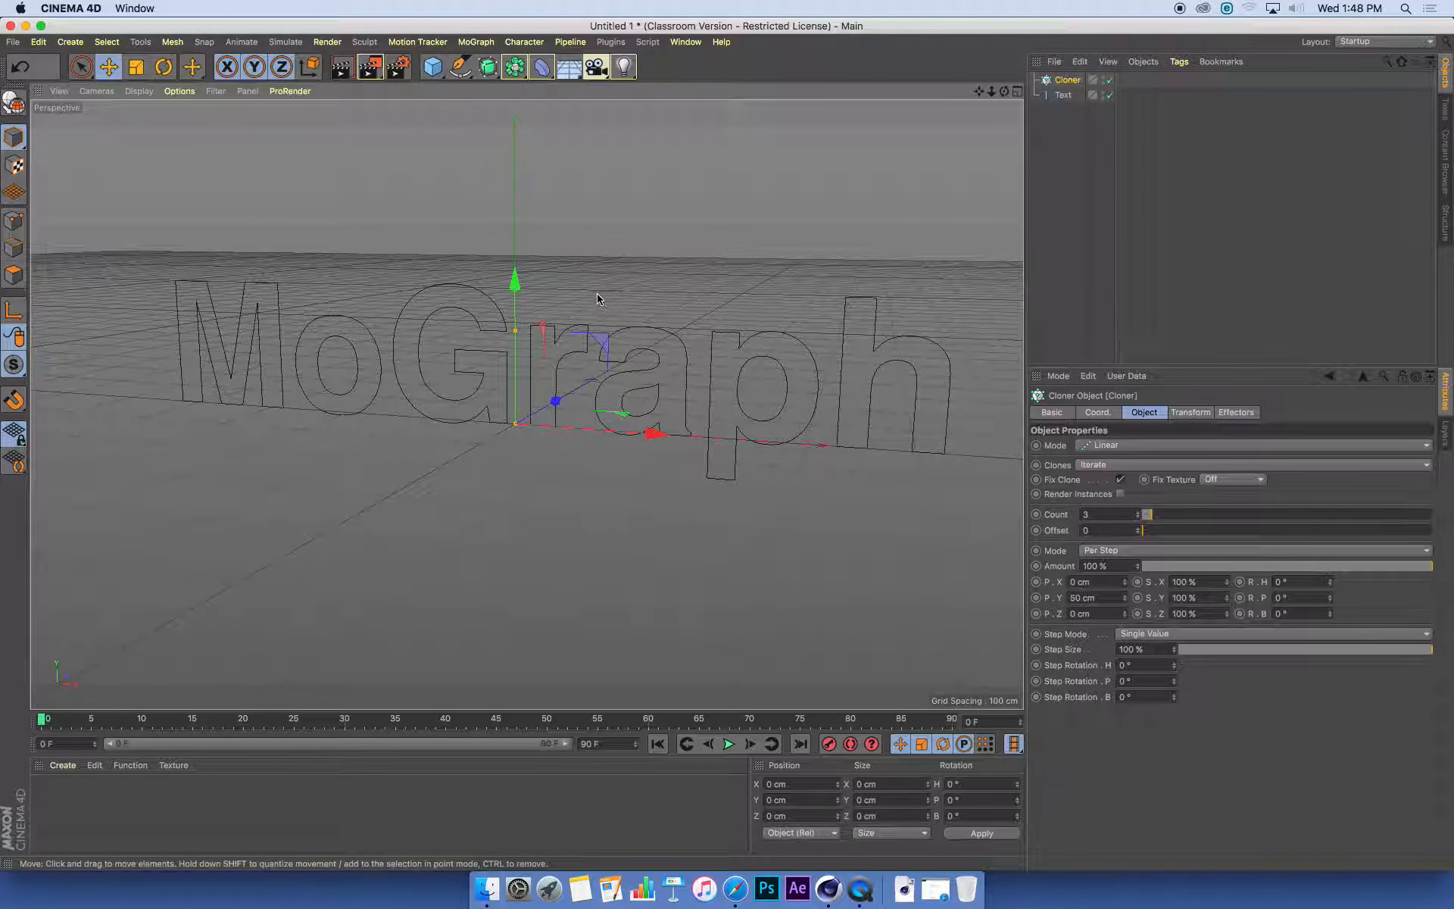
mouse_move(608, 317)
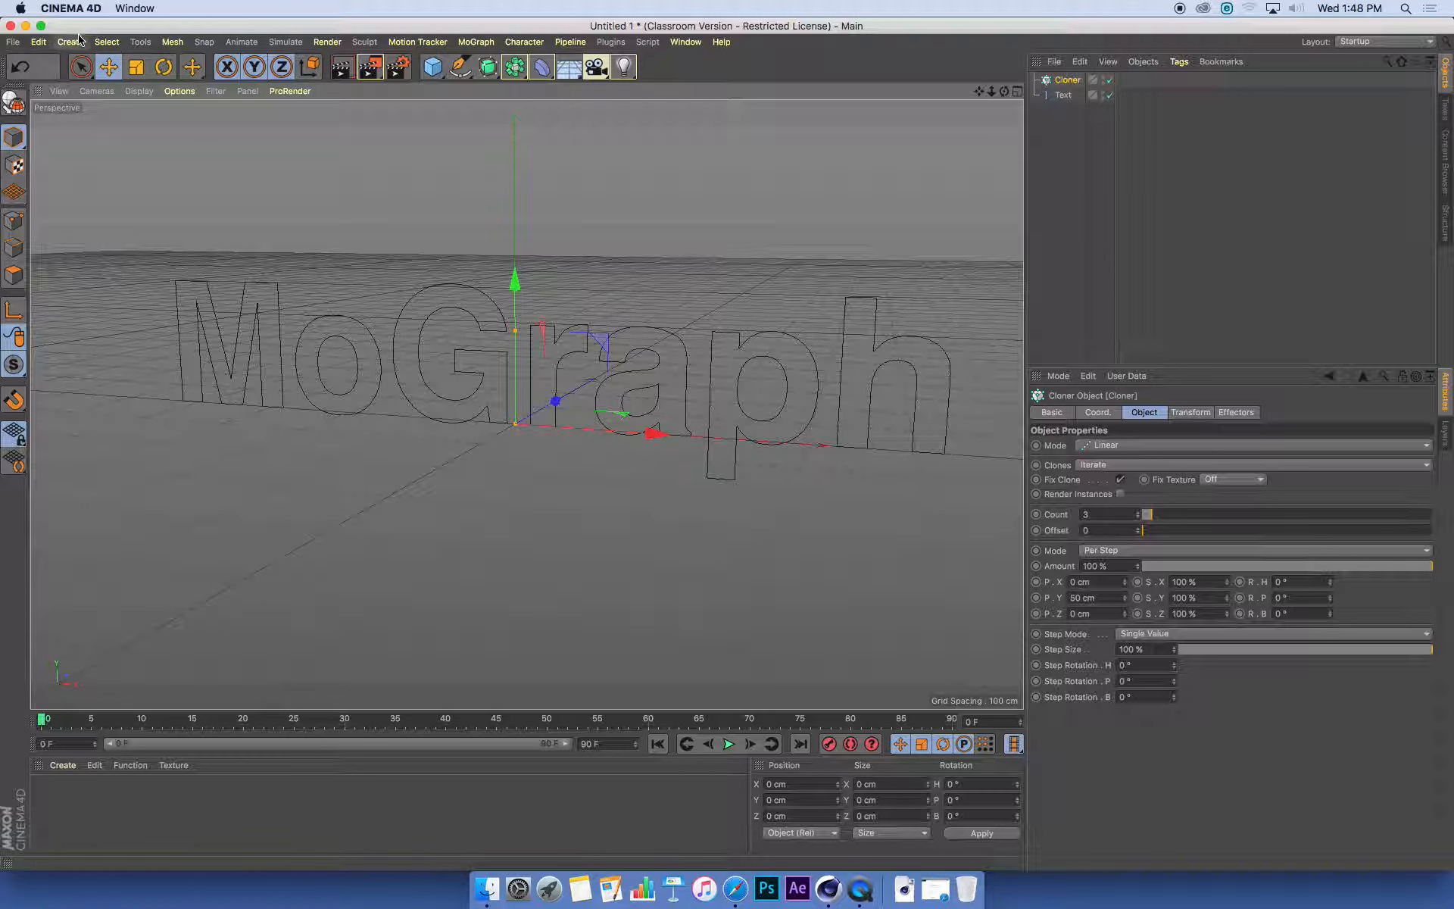
Create a Sphere and drag it under the Cloner in the Object Manager
left_click(69, 42)
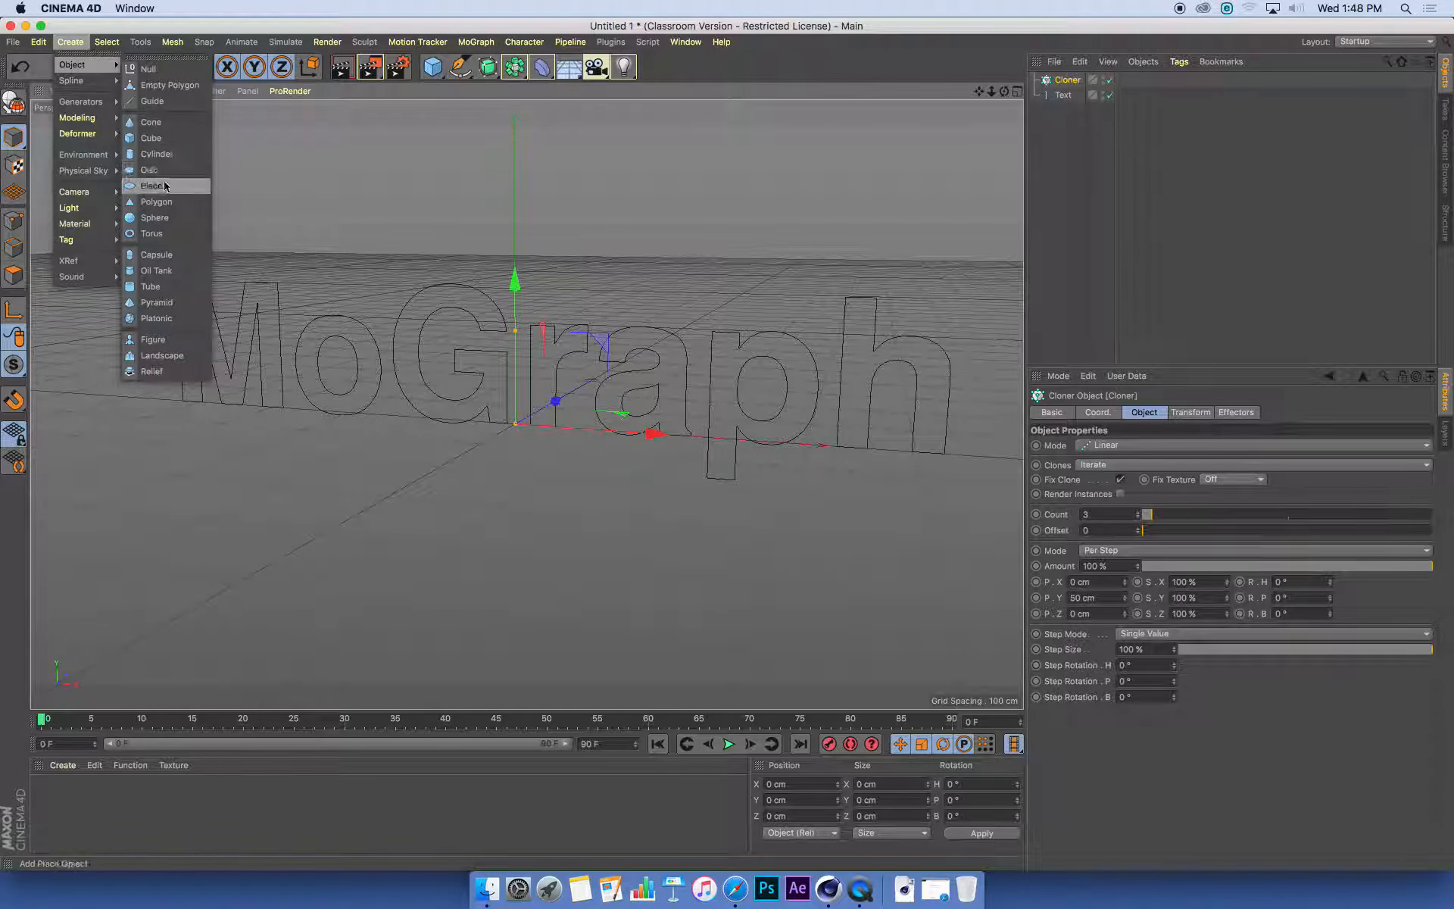
left_click(155, 218)
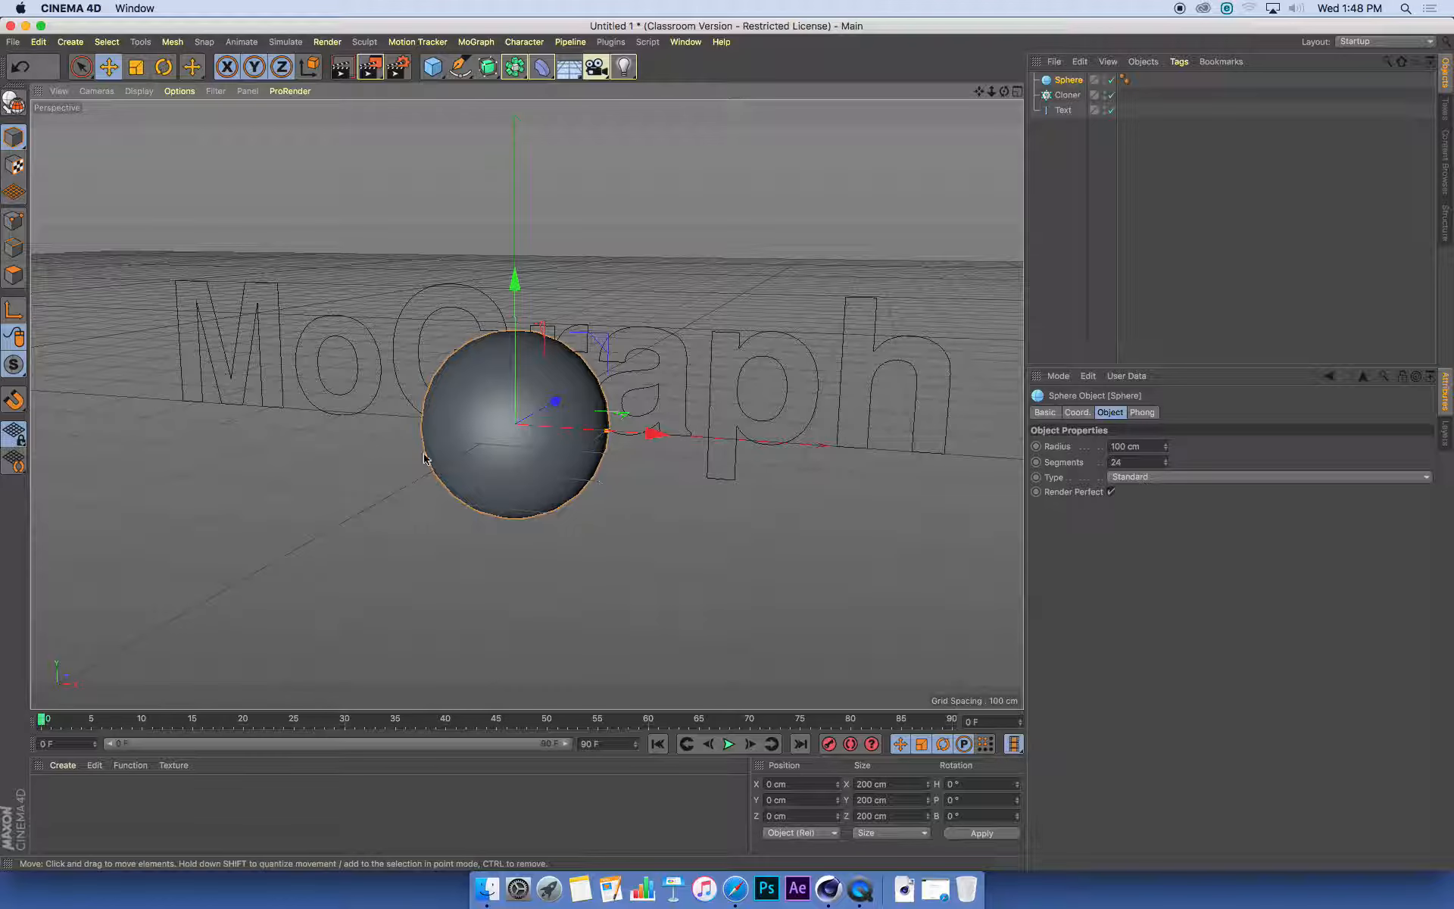
mouse_move(870, 326)
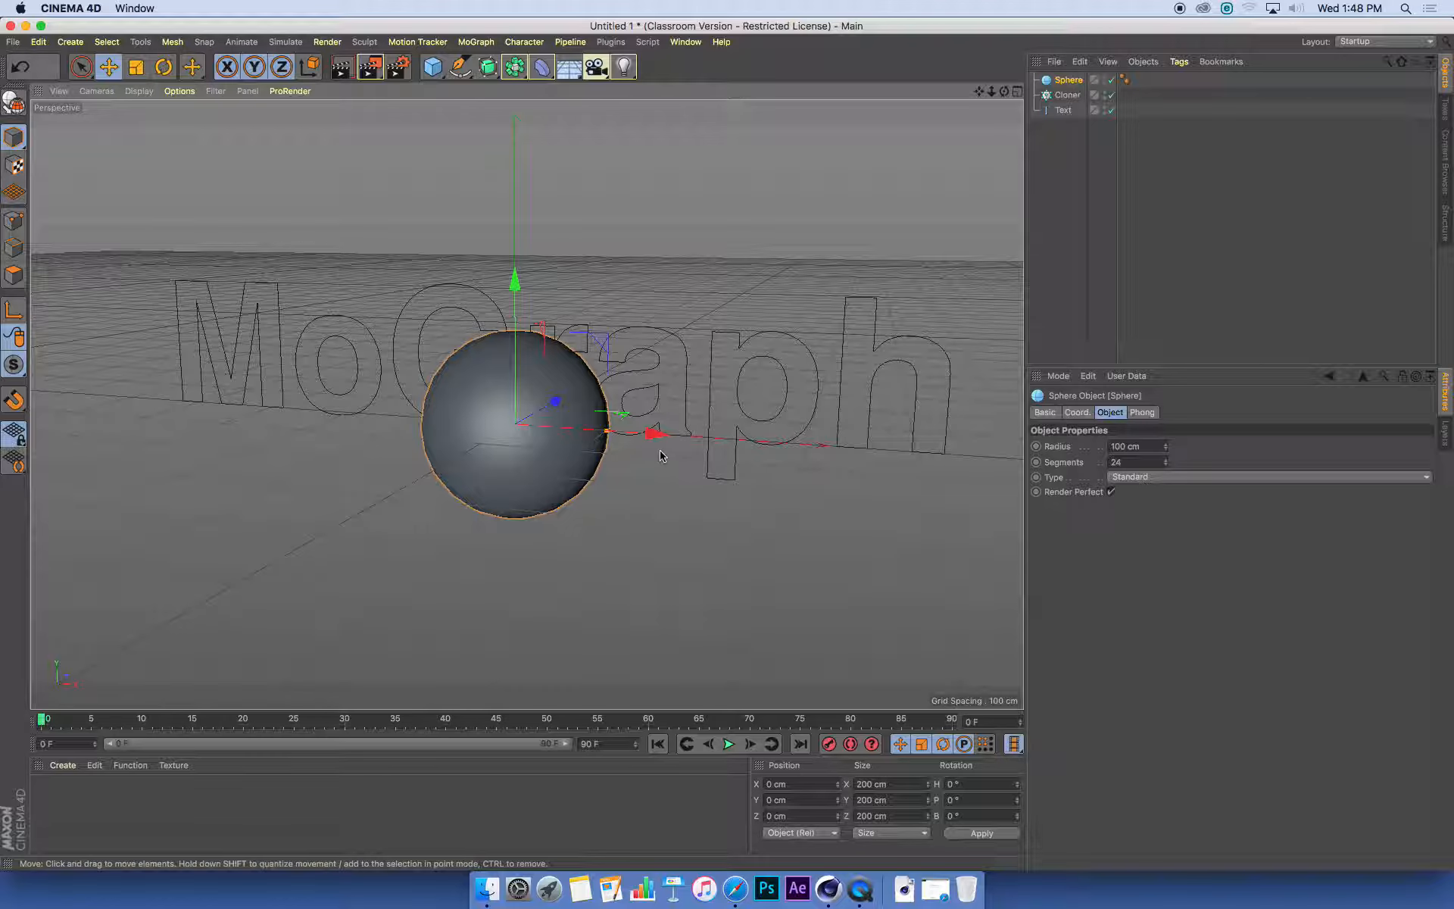
left_click_drag(649, 429, 579, 429)
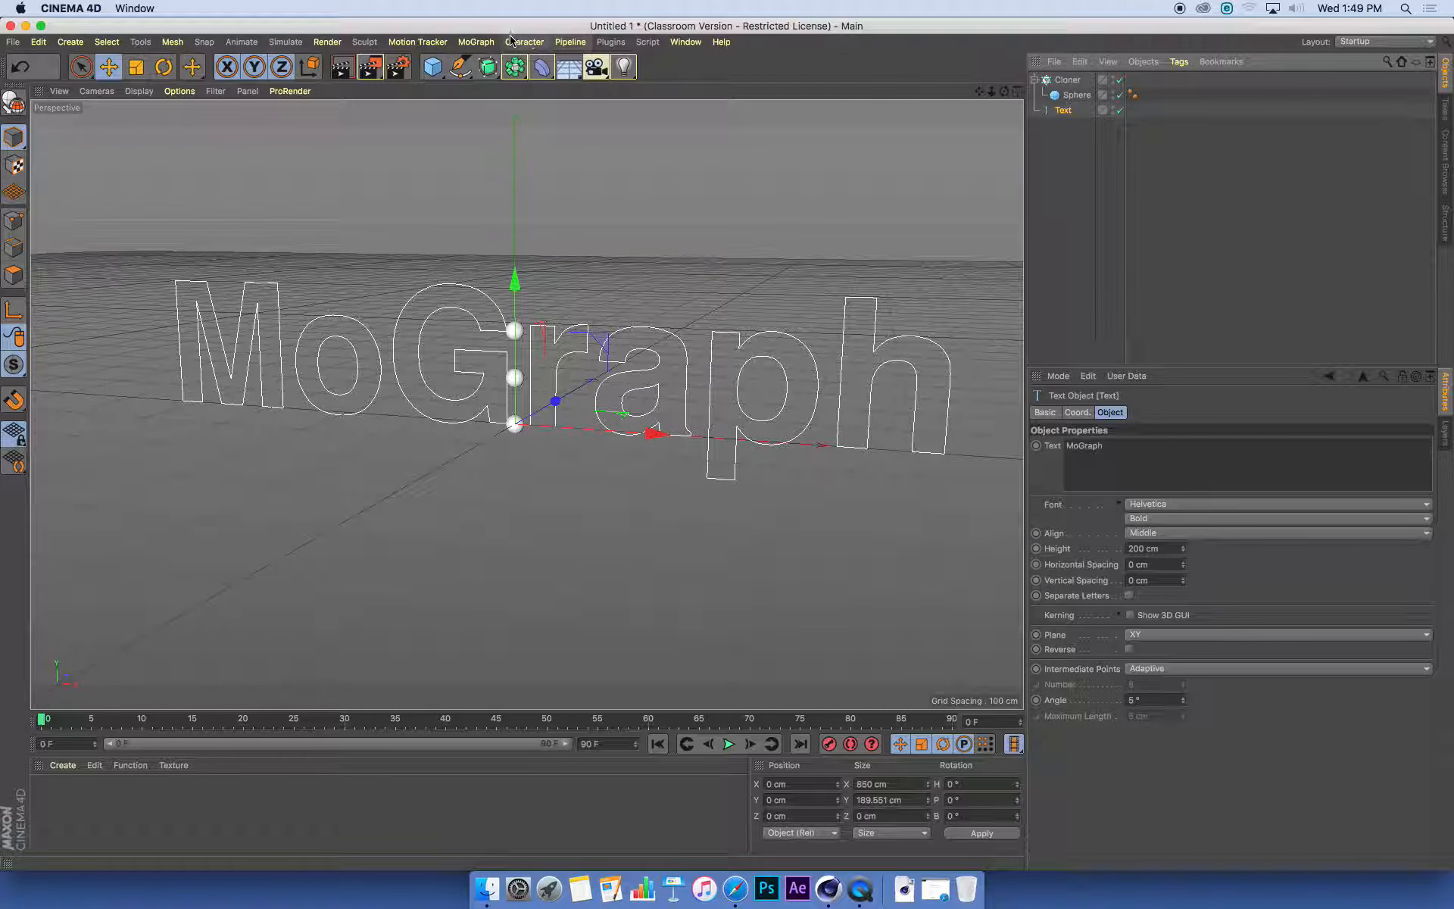
Browse the MoGraph and Create menus, then select the Cloner to edit it
left_click(475, 42)
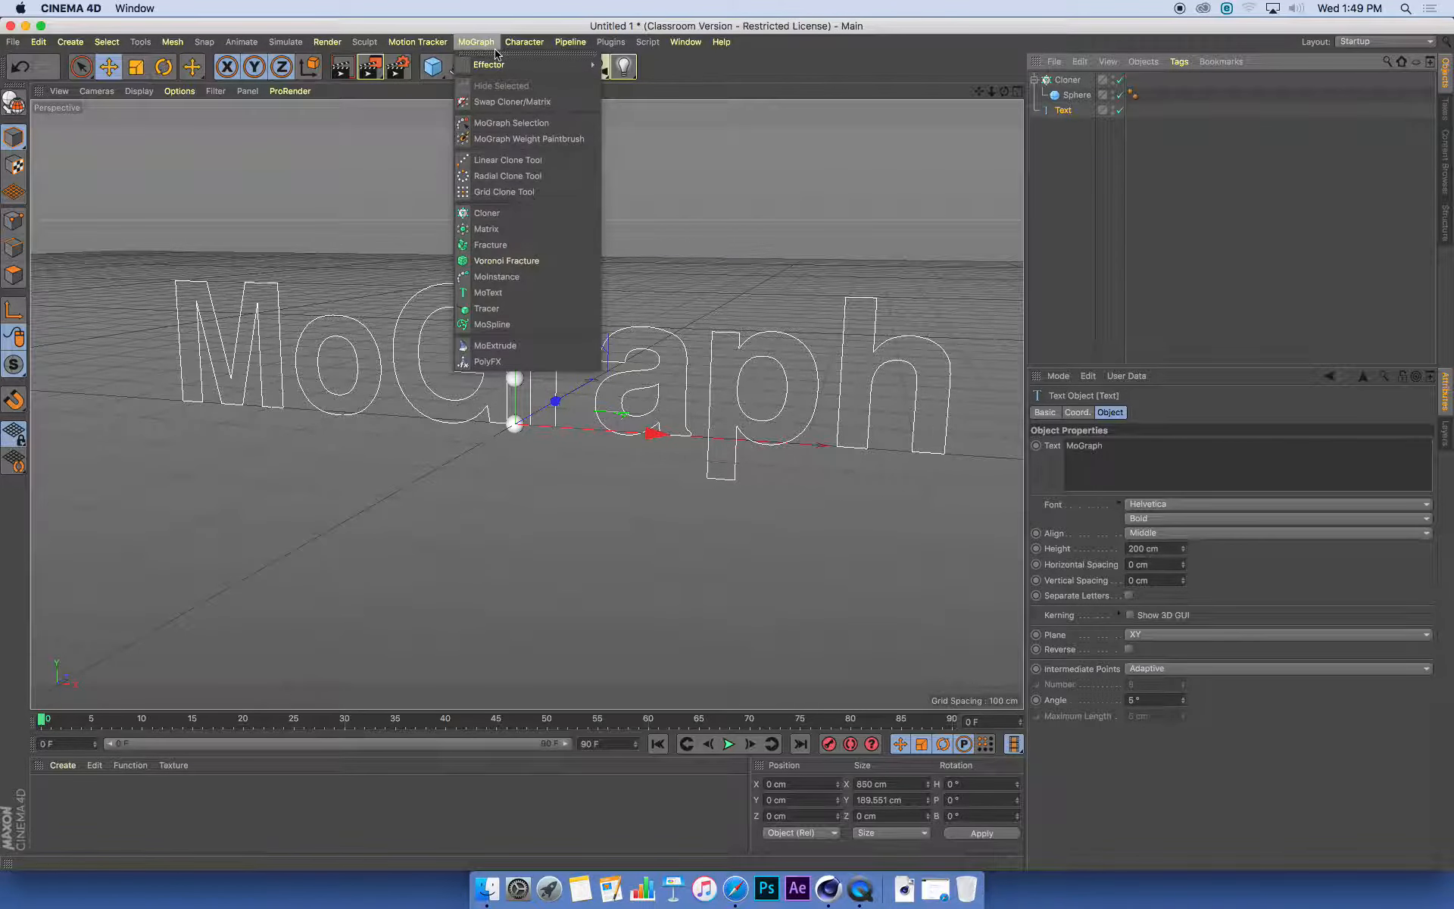
left_click(70, 42)
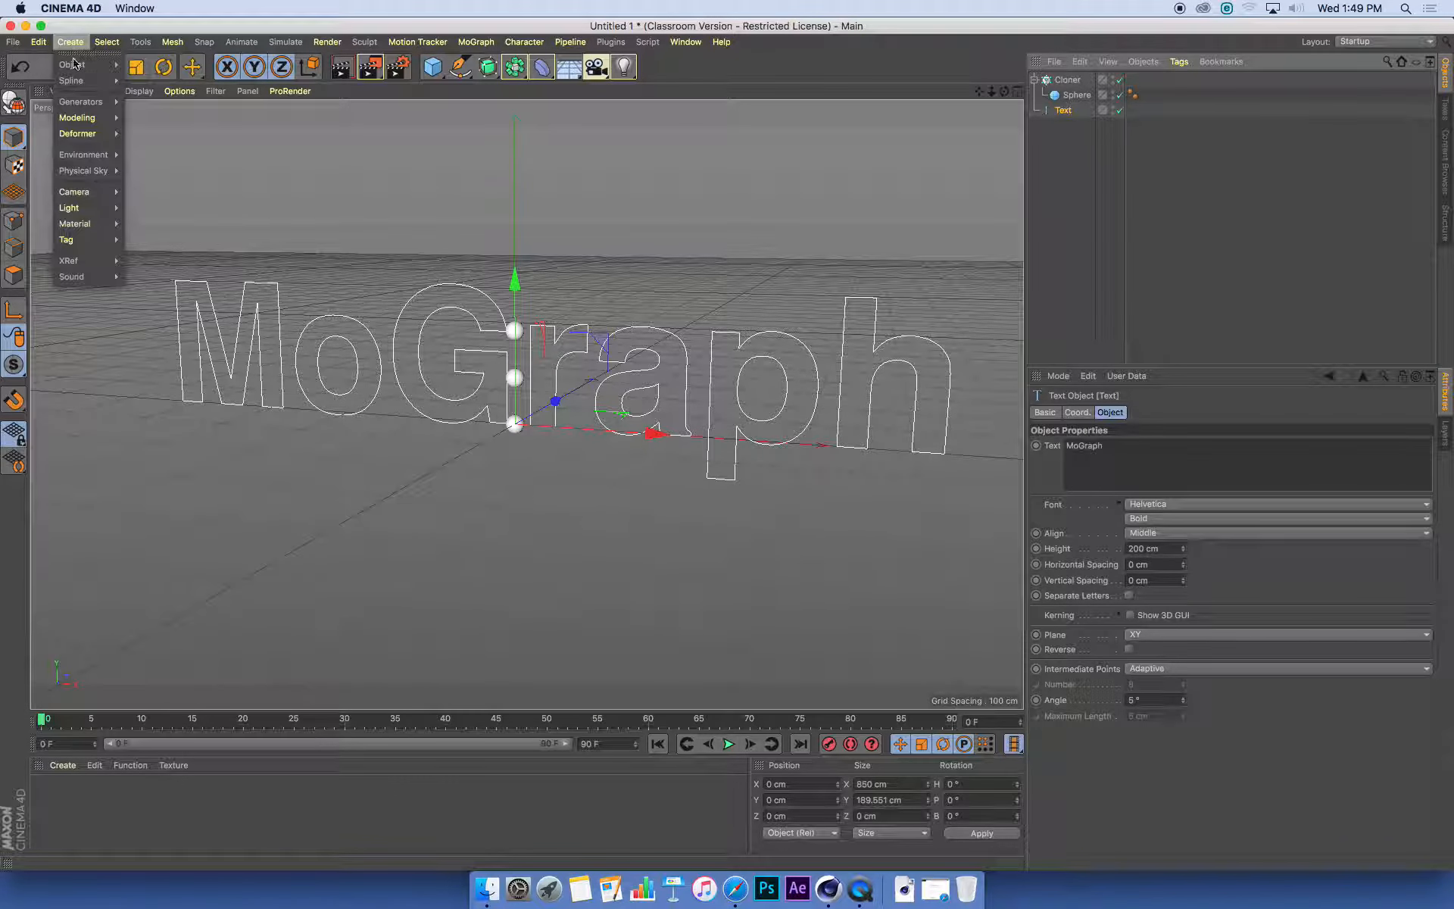
left_click(71, 65)
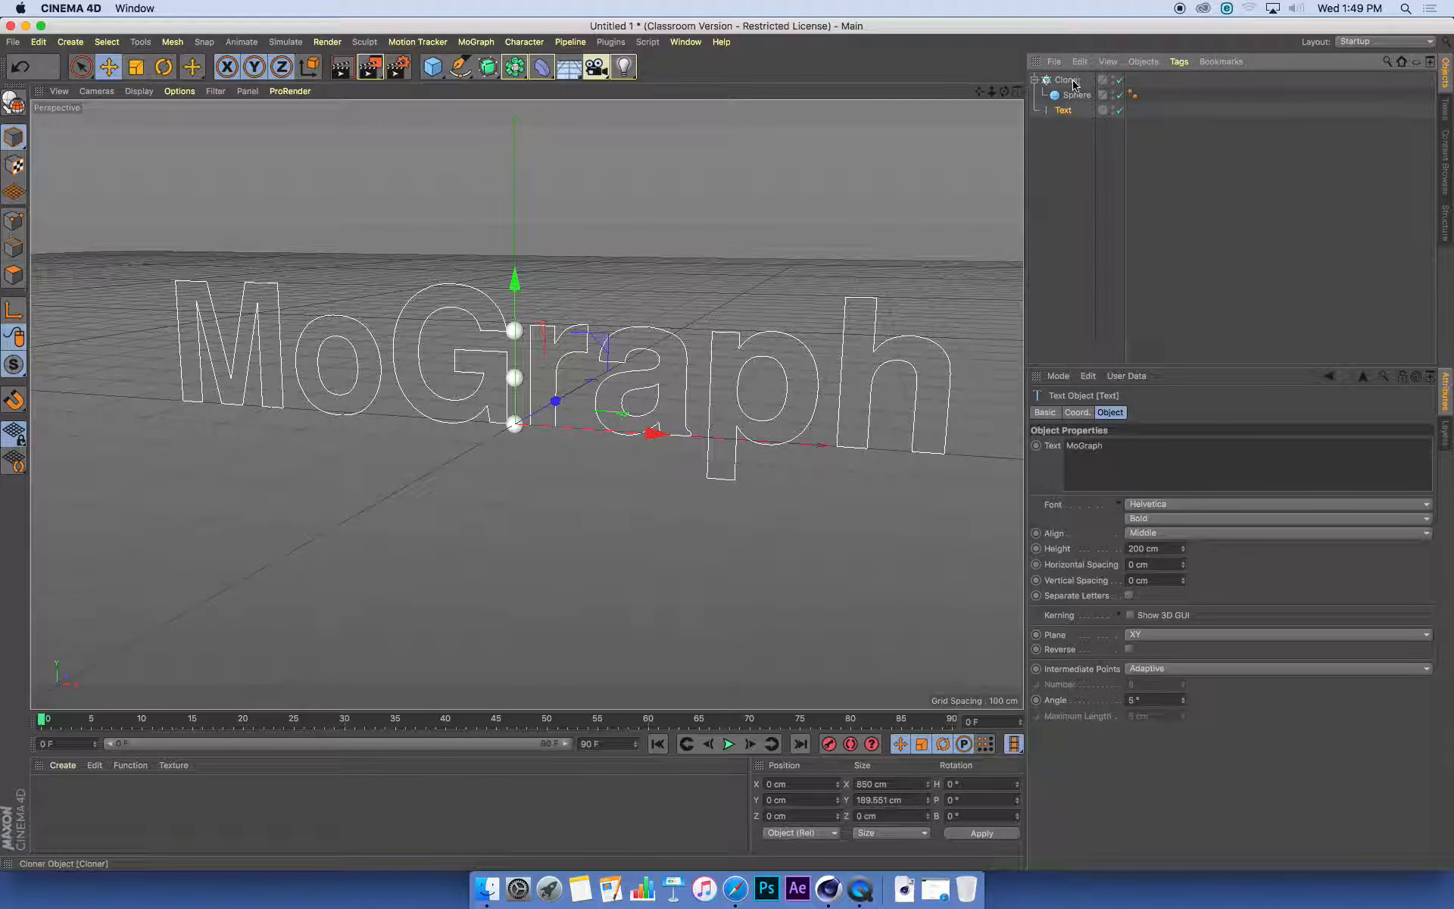
left_click(1066, 80)
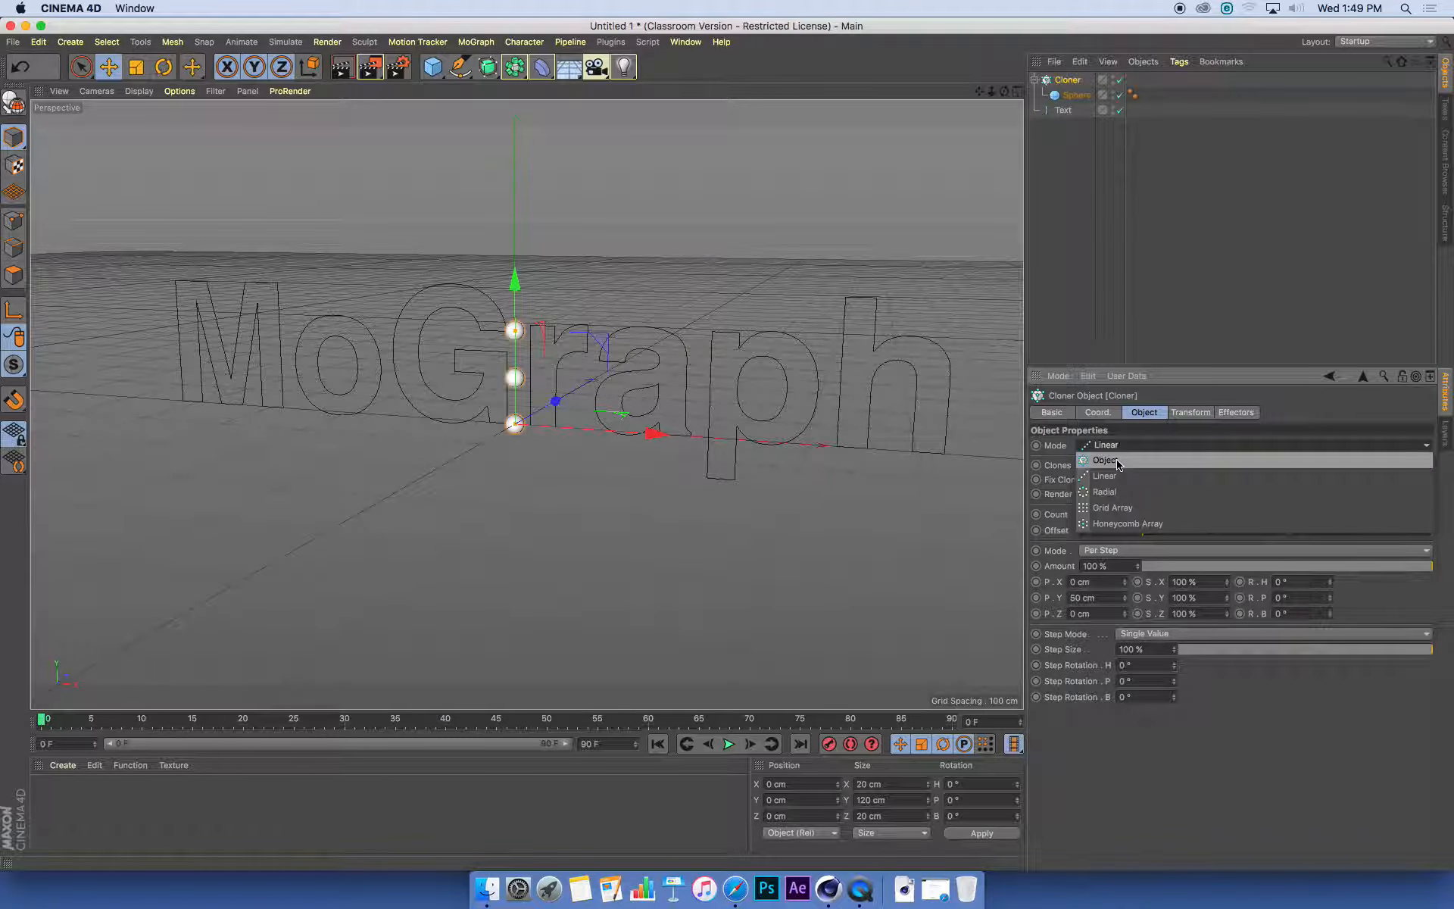
Set the Cloner Mode to Object and link the MoGraph text as target
left_click(1107, 461)
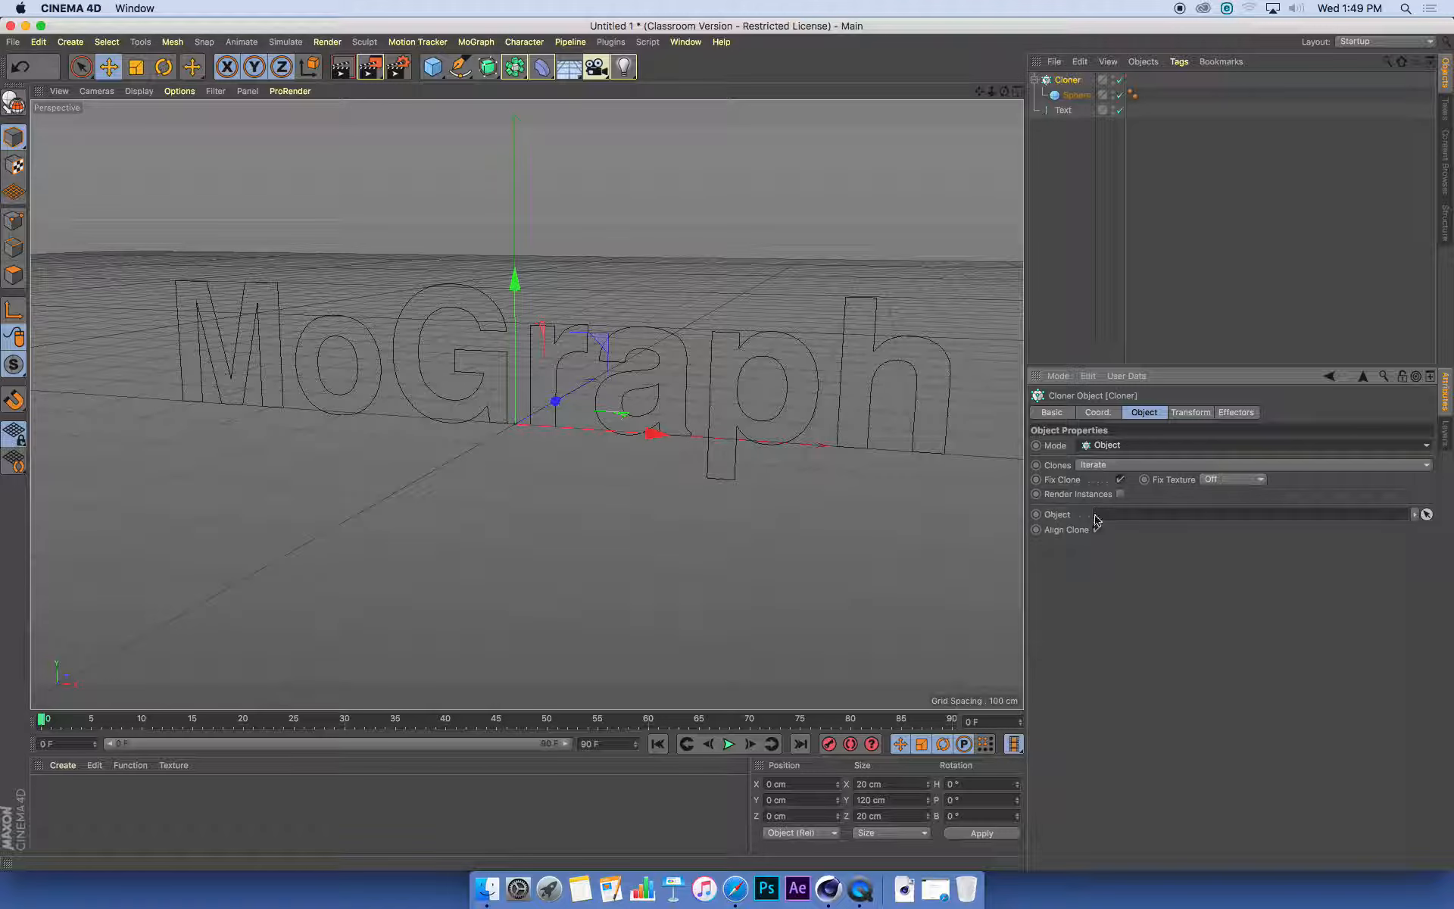
left_click(1096, 528)
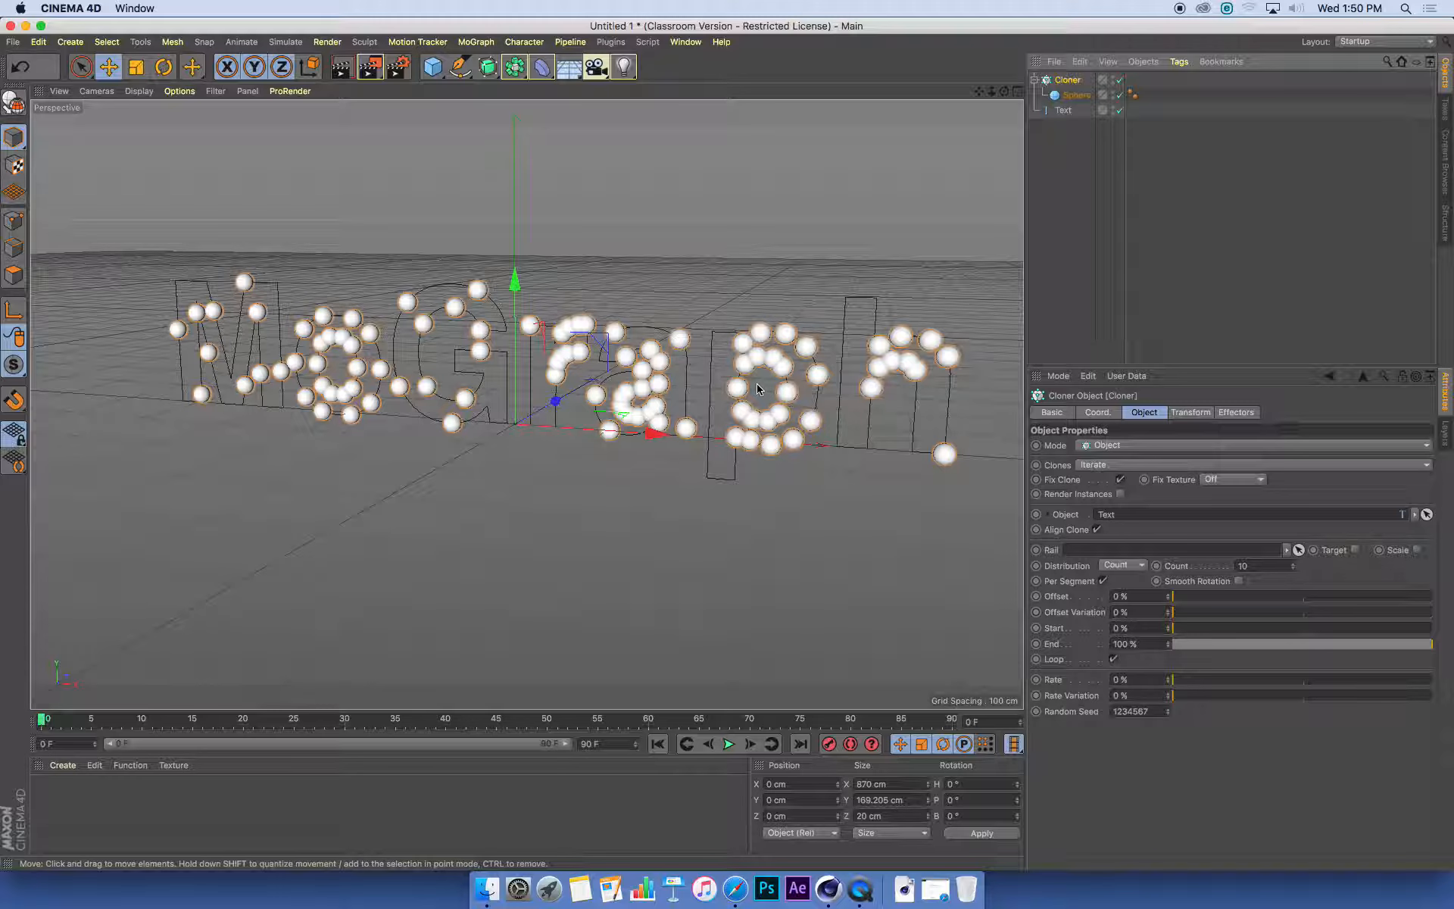
mouse_move(830, 387)
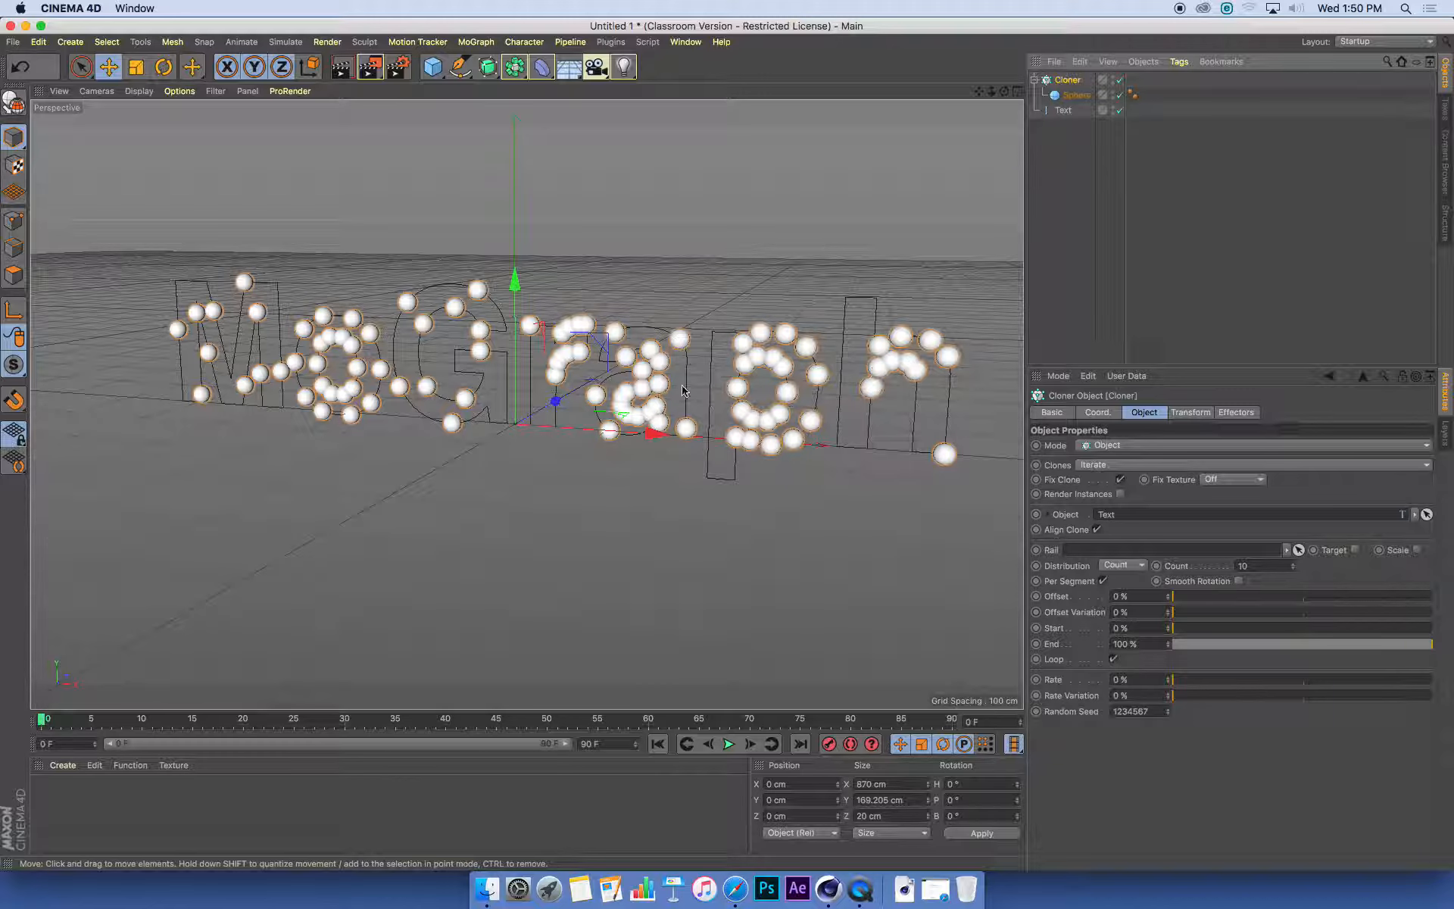
mouse_move(1271, 594)
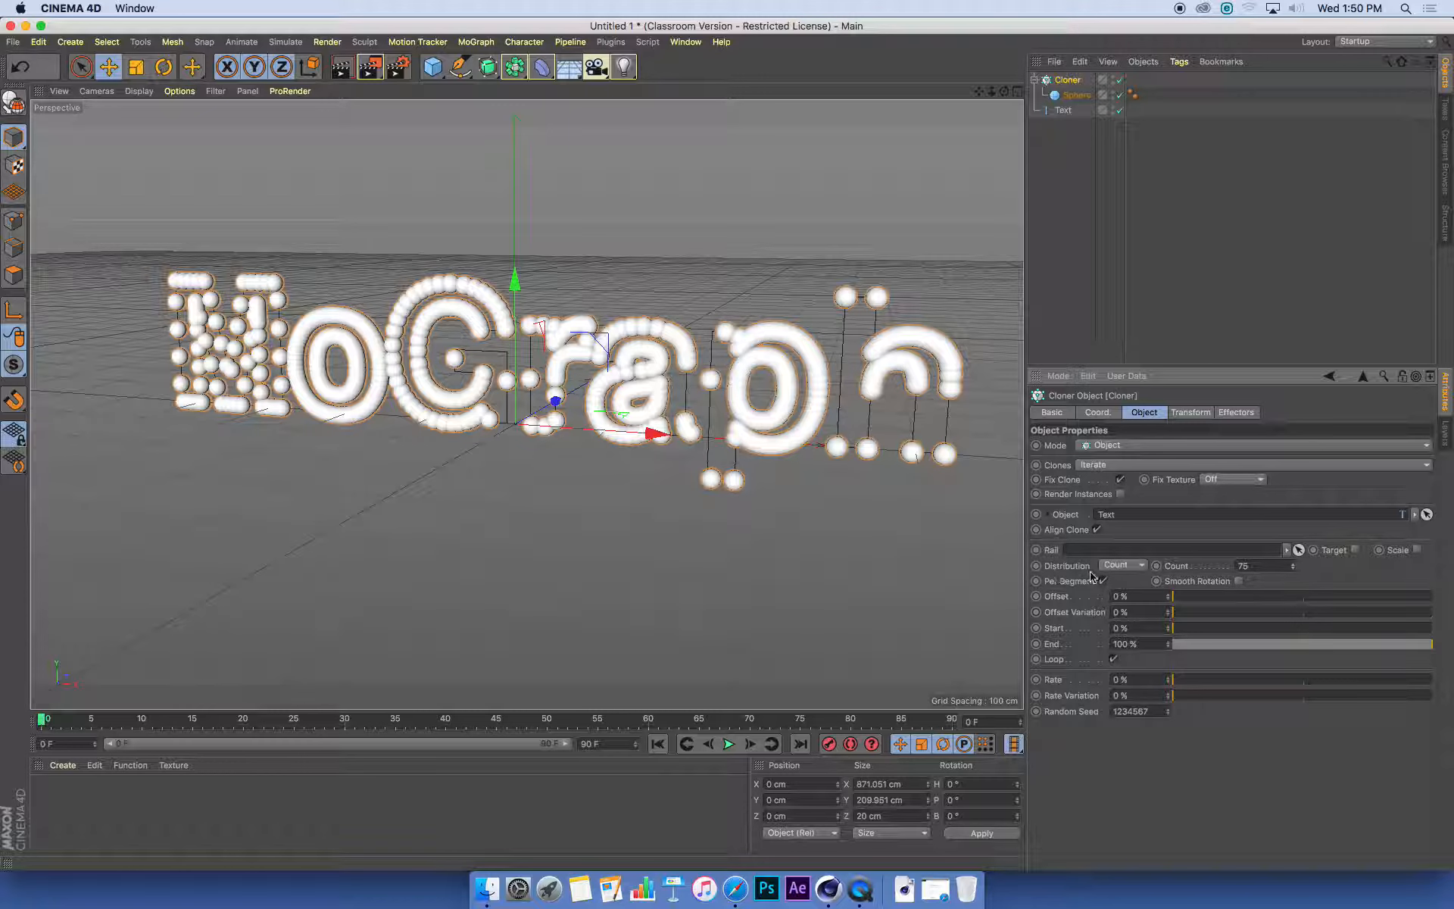
Change the Cloner's Distribution setting to Step
left_click(1122, 566)
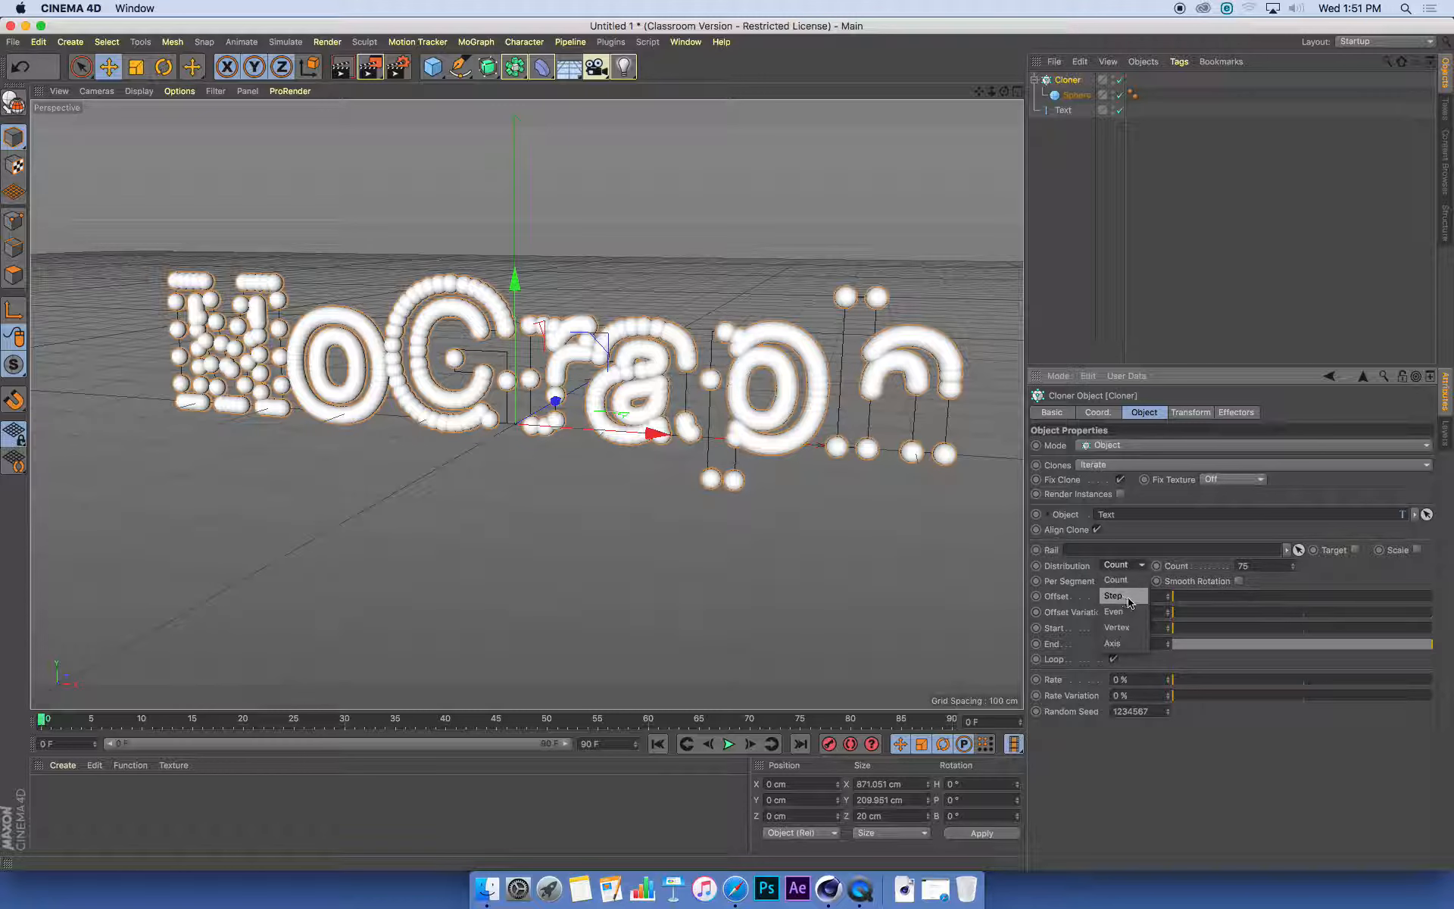
left_click(1114, 595)
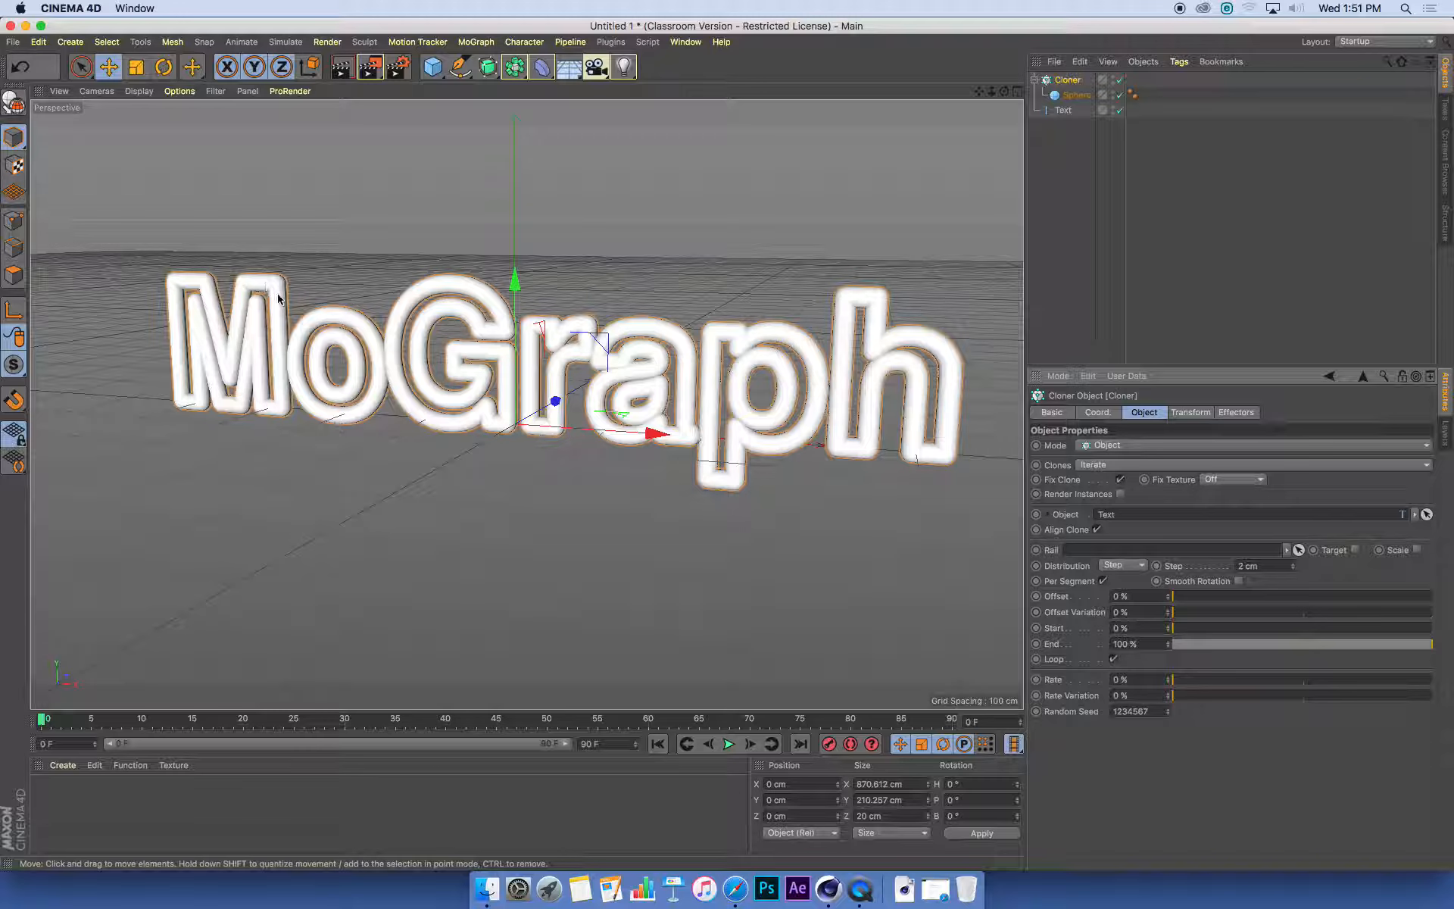
mouse_move(468, 315)
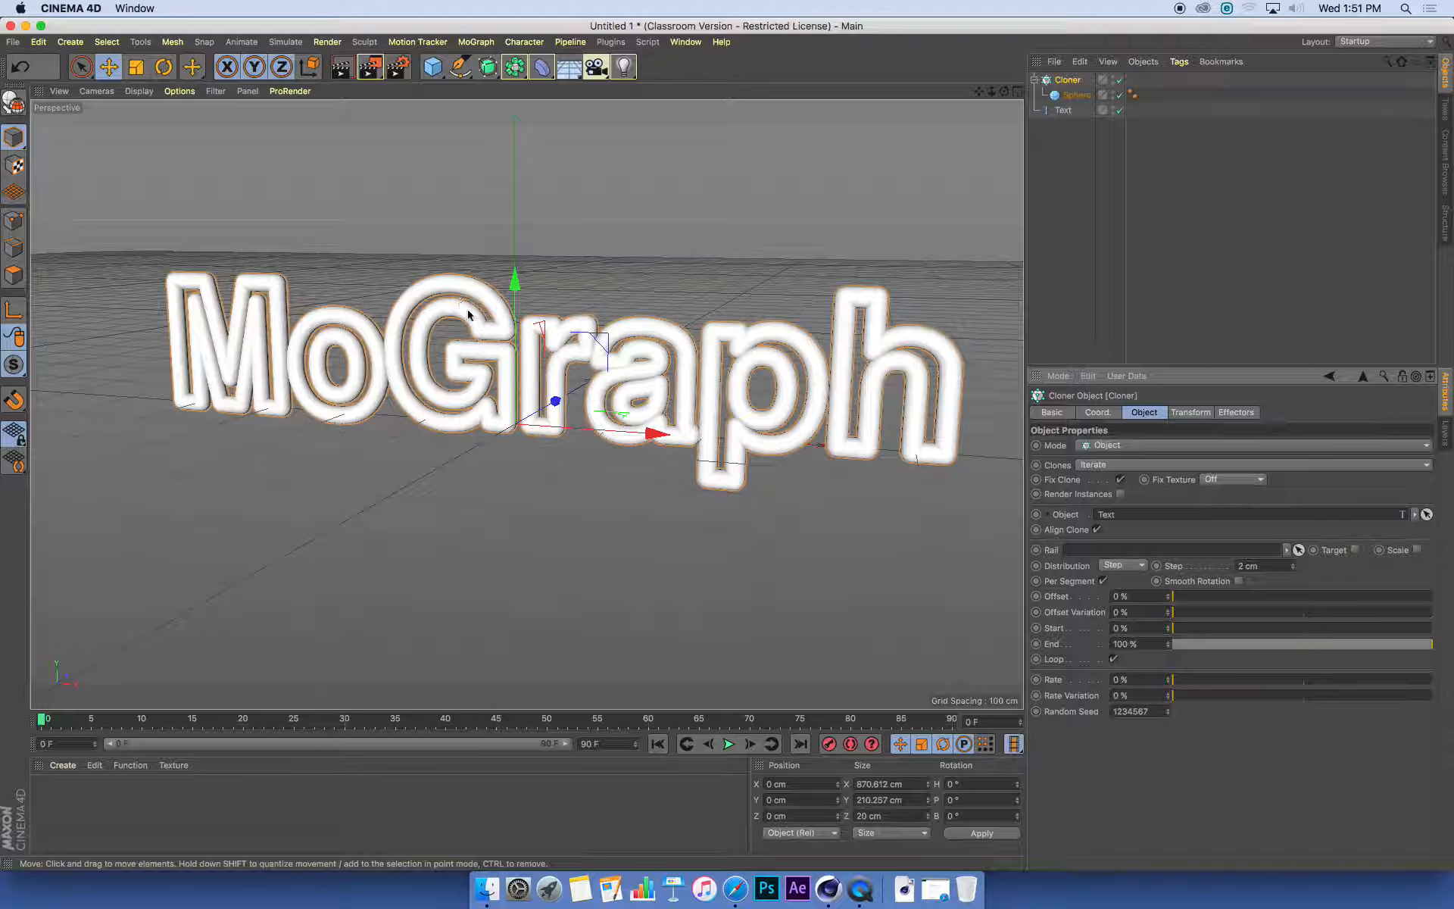
mouse_move(784, 338)
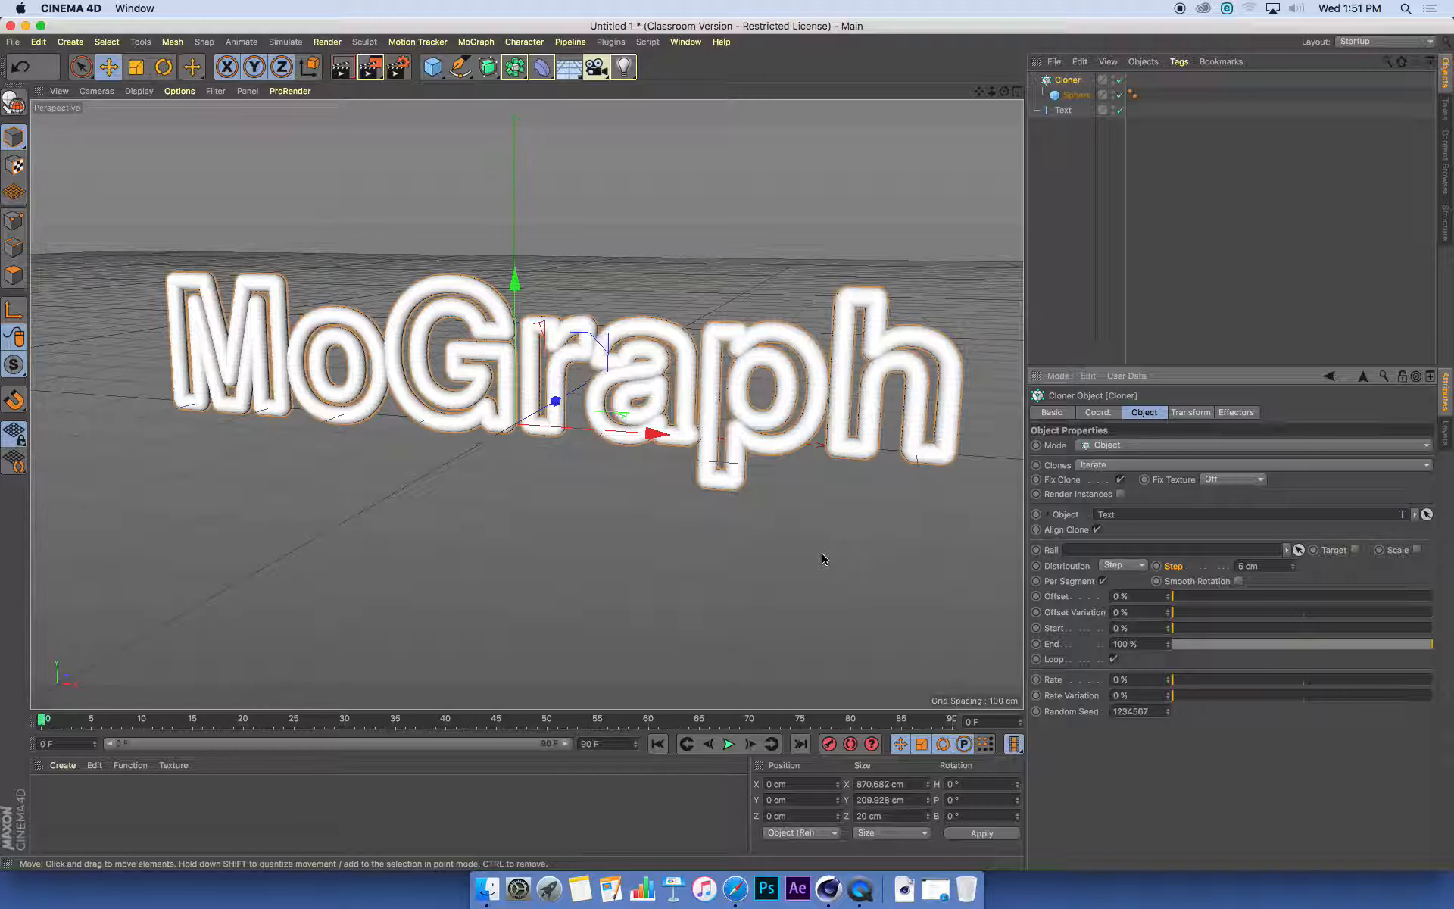
mouse_move(934, 488)
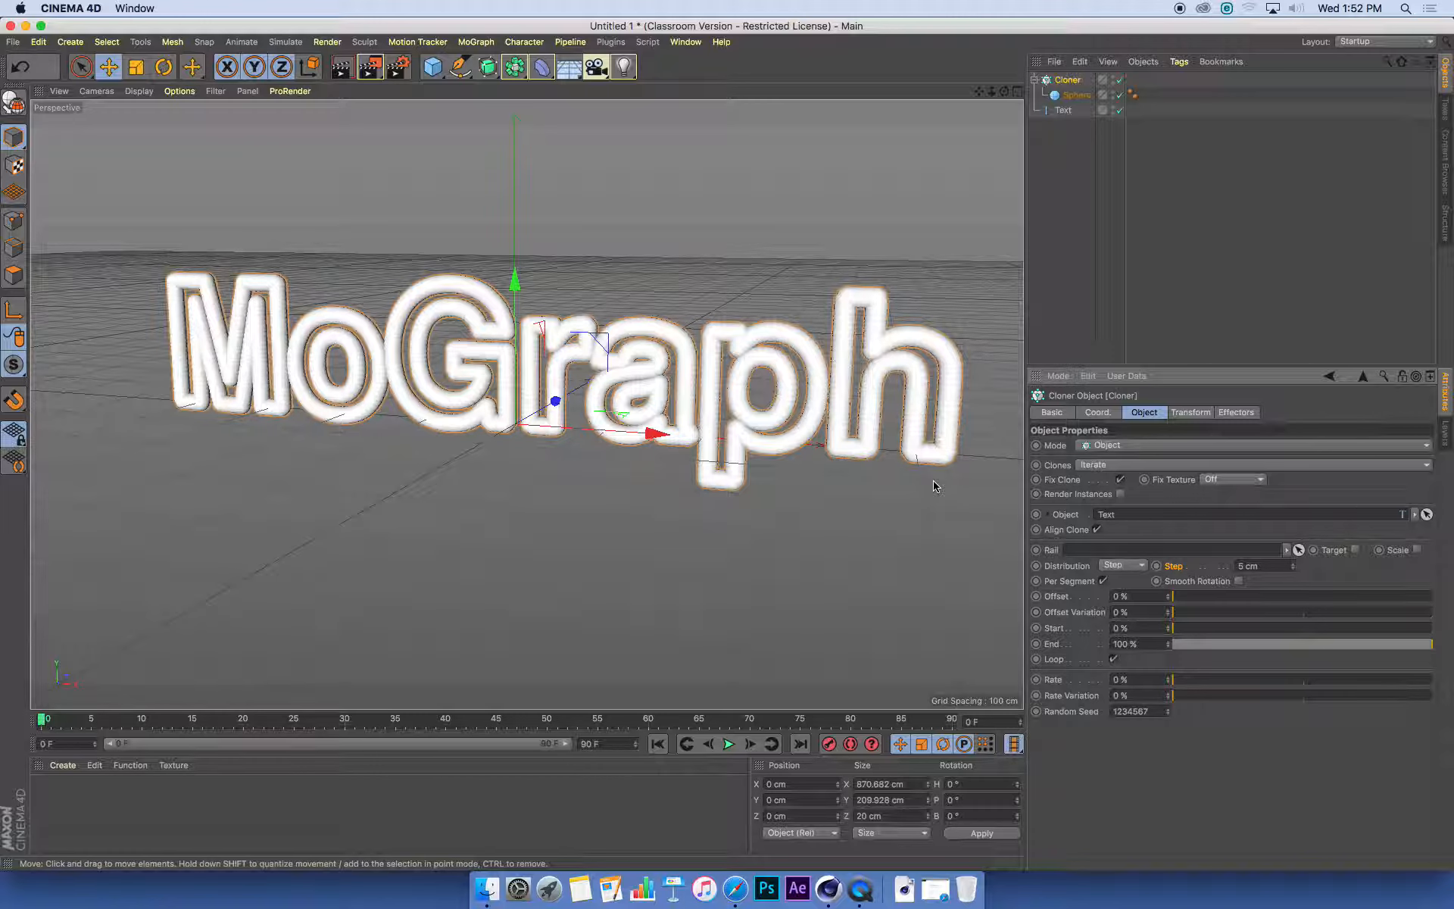
mouse_move(867, 352)
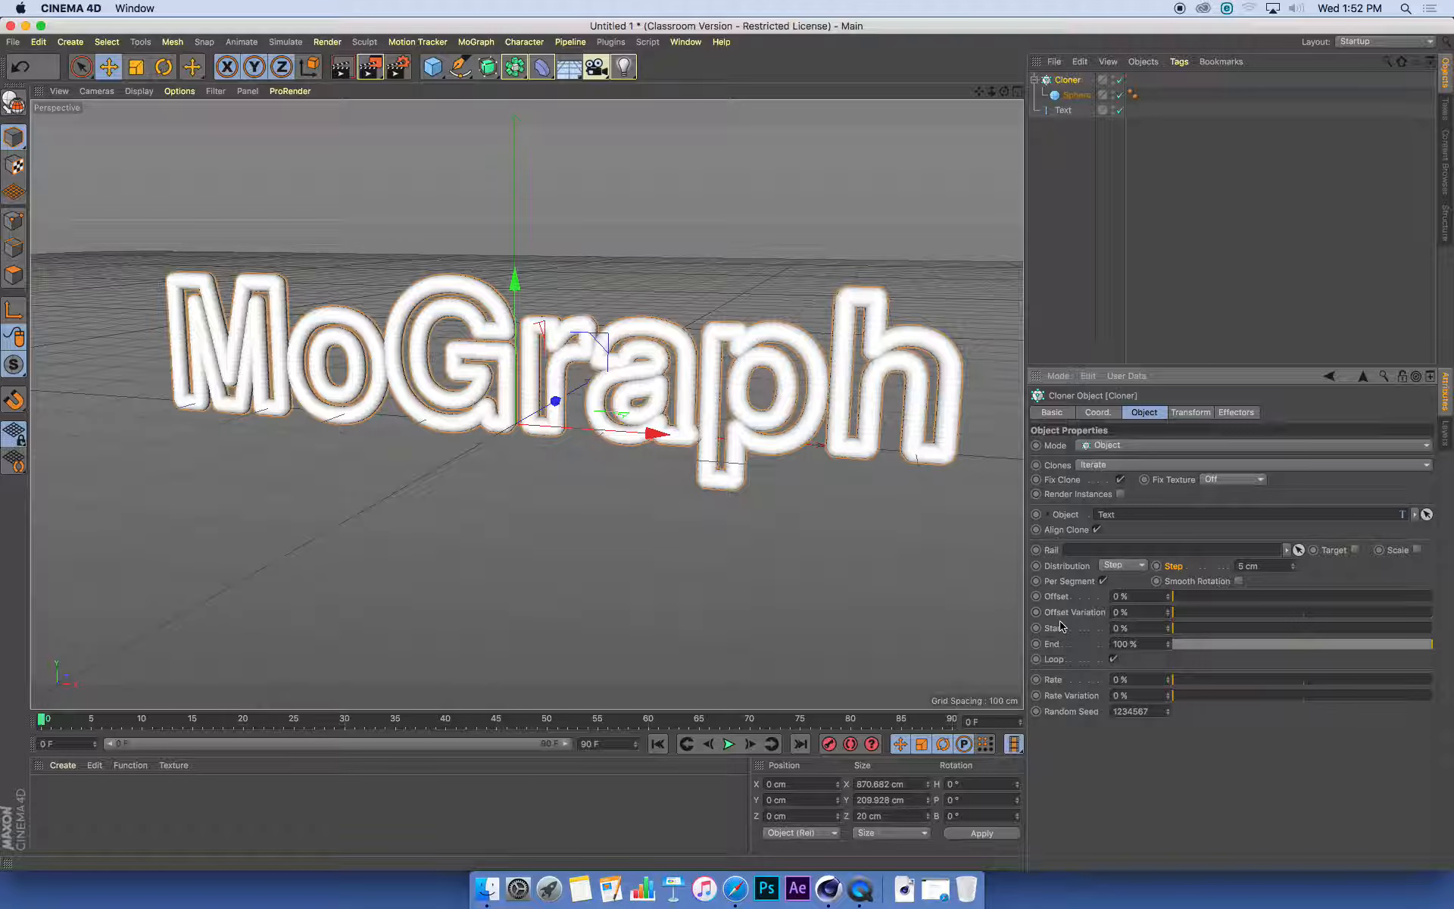
mouse_move(1090, 476)
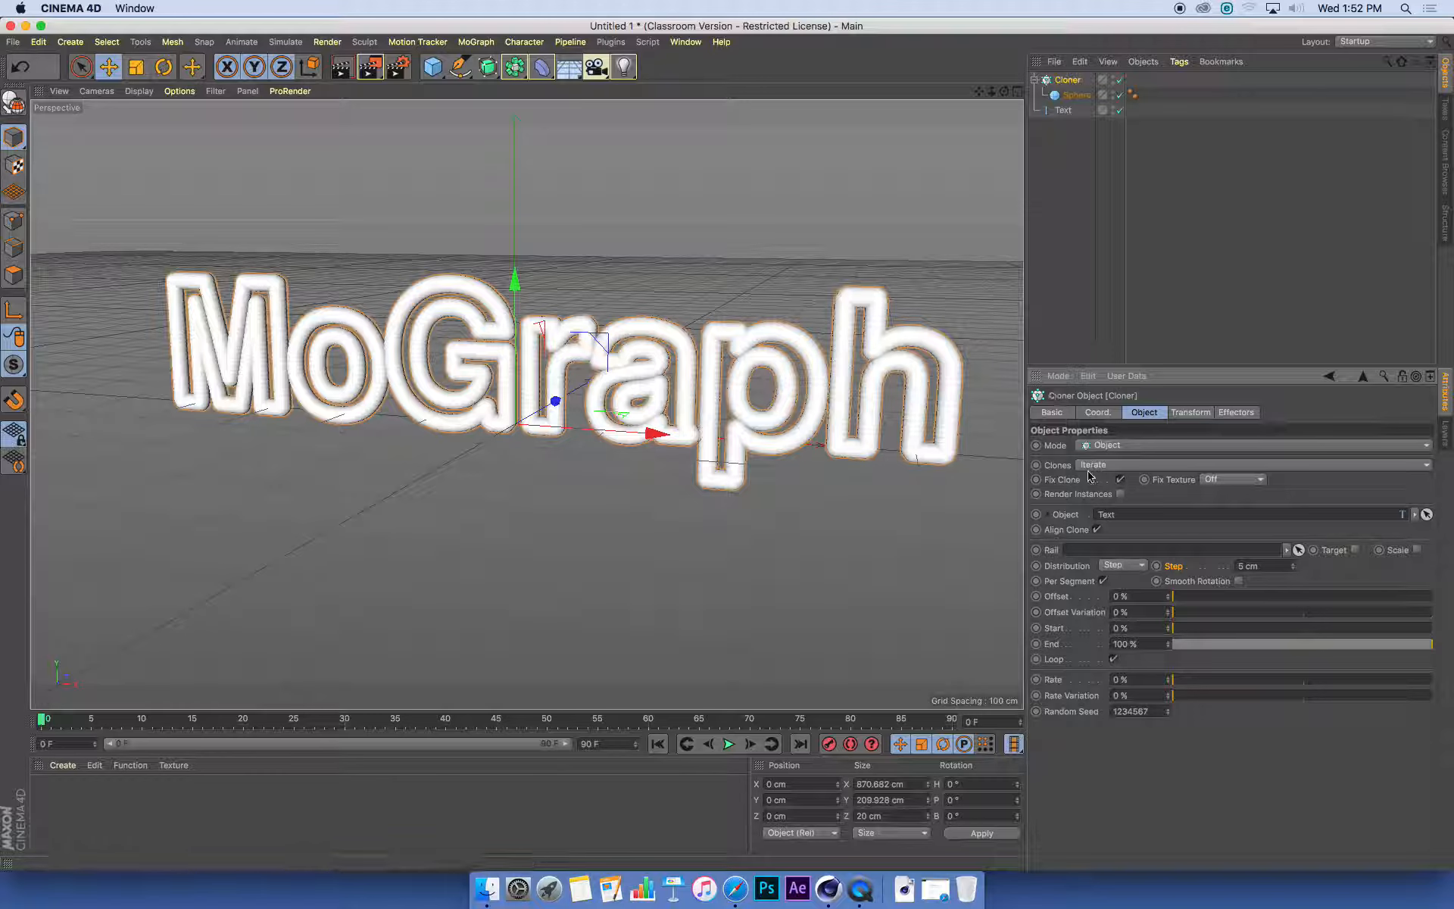
mouse_move(1261, 619)
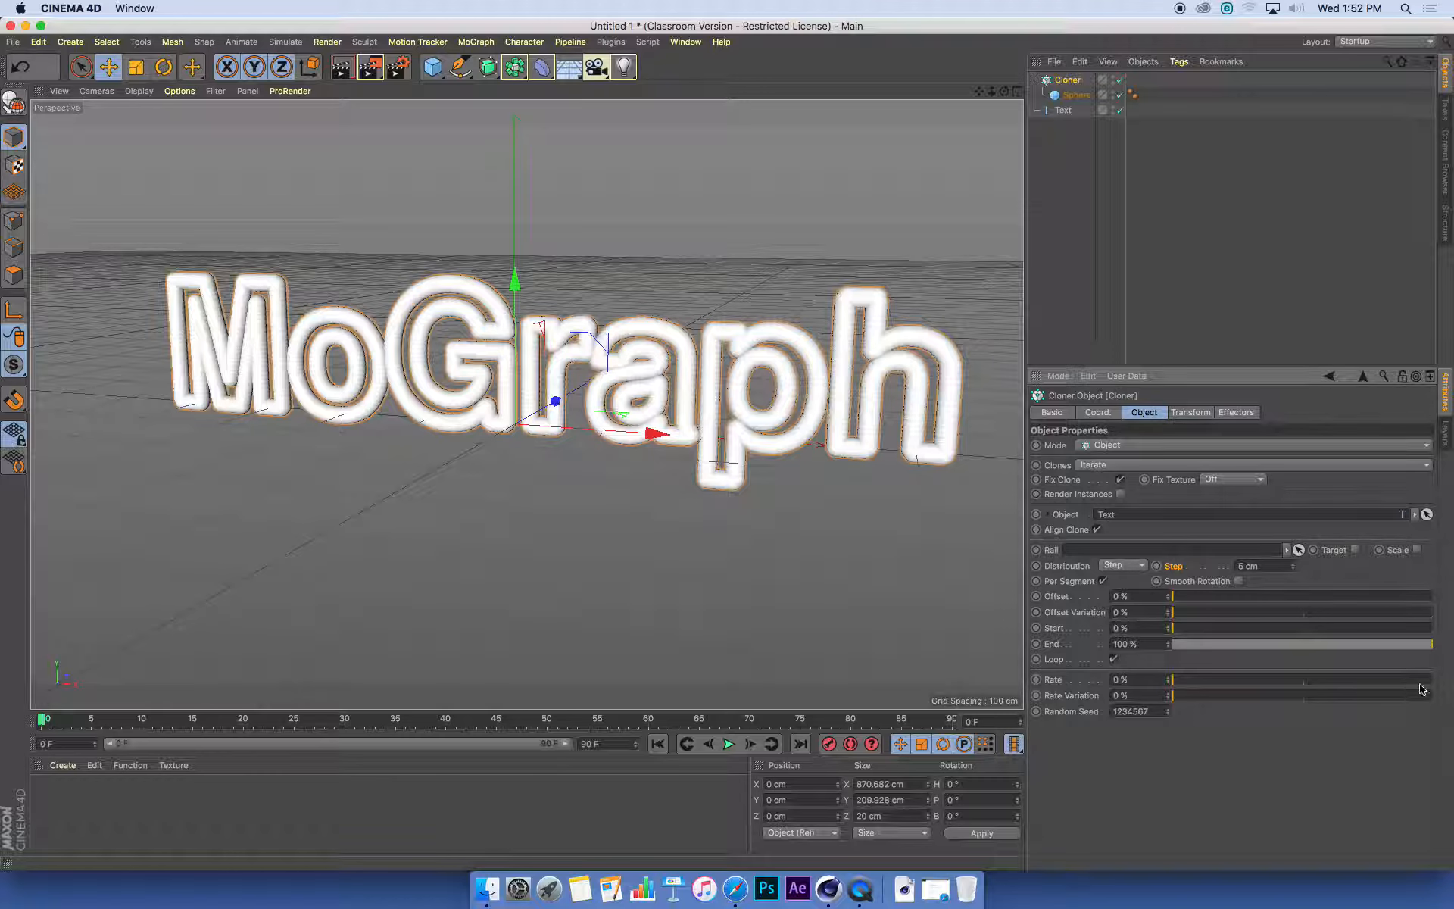
Scrub the Cloner's End slider back and forth, finally leaving it at 81%
left_click_drag(1424, 644, 1359, 644)
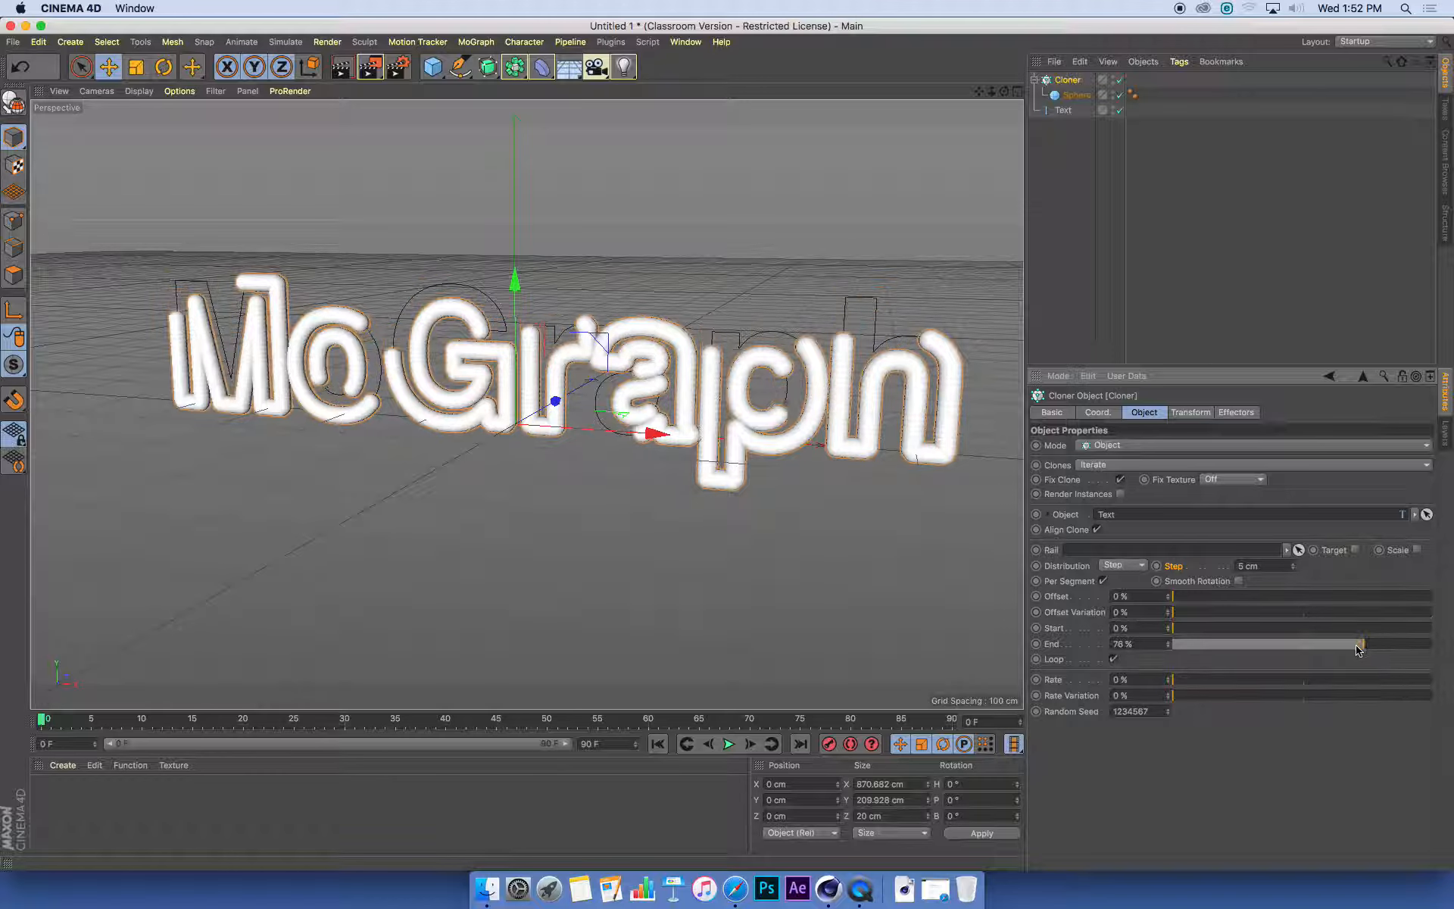
left_click_drag(1358, 644, 1275, 644)
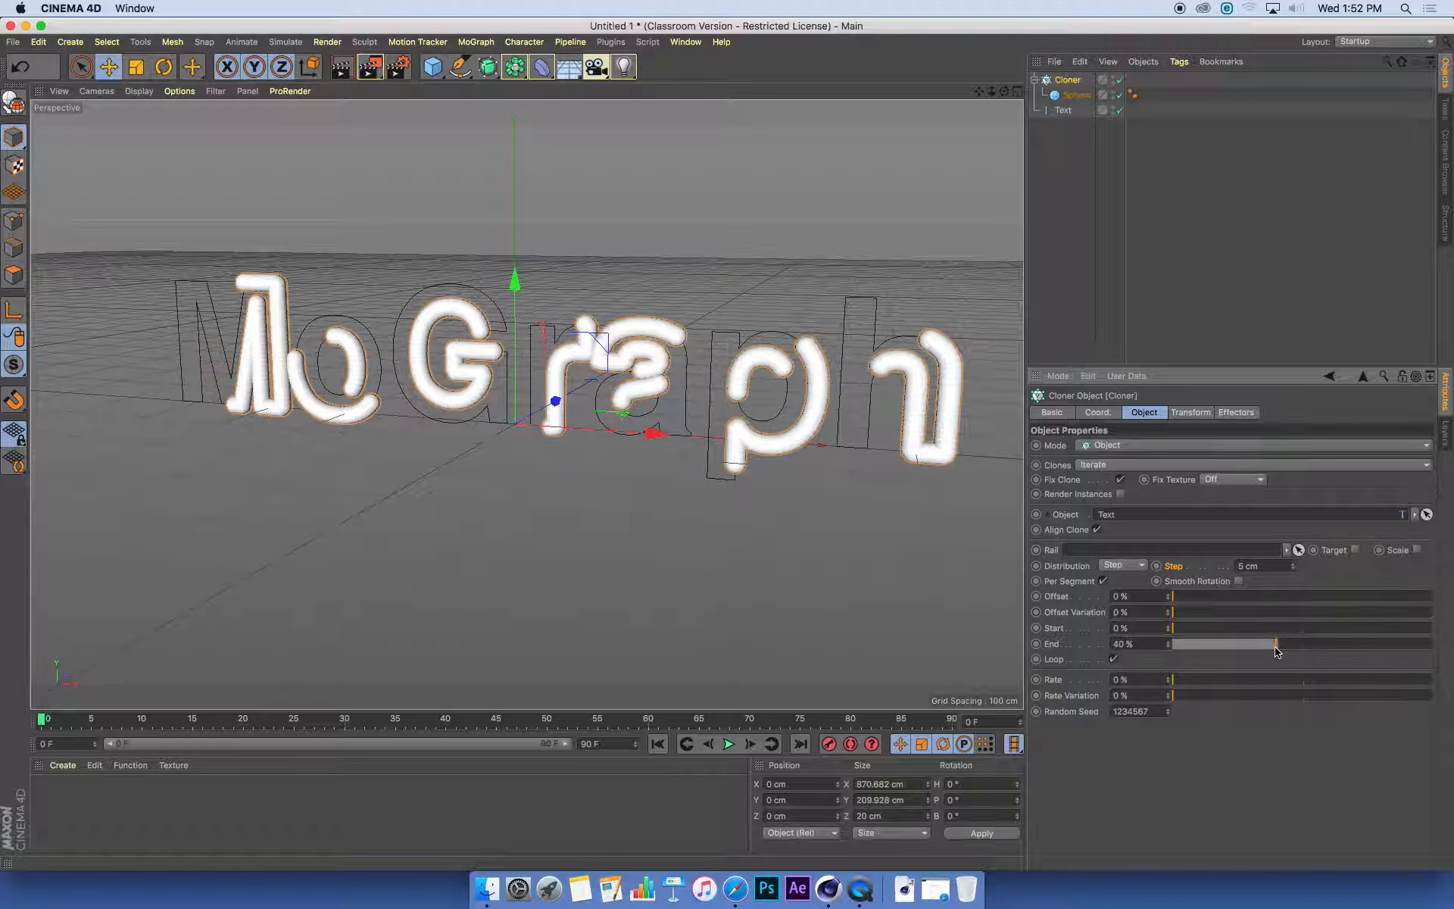
left_click_drag(1276, 644, 1215, 643)
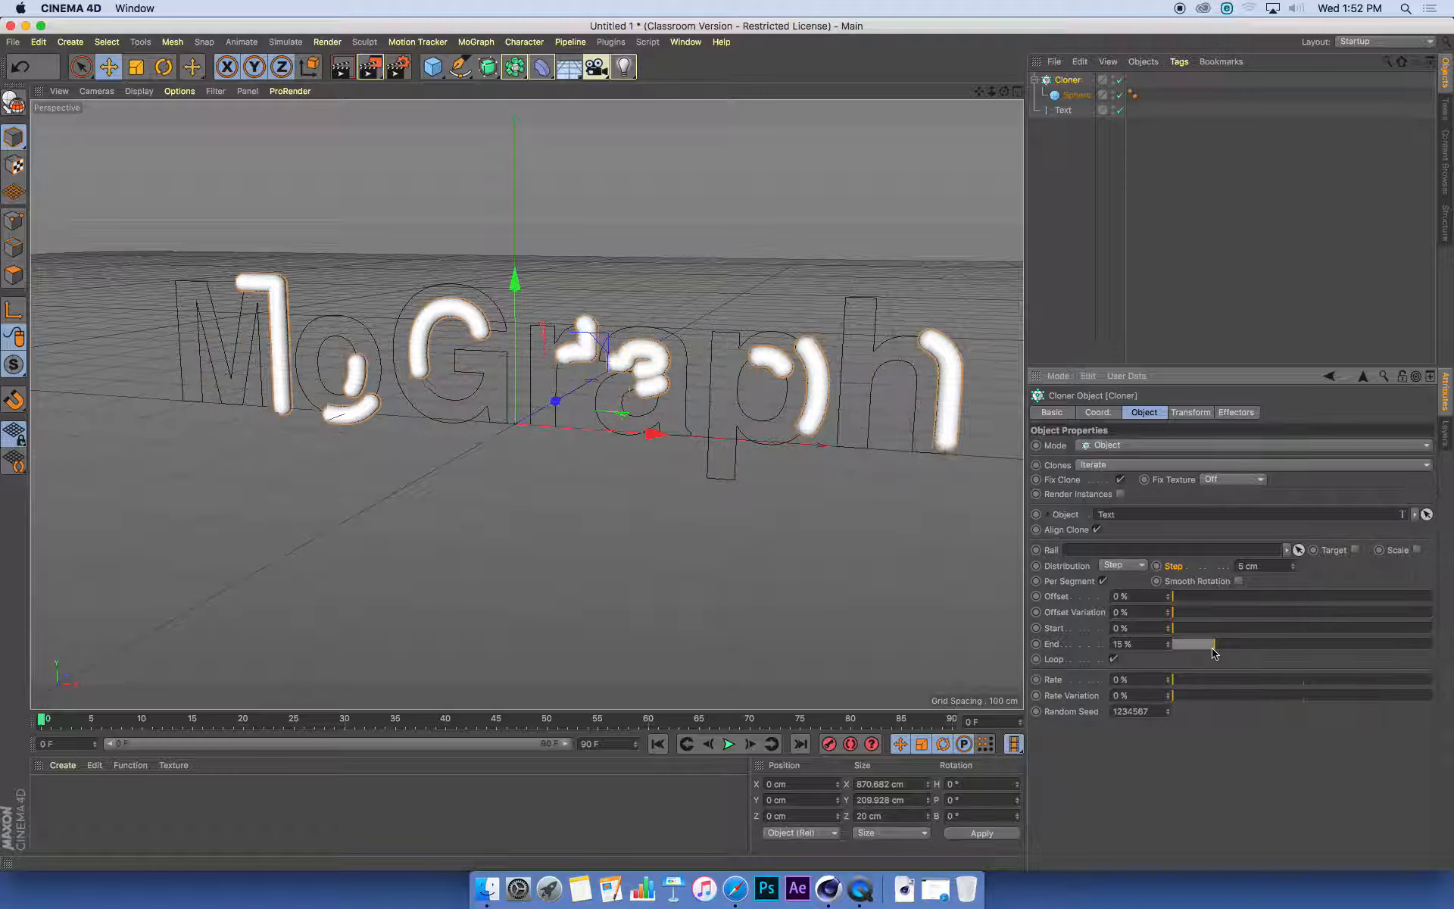
left_click_drag(1213, 643, 1166, 643)
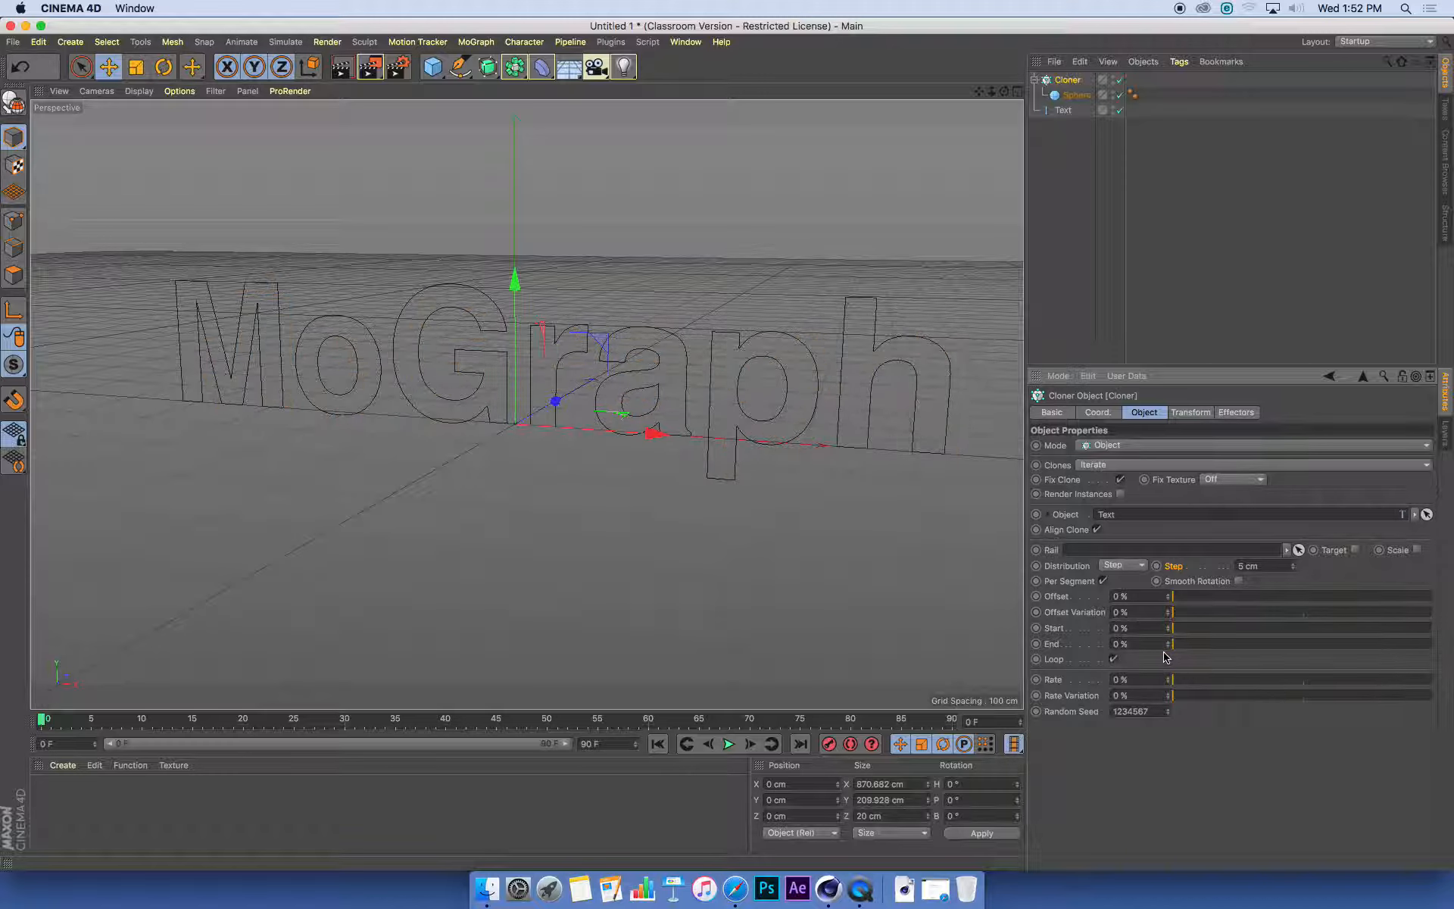
left_click_drag(1170, 643, 1198, 644)
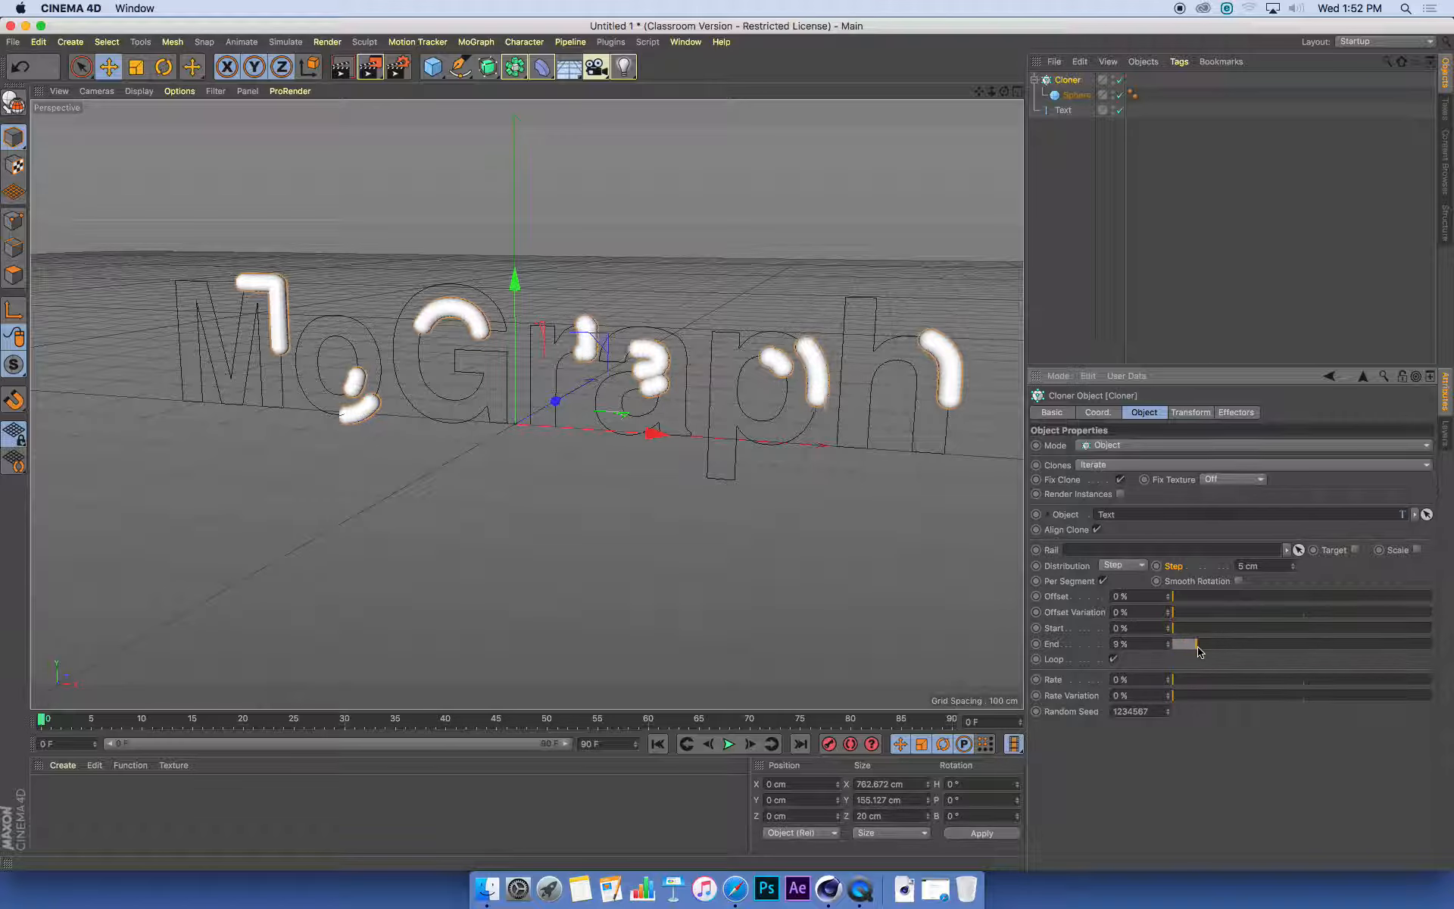
left_click_drag(1197, 643, 1317, 644)
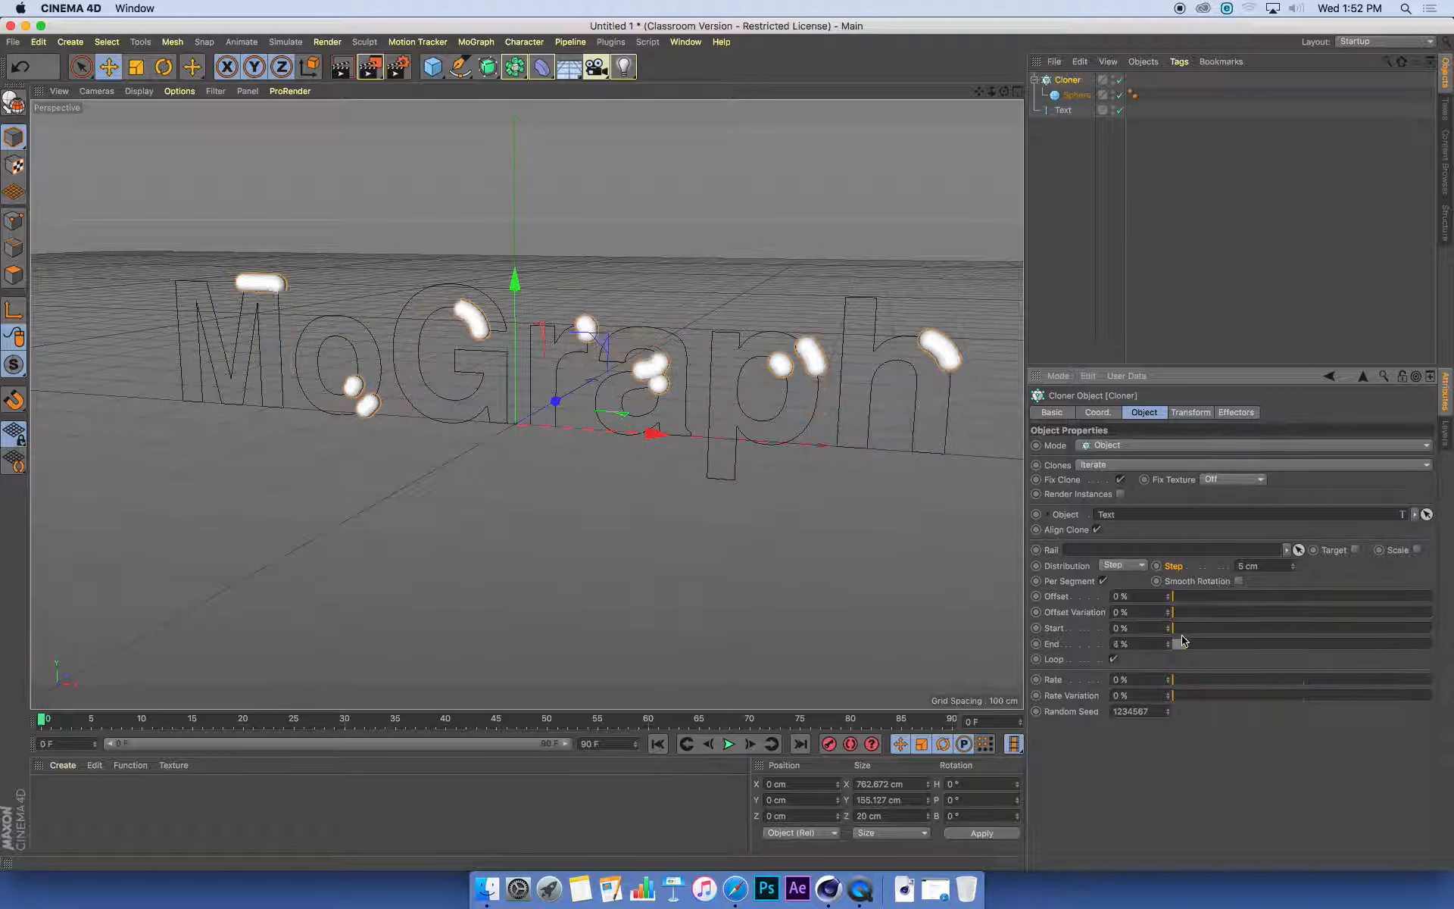
left_click_drag(1178, 643, 1372, 643)
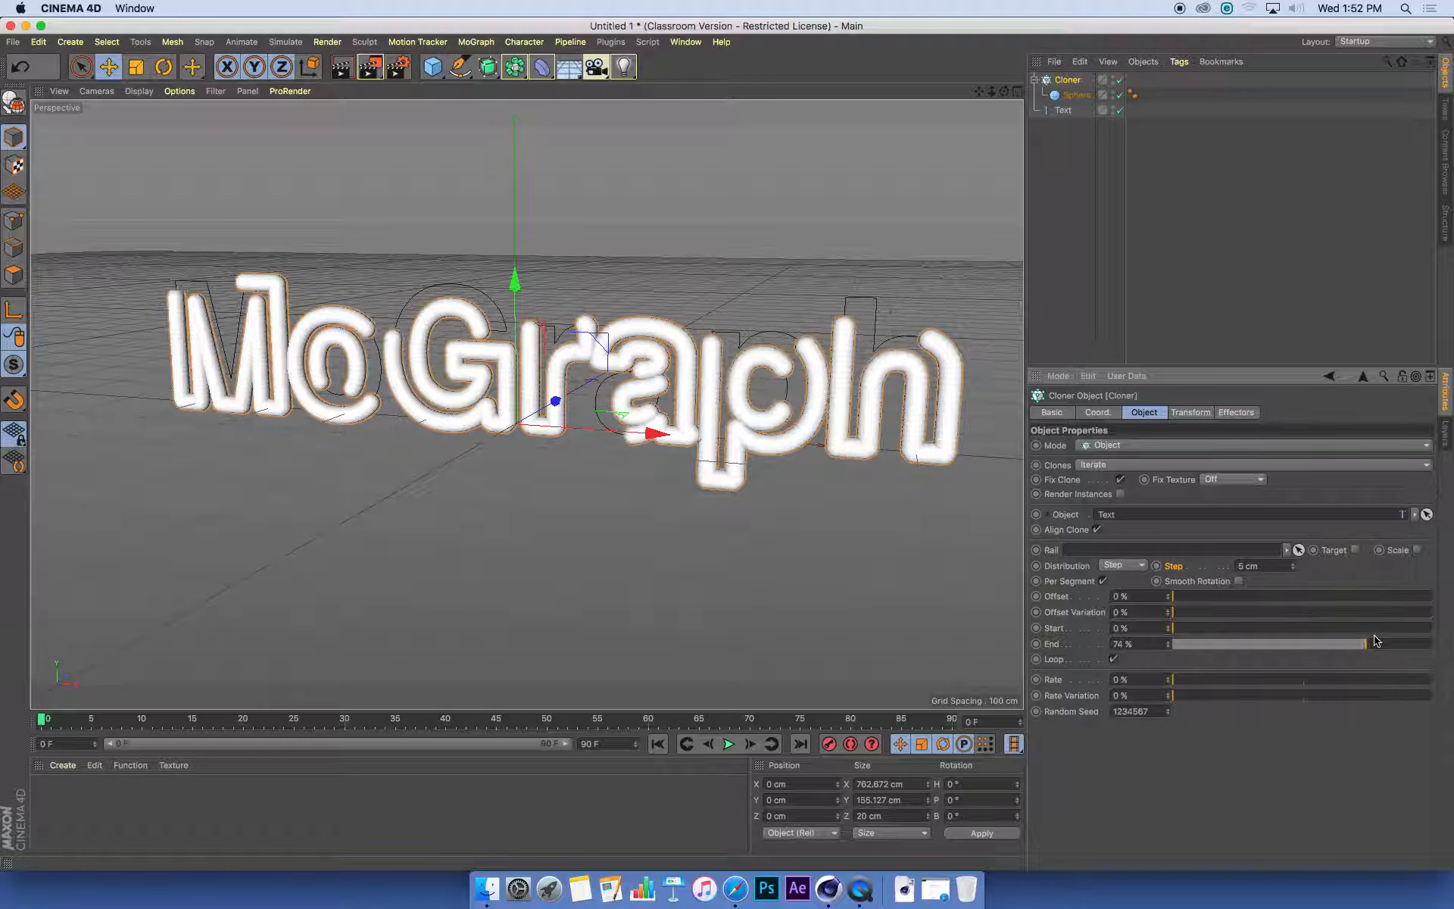
left_click_drag(1363, 643, 1322, 643)
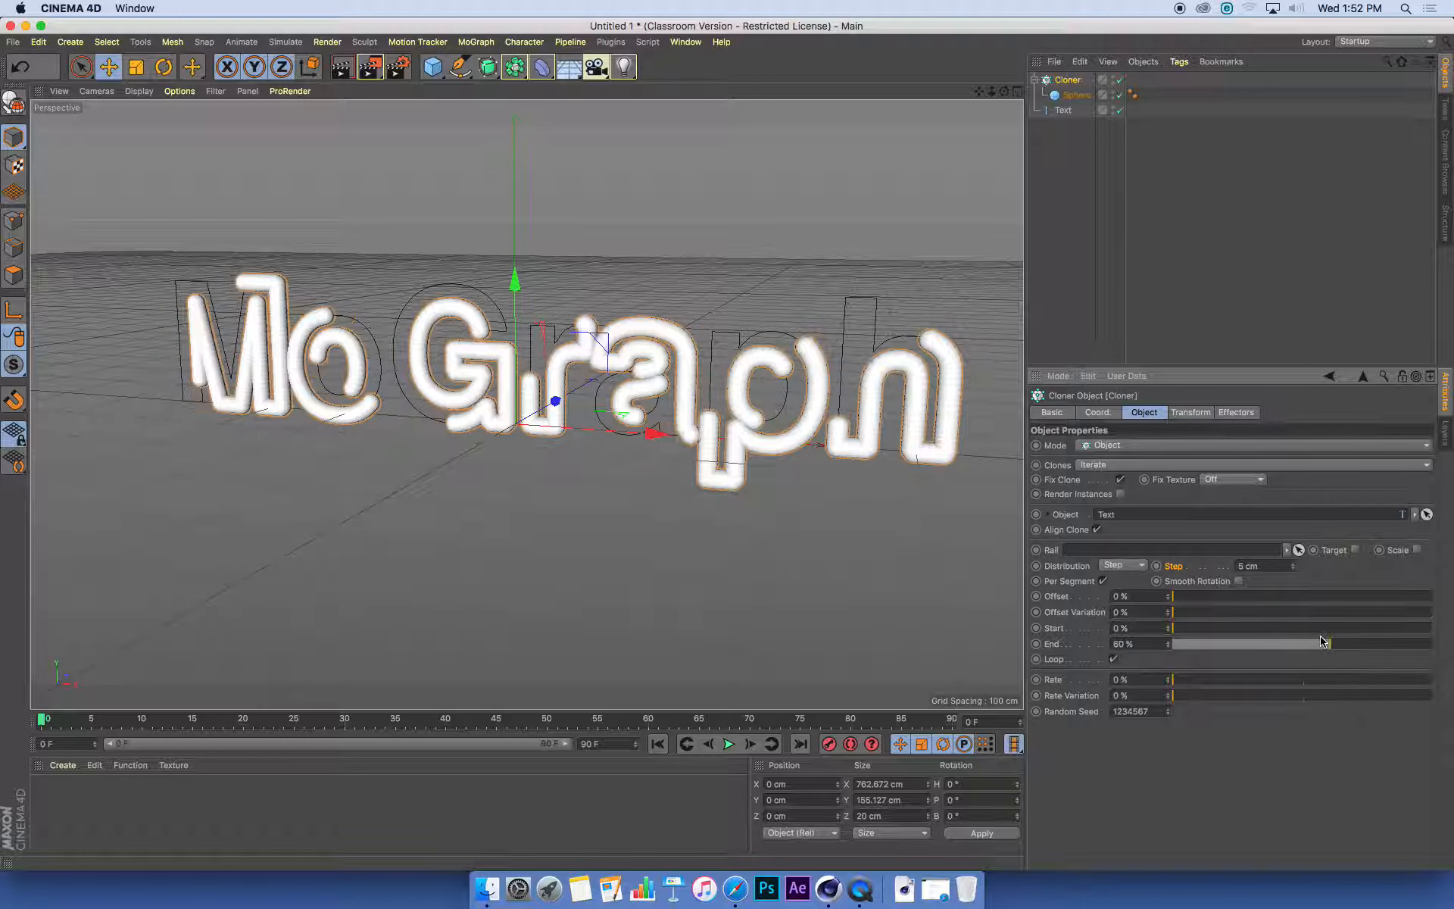
left_click_drag(1325, 643, 1224, 643)
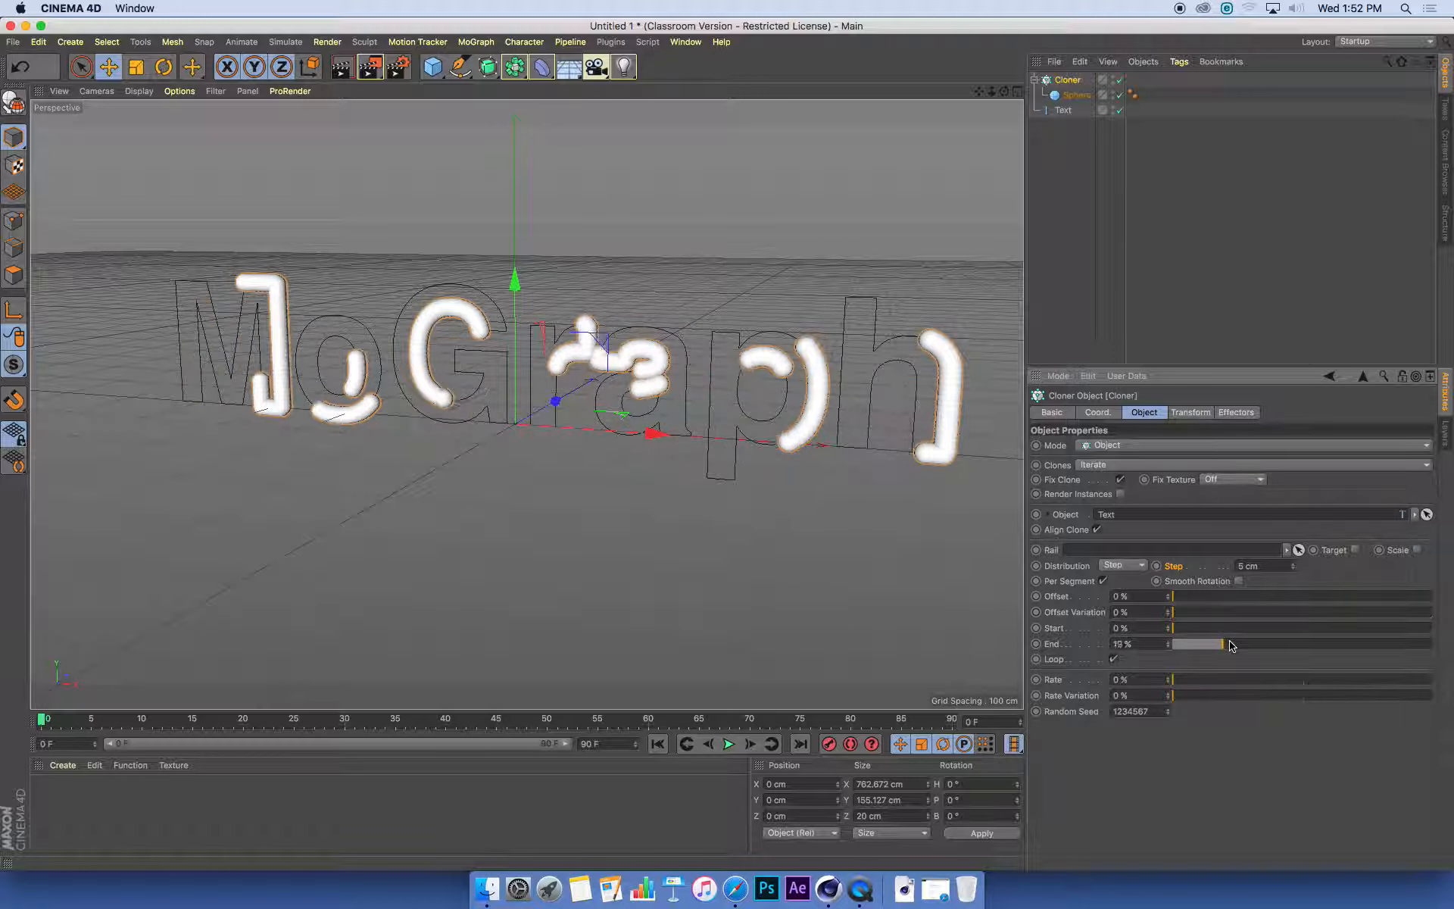
left_click_drag(1224, 644, 1377, 644)
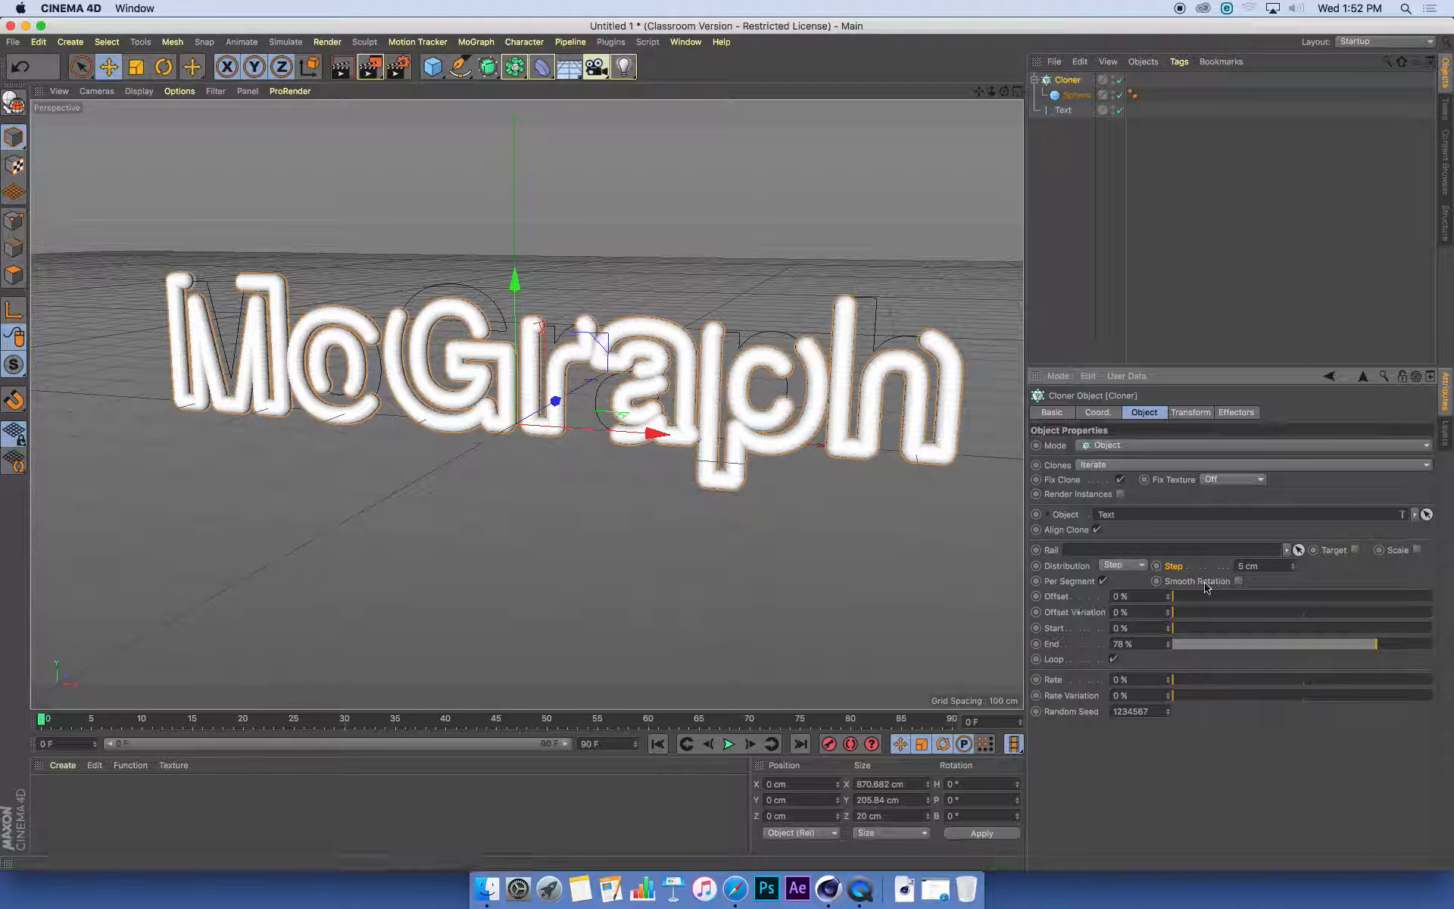
left_click_drag(1372, 644, 1215, 644)
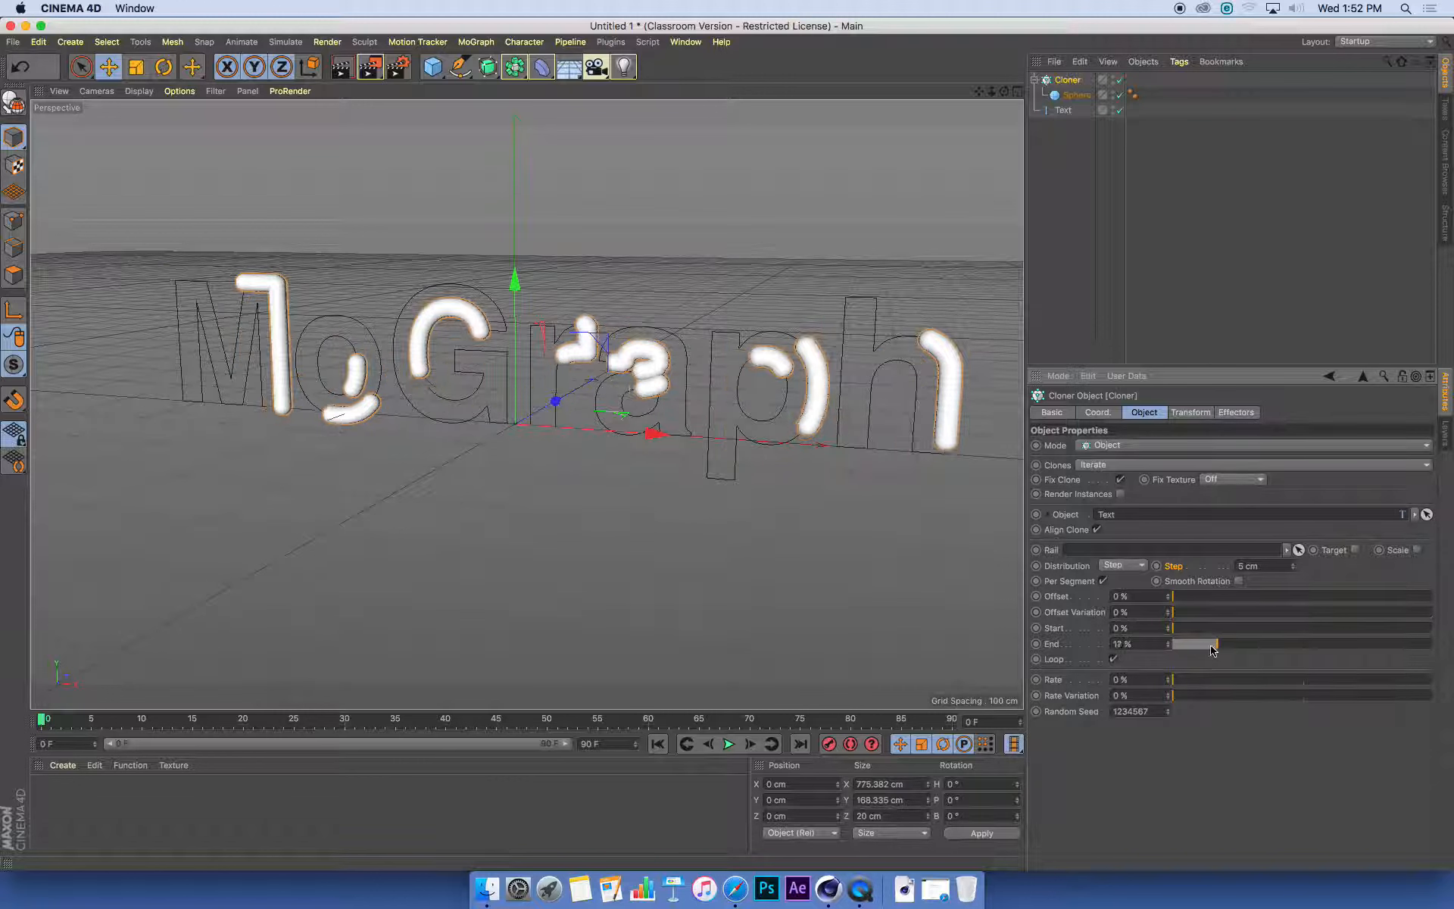
left_click_drag(1215, 644, 1381, 644)
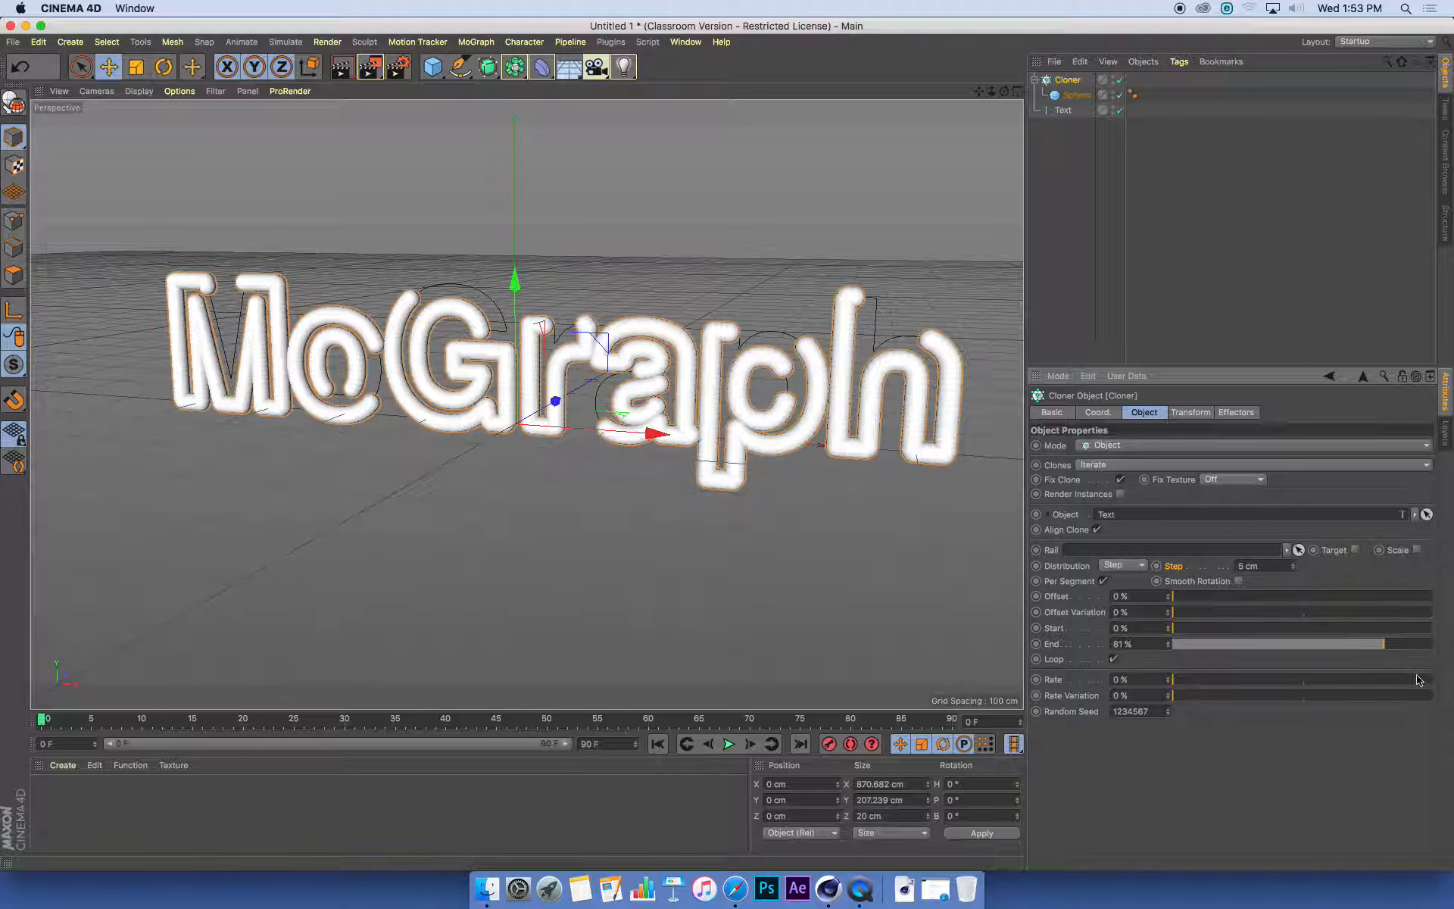
mouse_move(1094, 596)
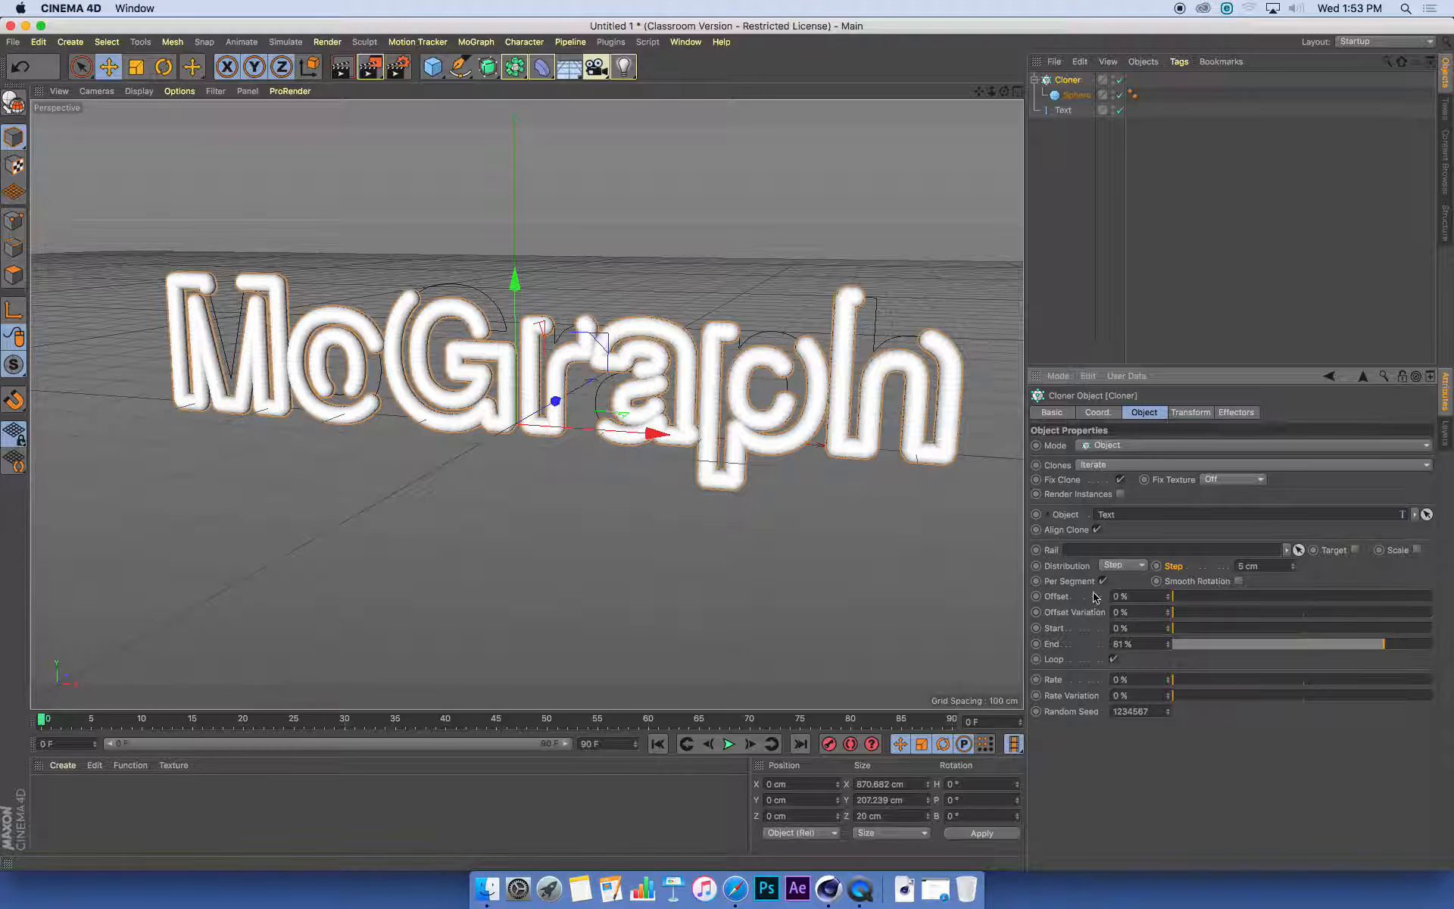
mouse_move(1092, 599)
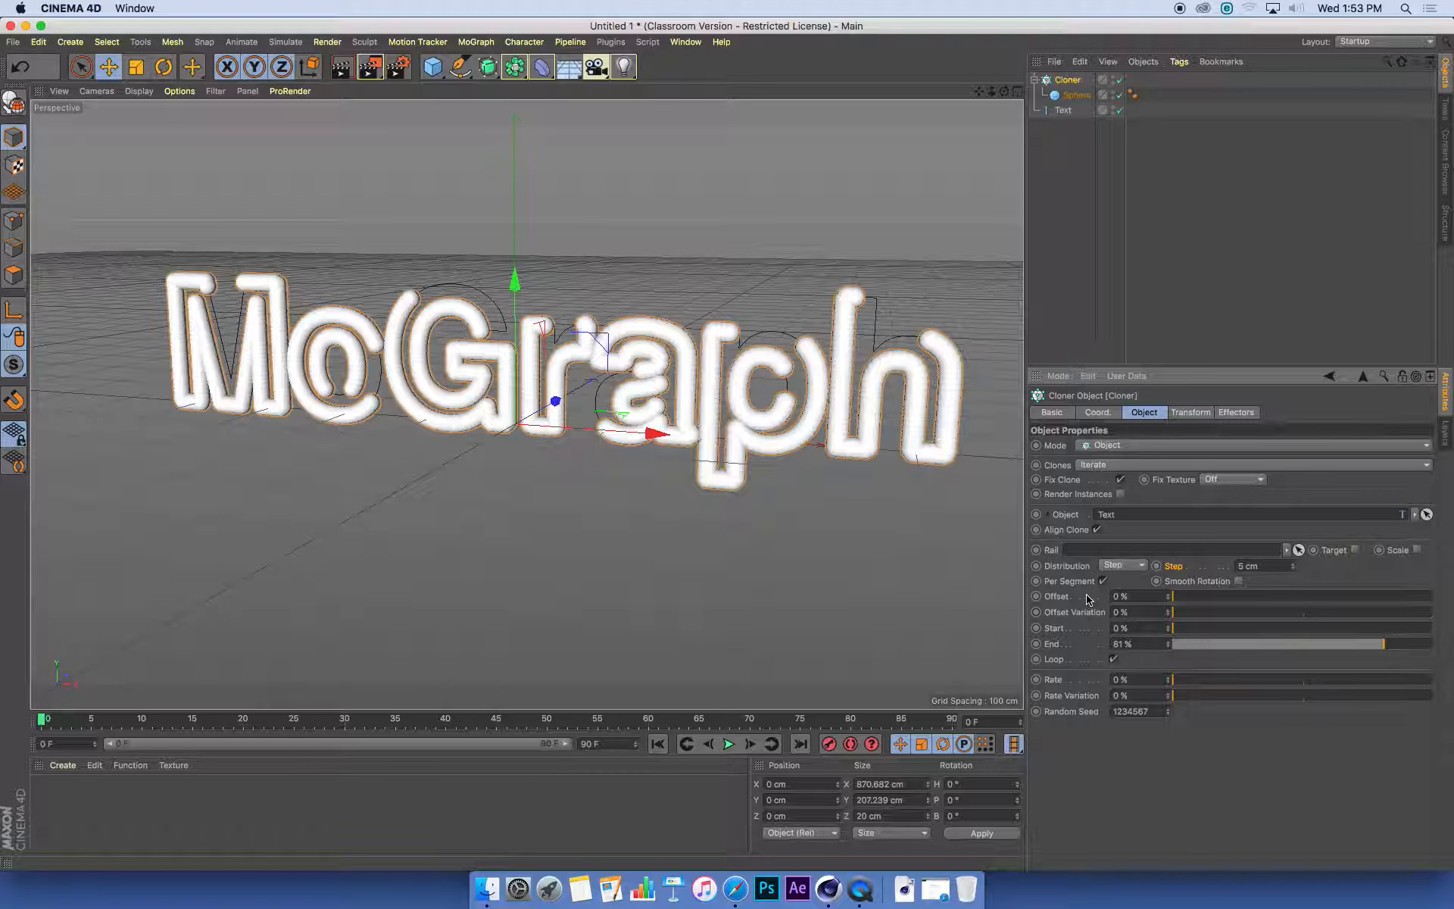
Disable Per Segment, then scrub Cloner End so spheres fill MoGraph letter by letter, stopping around 80%
left_click(1102, 581)
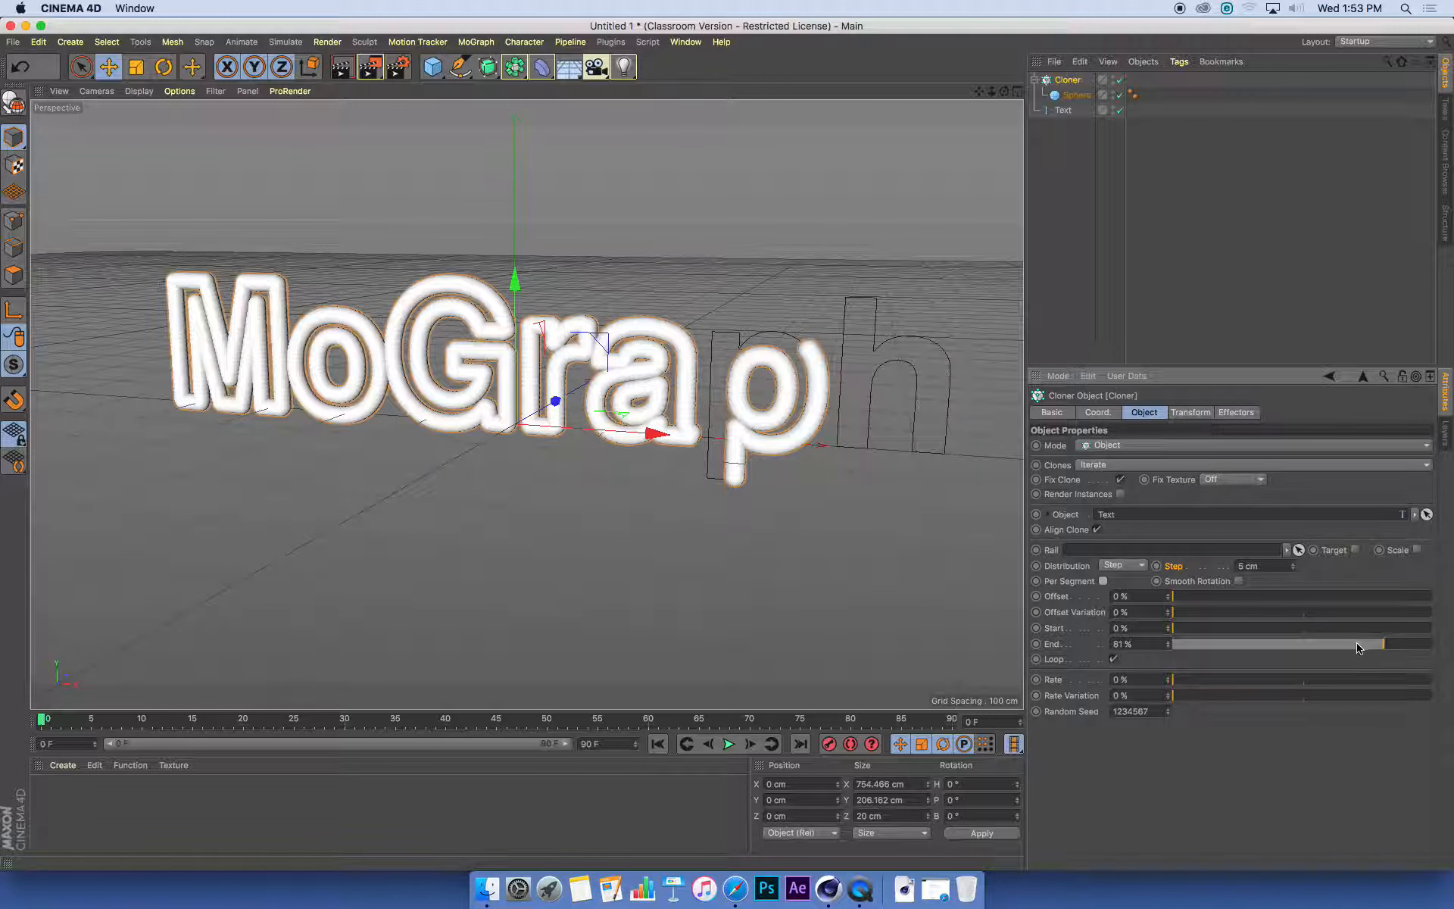
left_click_drag(1381, 644, 1206, 644)
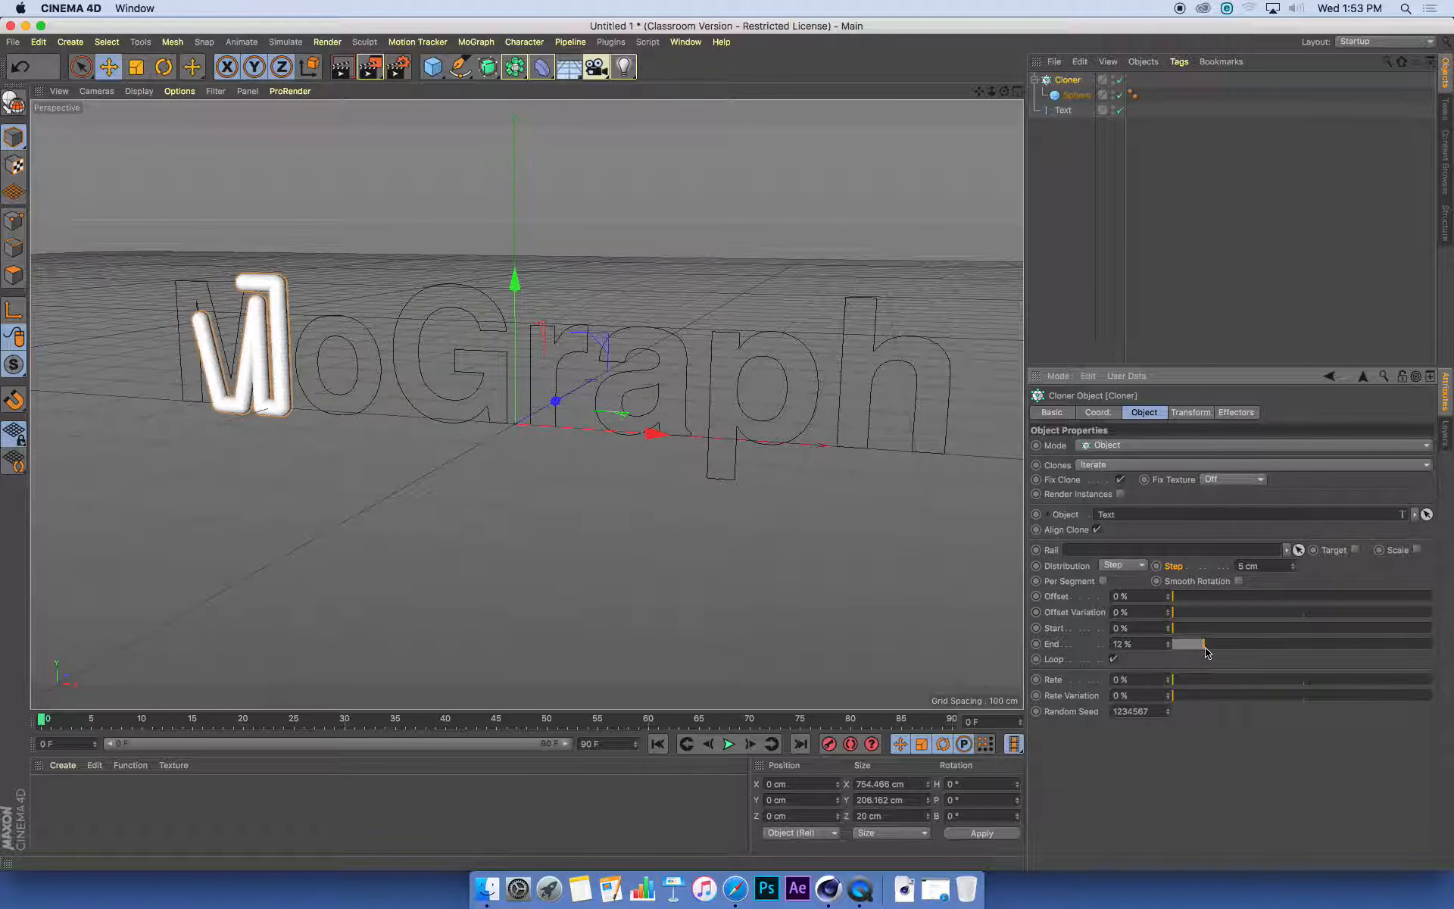
left_click_drag(1206, 643, 1322, 644)
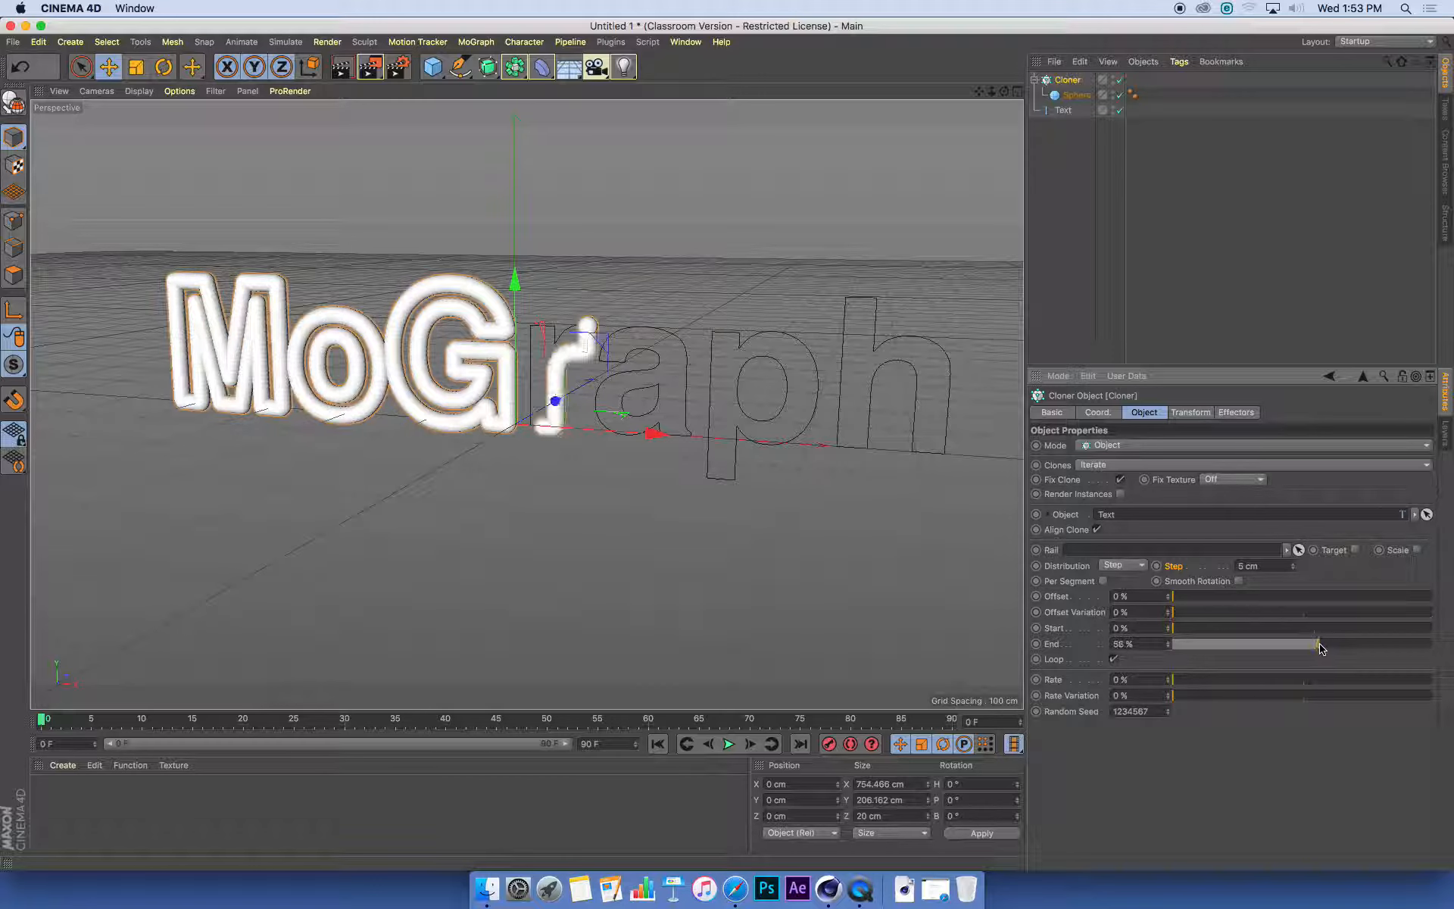
left_click_drag(1320, 644, 1414, 643)
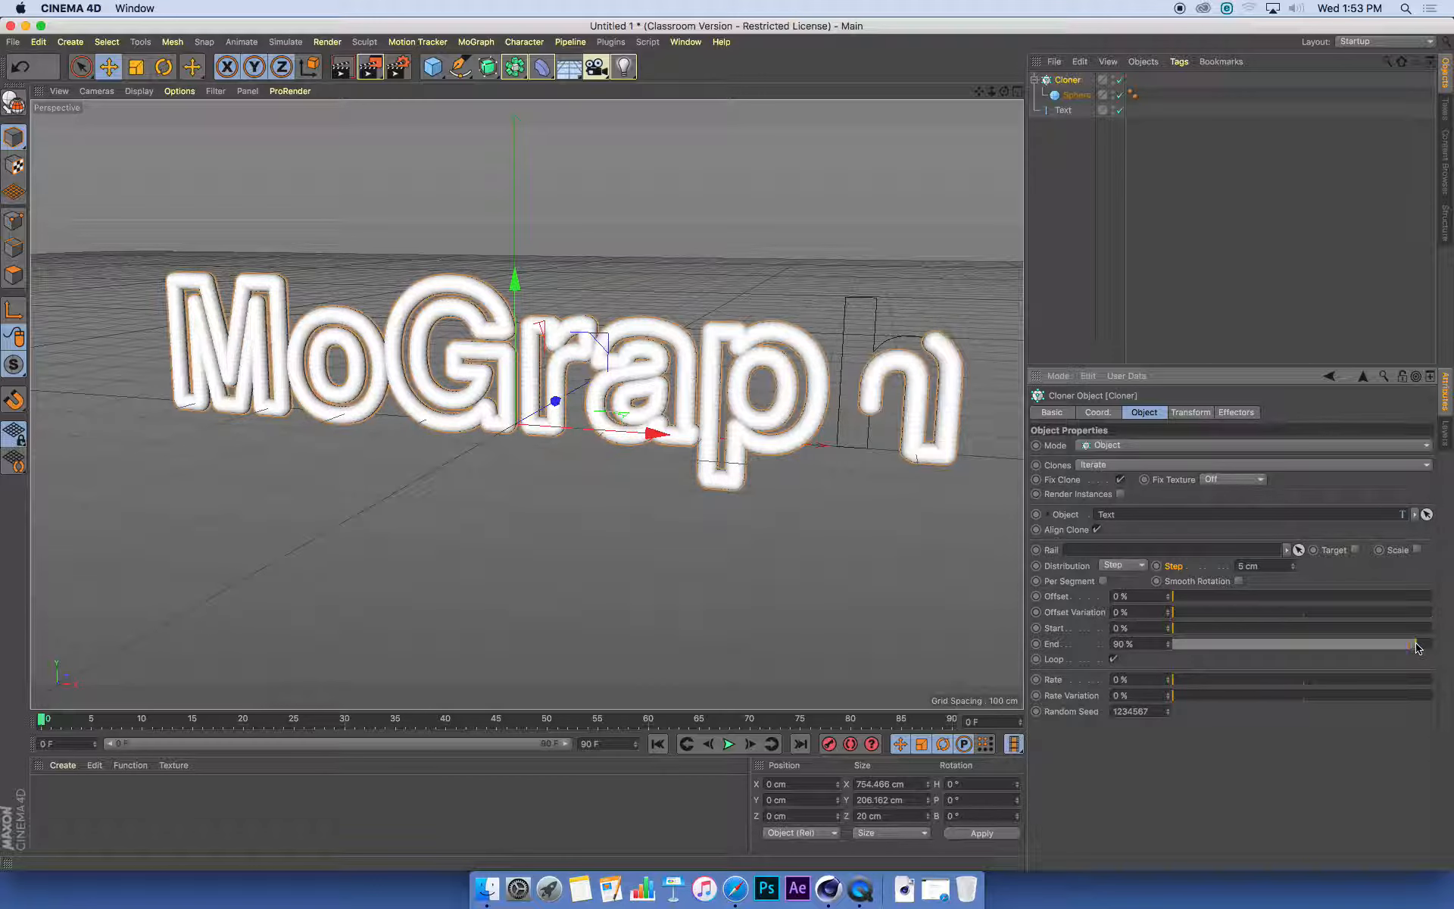
left_click_drag(1416, 643, 1363, 643)
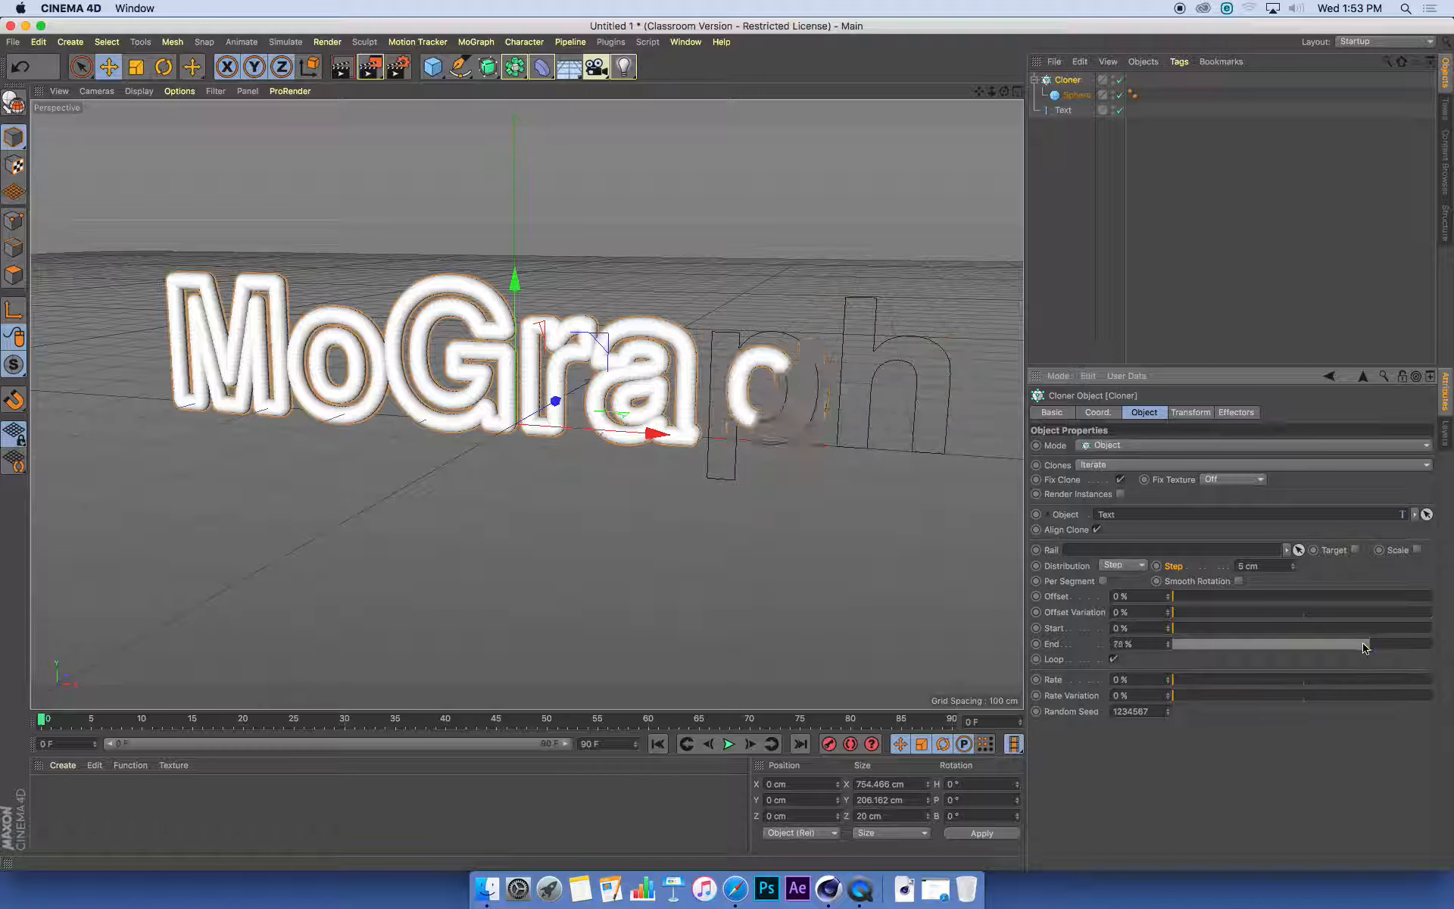
left_click_drag(1363, 643, 1222, 644)
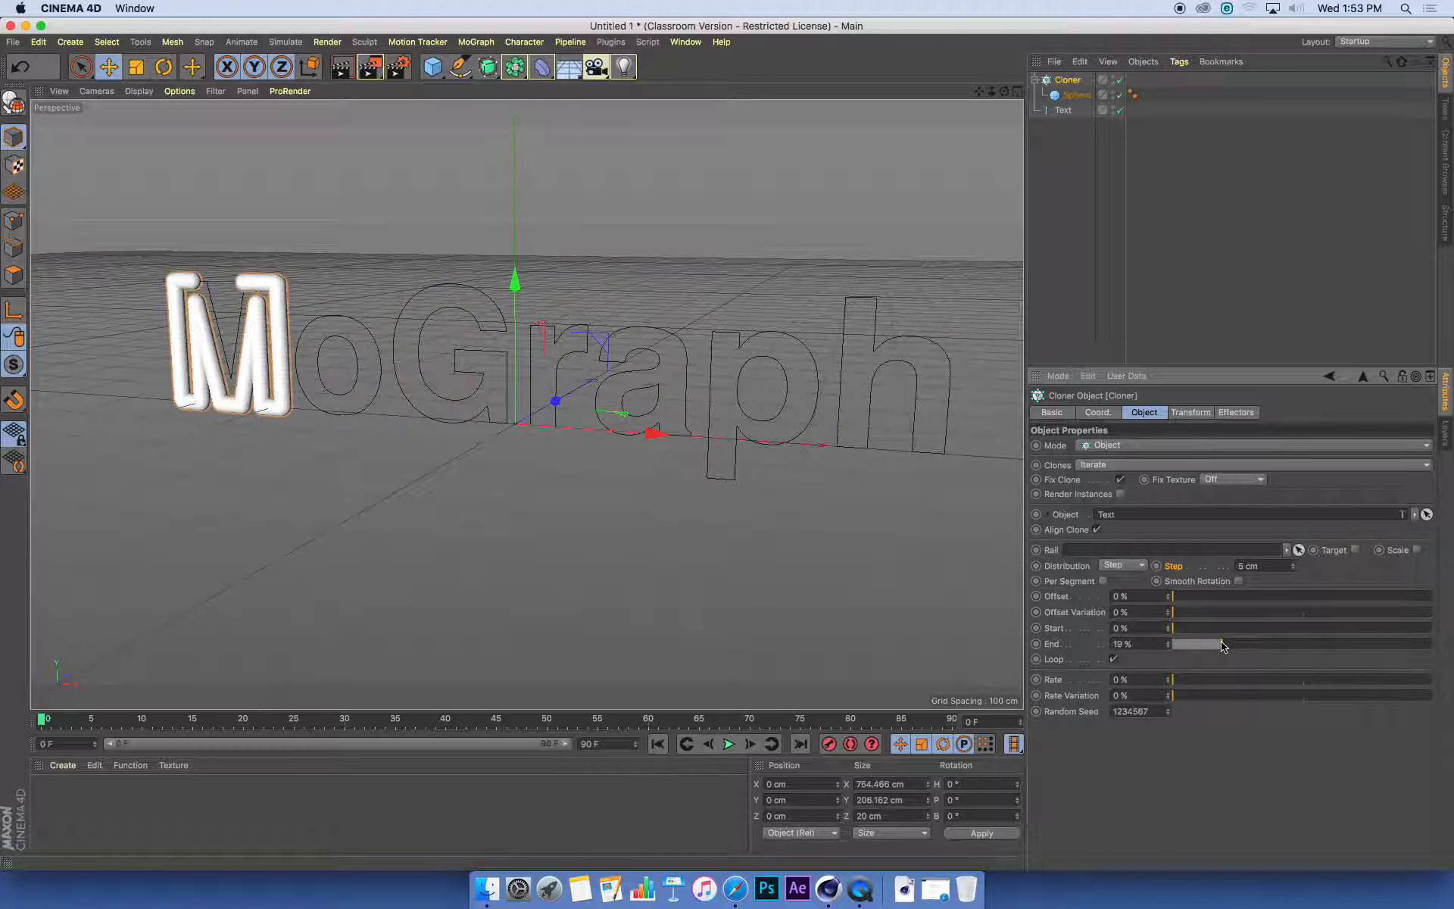
left_click_drag(1196, 643, 1288, 643)
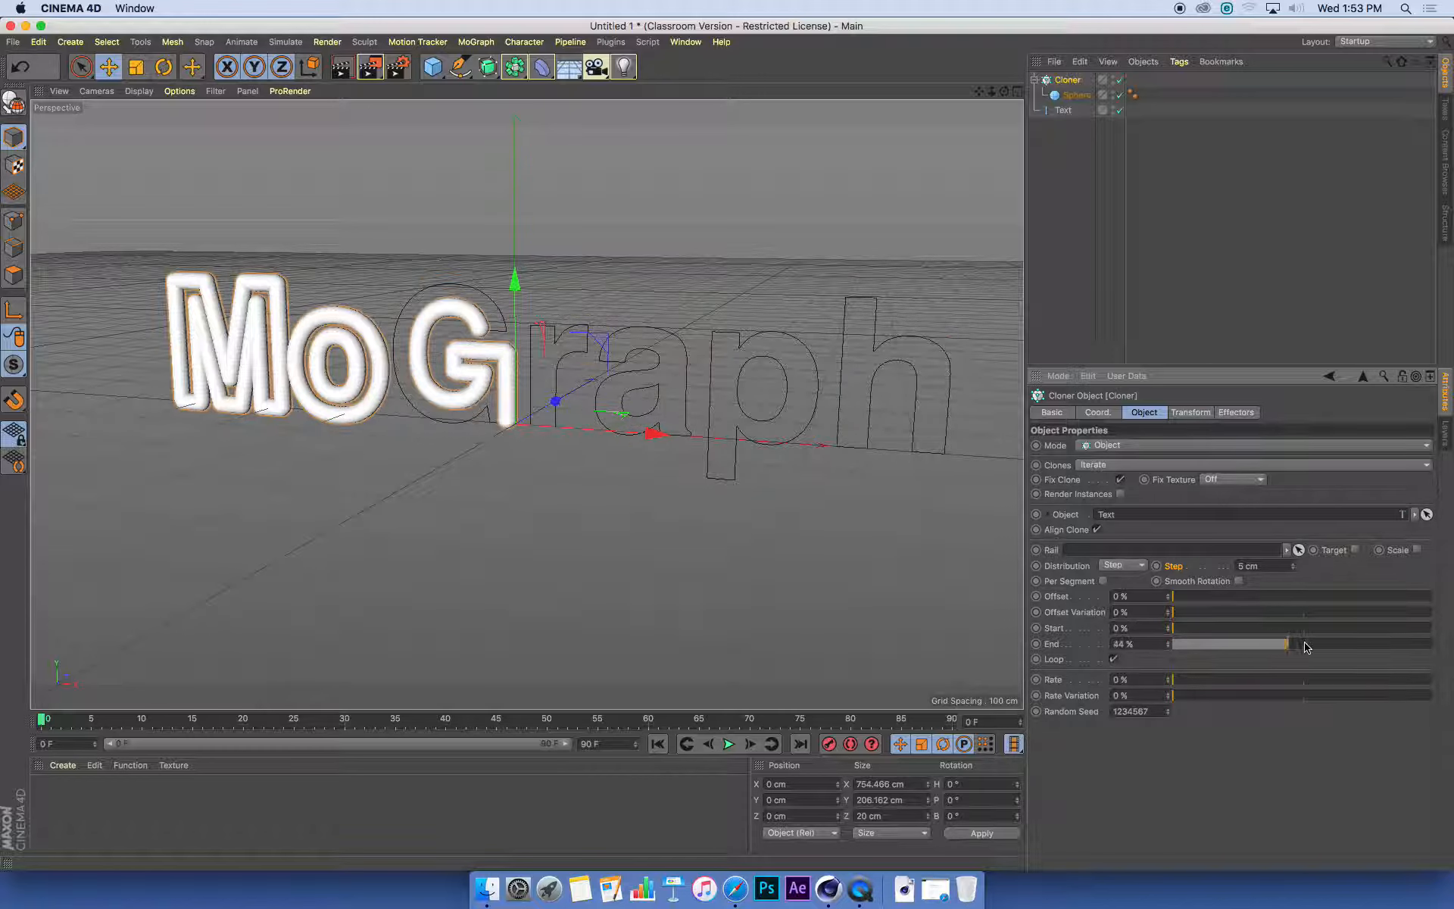
left_click_drag(1284, 643, 1326, 643)
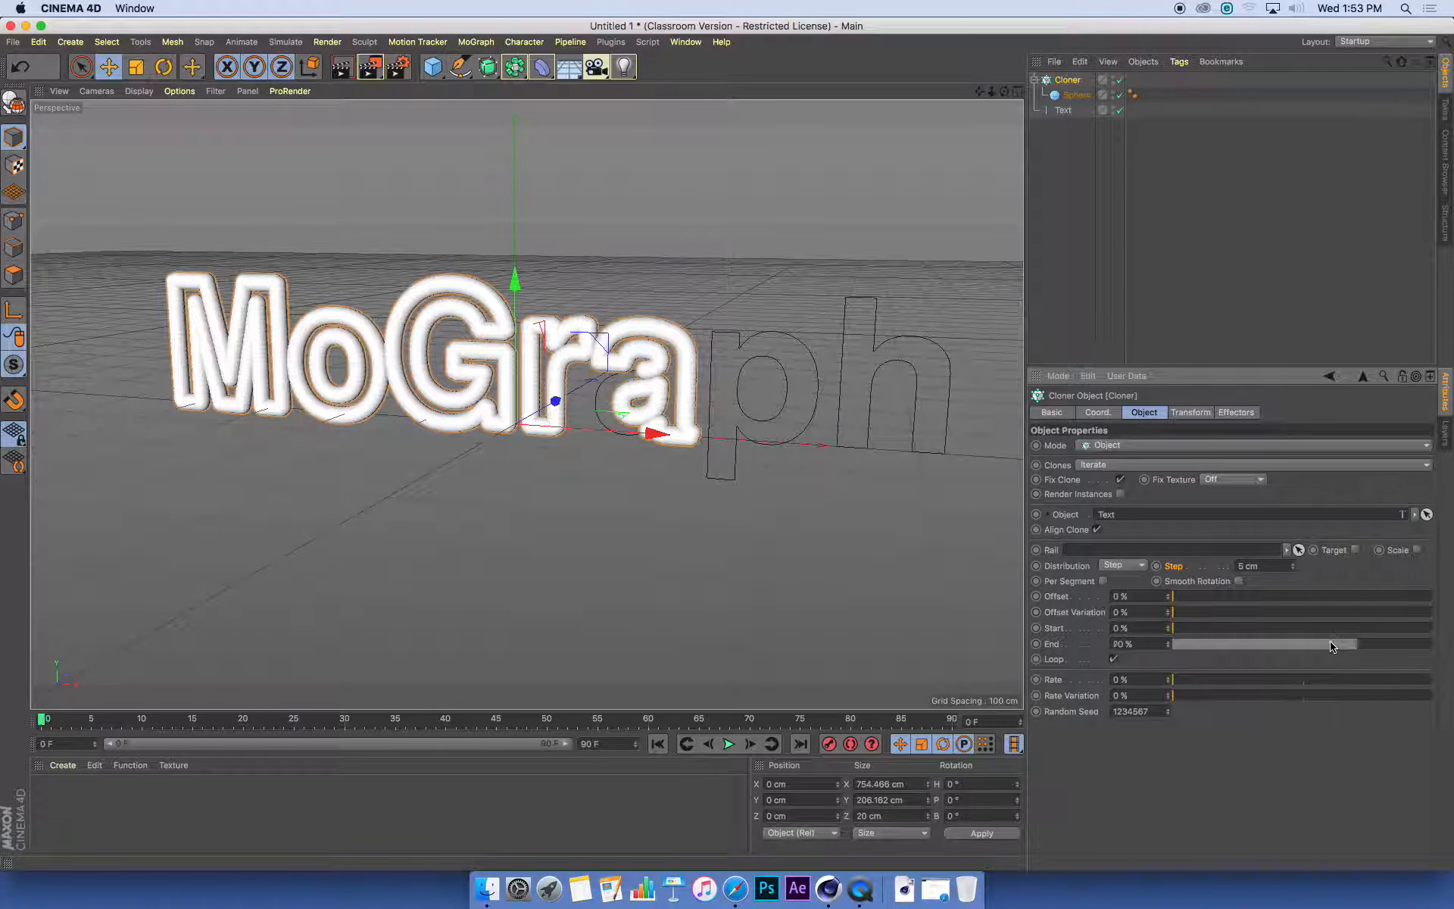
left_click_drag(1363, 644, 1261, 644)
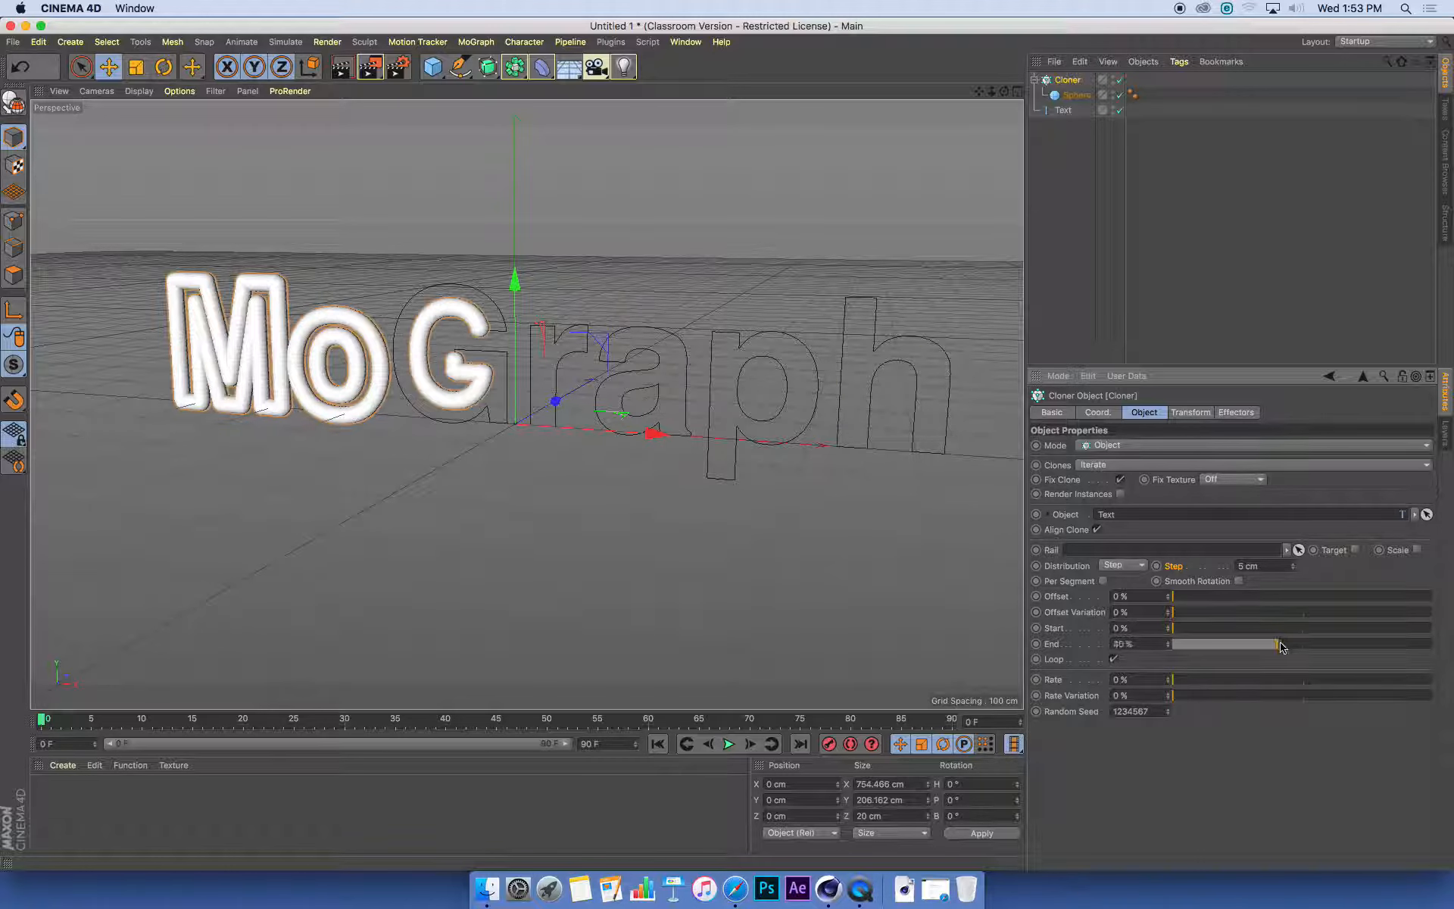